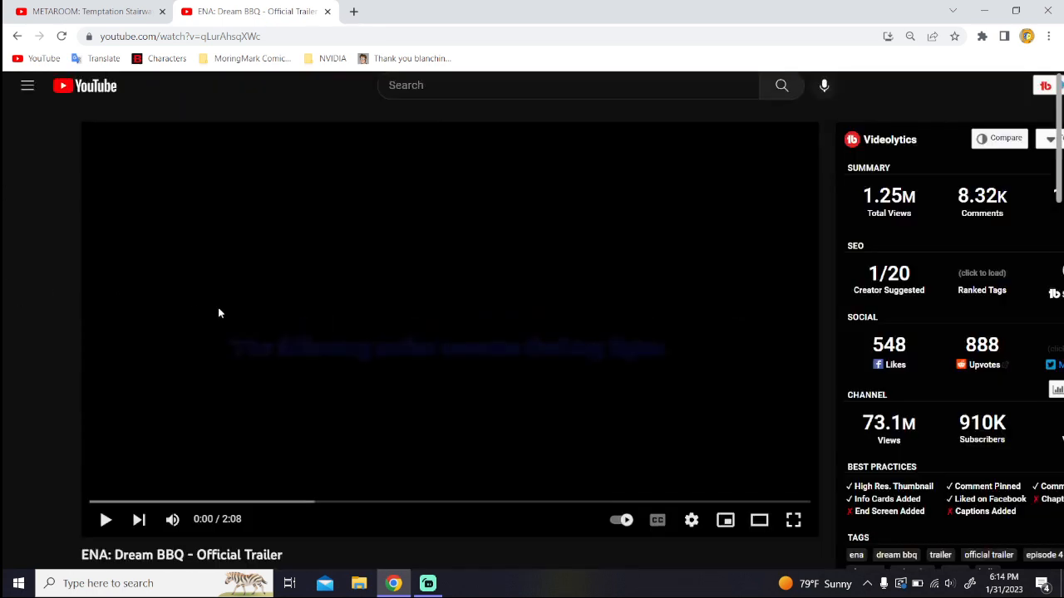
Step: Start the ENA: Dream BBQ trailer playing from the beginning
{"action": "left_click", "coordinate": [105, 519]}
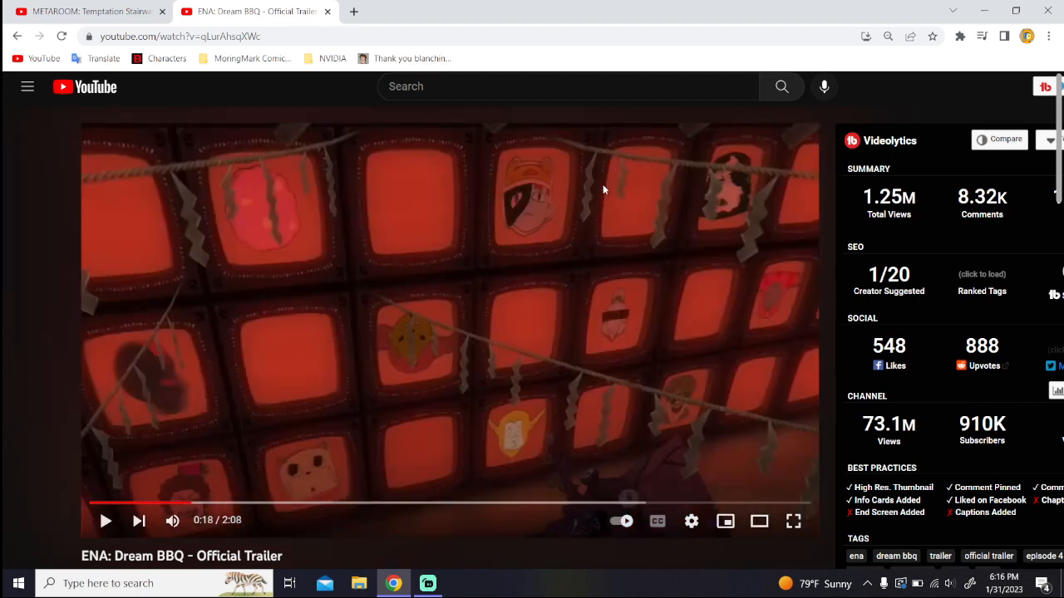
{"action": "mouse_move", "coordinate": [511, 366]}
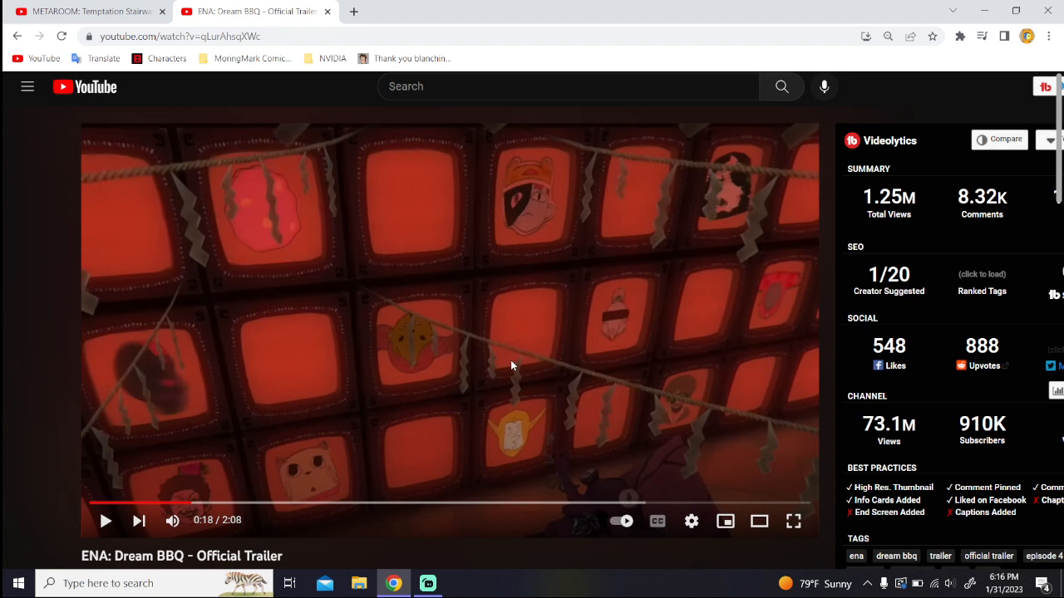
{"action": "mouse_move", "coordinate": [425, 302]}
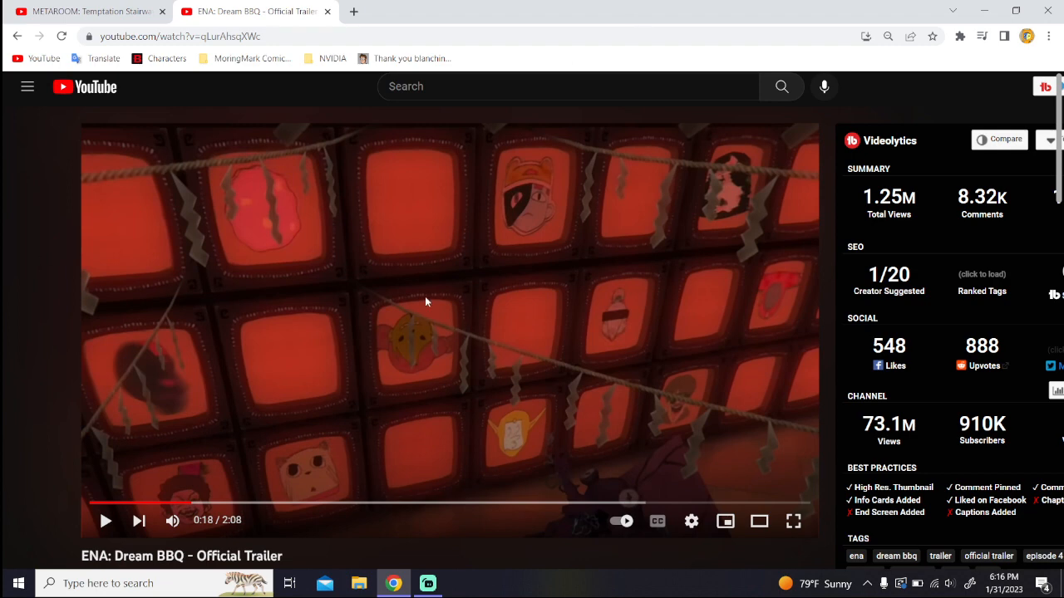
{"action": "mouse_move", "coordinate": [303, 352]}
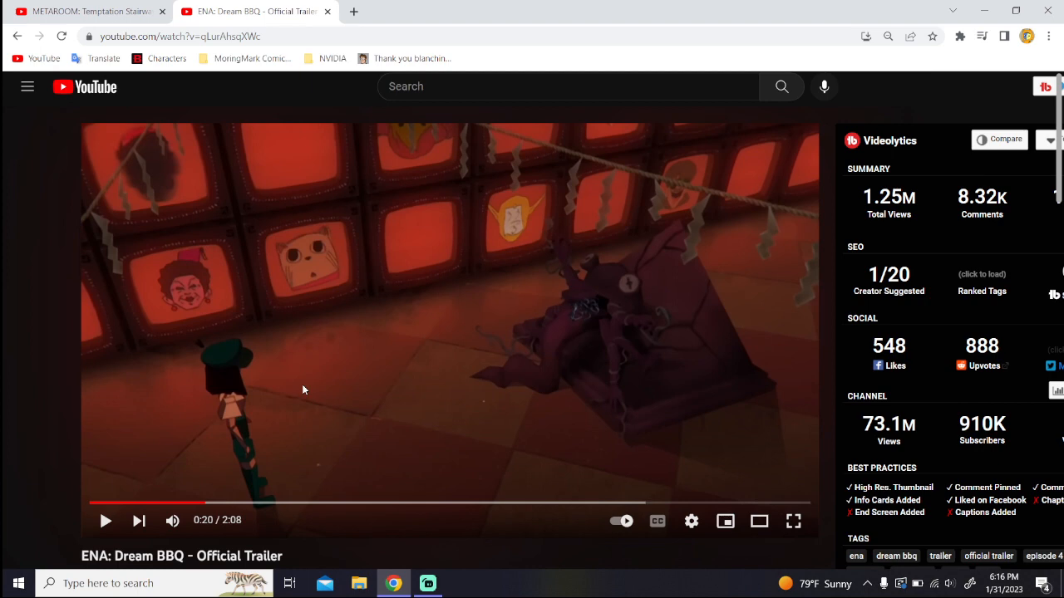
Step: Resume past the tentacle scene, pause on the teal TV wall, then resume
{"action": "left_click", "coordinate": [303, 391]}
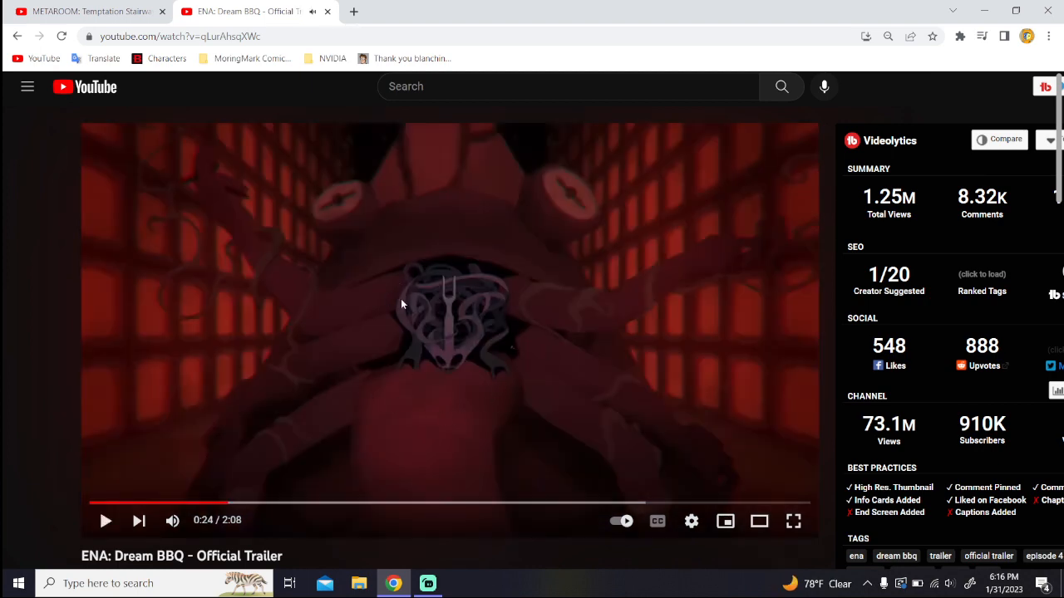
{"action": "mouse_move", "coordinate": [389, 164]}
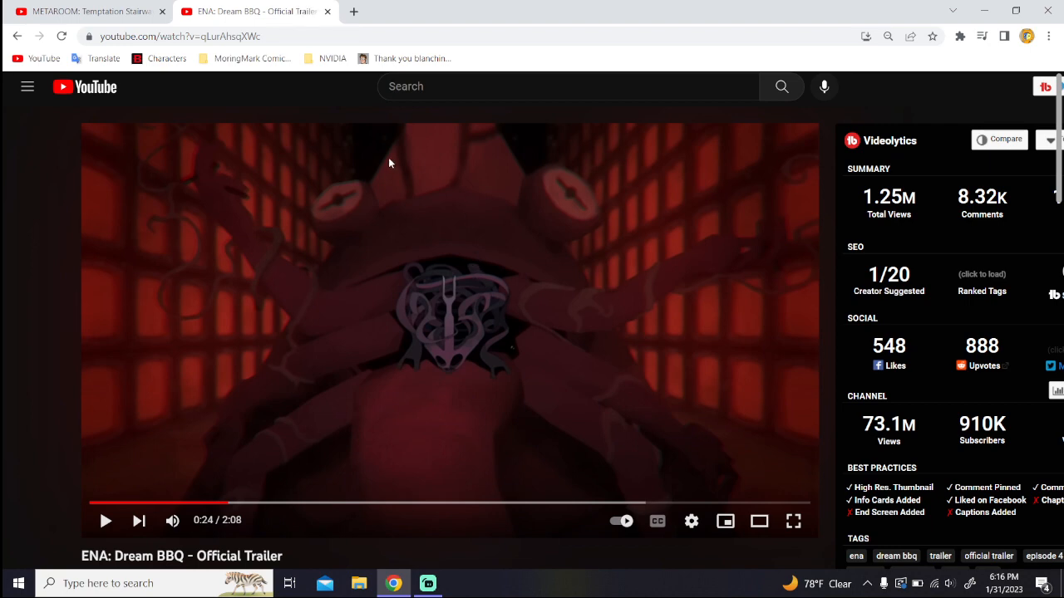
{"action": "mouse_move", "coordinate": [332, 294]}
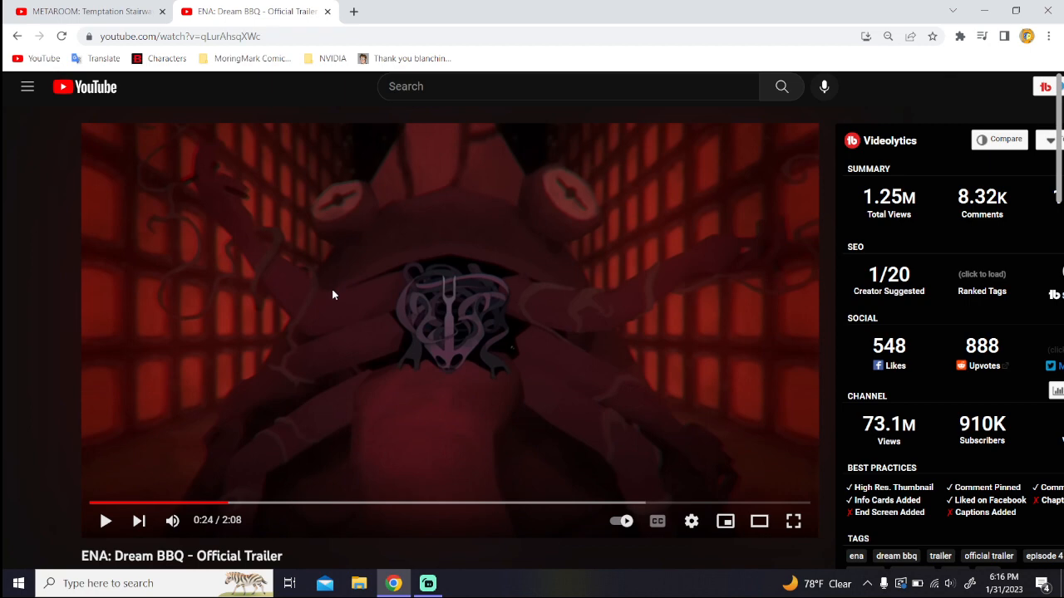
{"action": "left_click", "coordinate": [253, 503]}
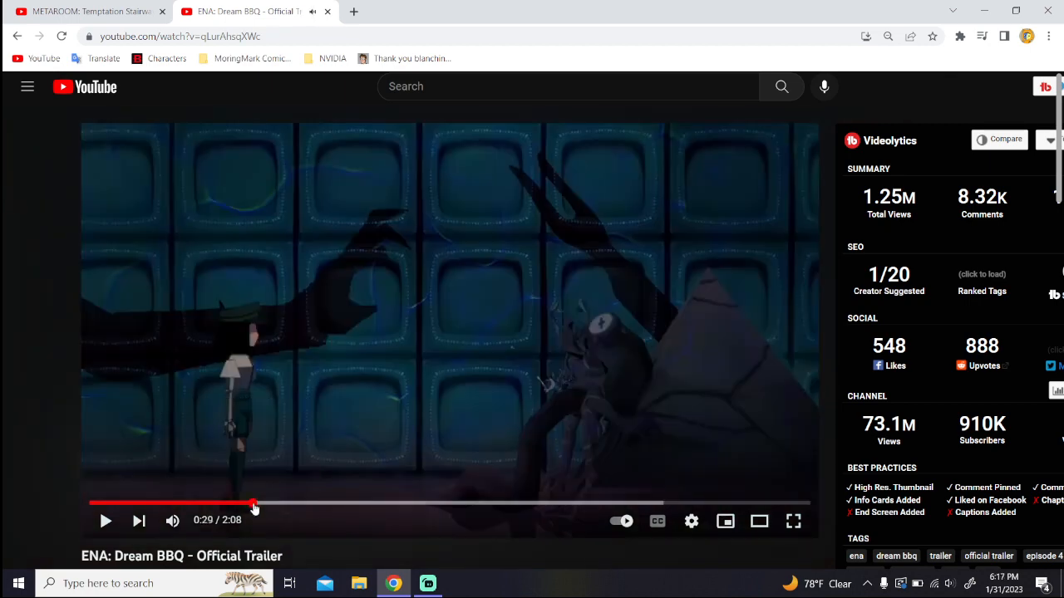
{"action": "mouse_move", "coordinate": [568, 320]}
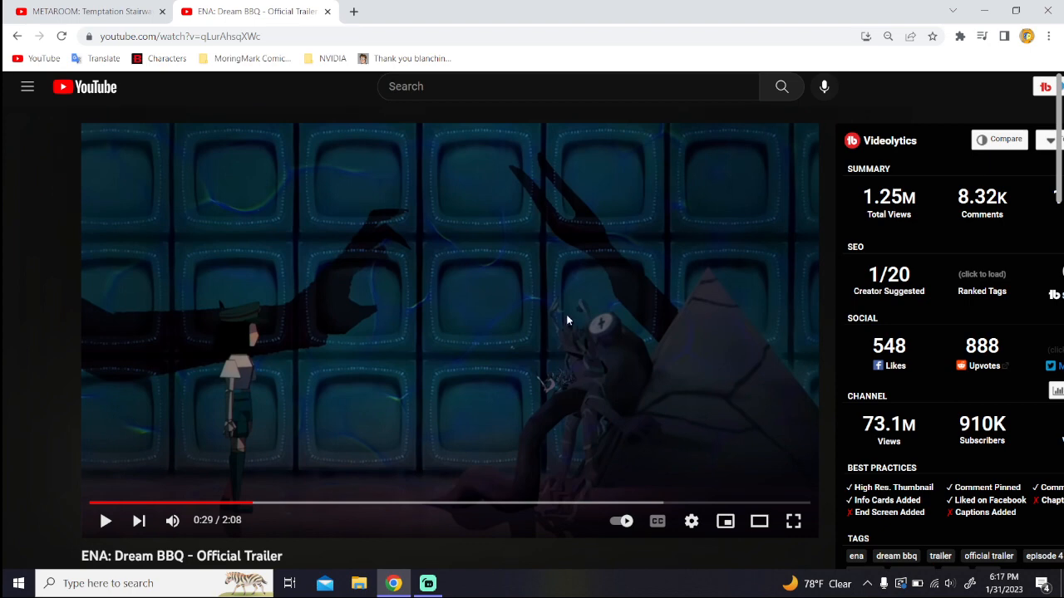
{"action": "mouse_move", "coordinate": [499, 351]}
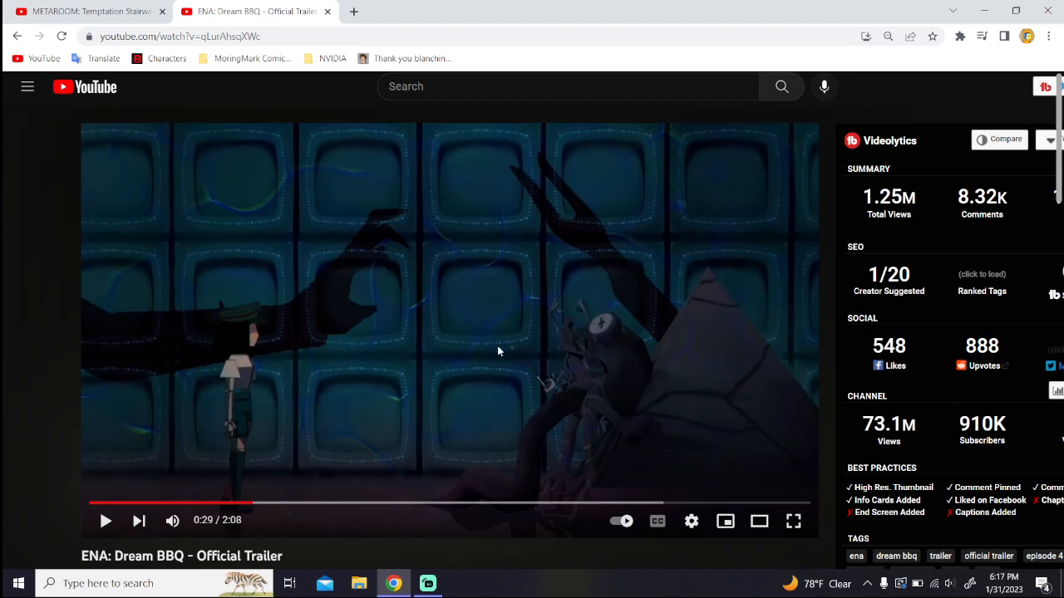
{"action": "mouse_move", "coordinate": [183, 352]}
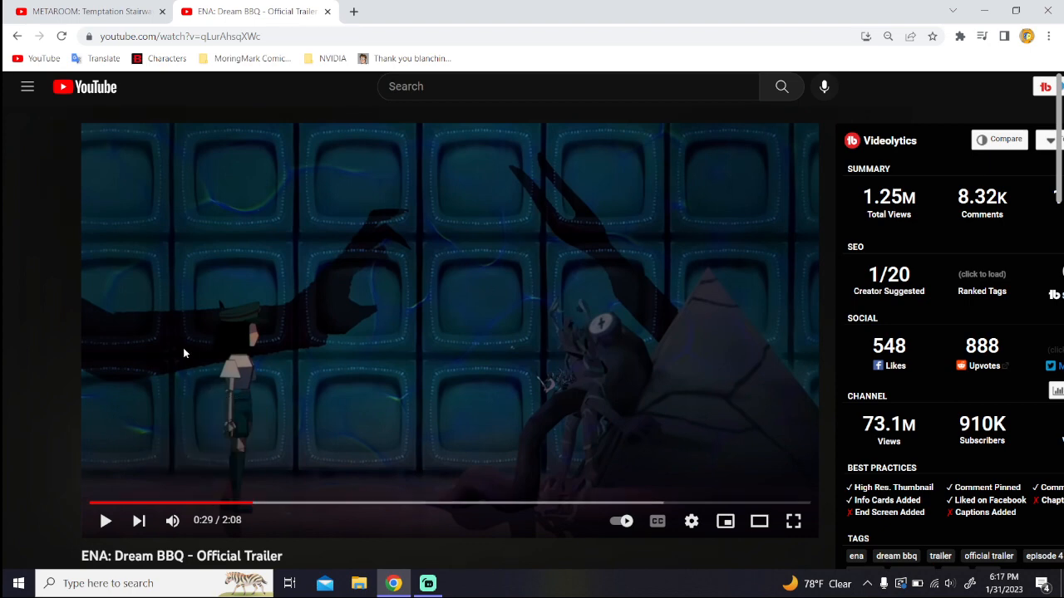
{"action": "mouse_move", "coordinate": [360, 409]}
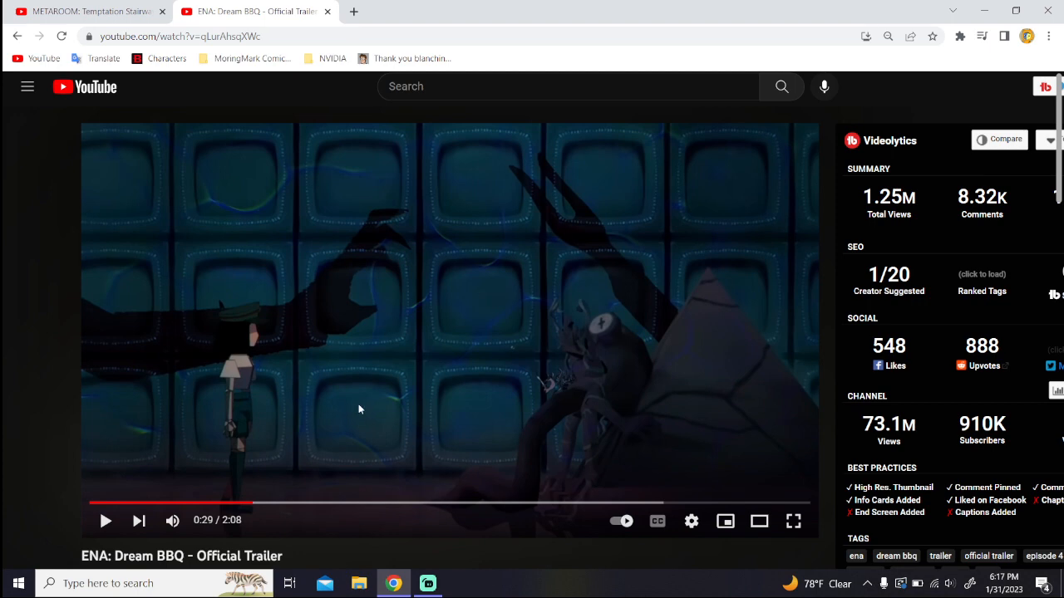
{"action": "mouse_move", "coordinate": [507, 332]}
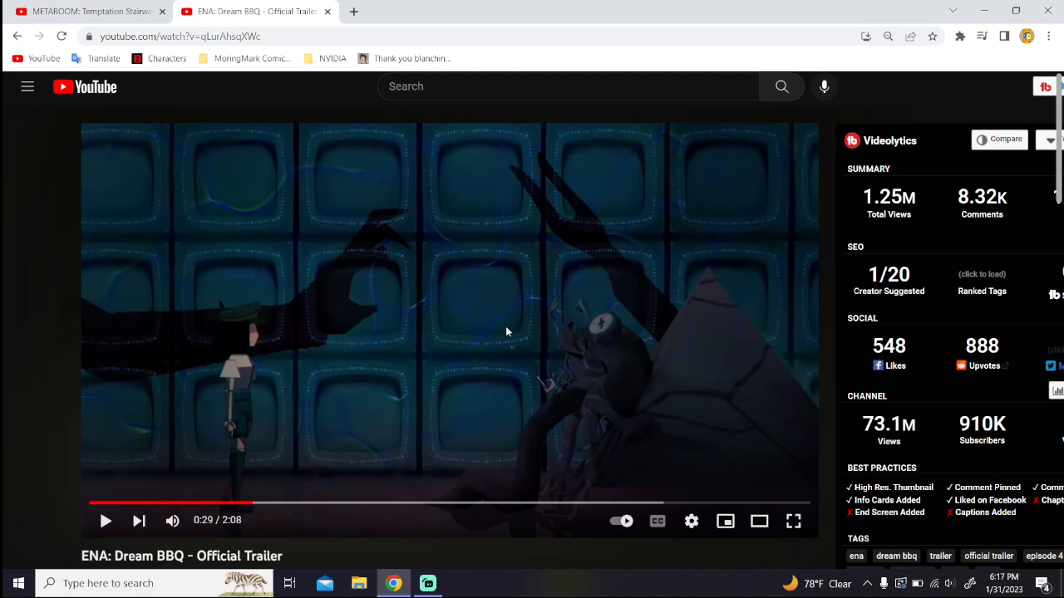
{"action": "left_click", "coordinate": [106, 520]}
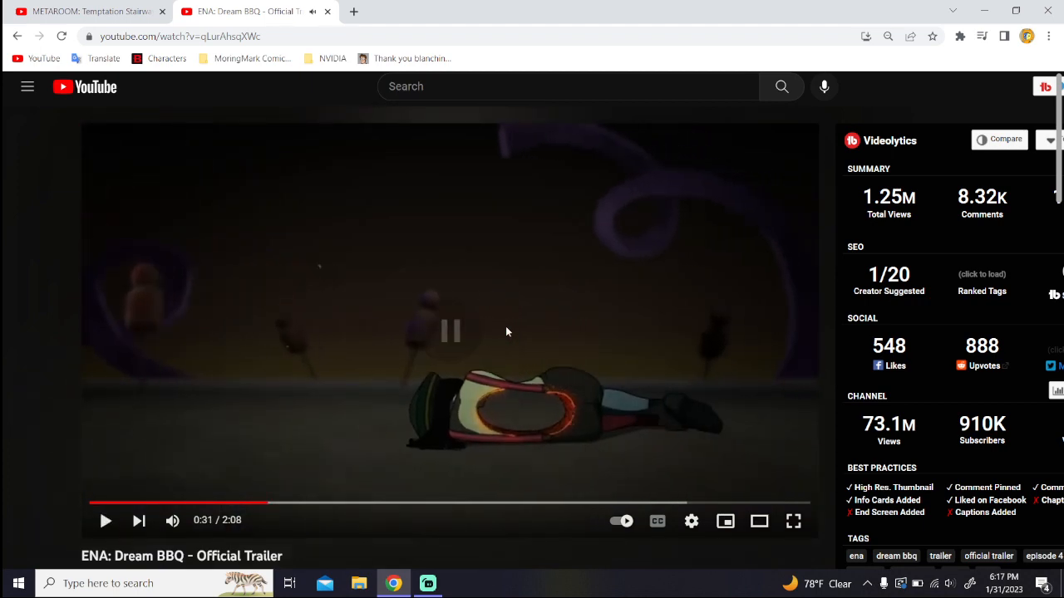
Step: Pause in turn on the fallen character, spotlit dancer, disc-clutching figure and billowing clouds
{"action": "left_click", "coordinate": [450, 330]}
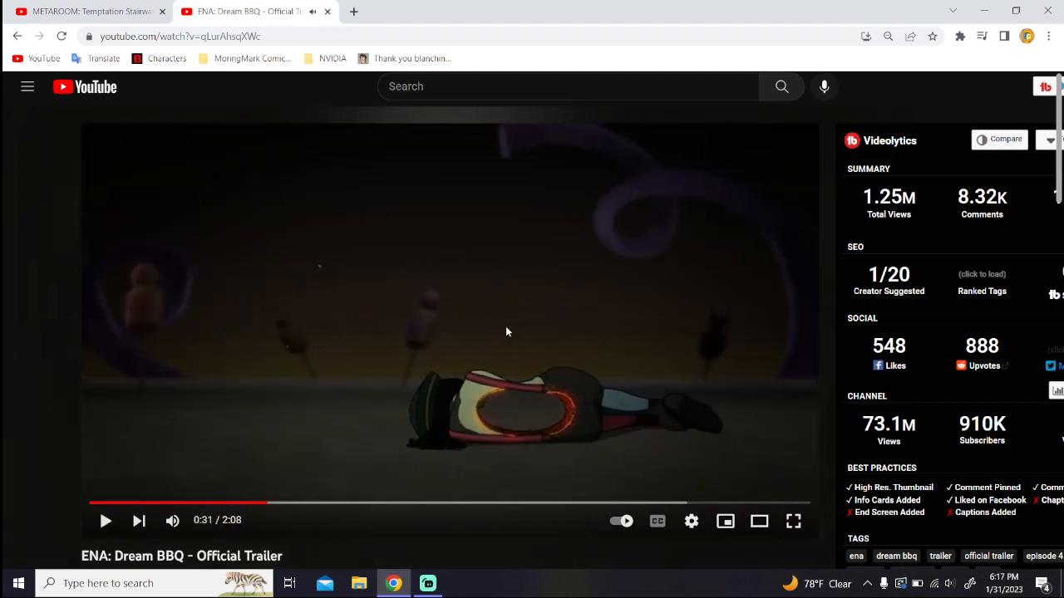
{"action": "left_click", "coordinate": [106, 520]}
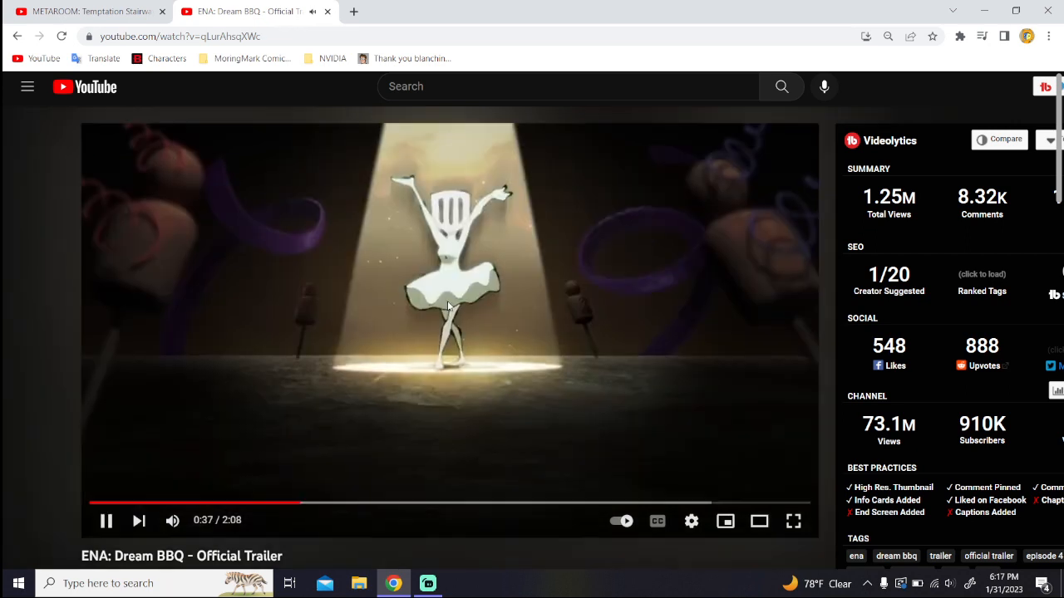
{"action": "left_click", "coordinate": [106, 521]}
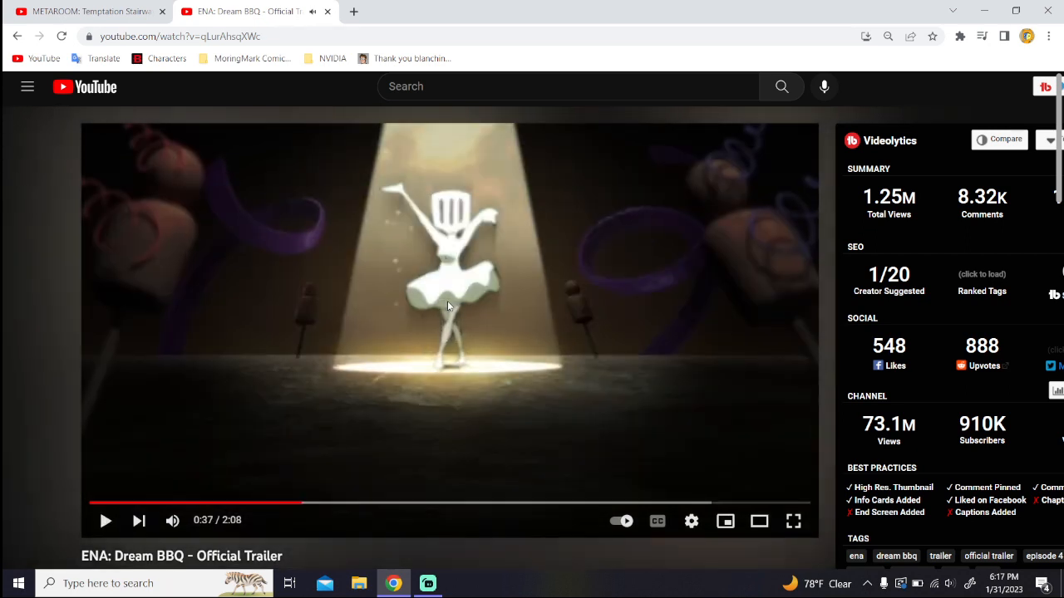
{"action": "left_click", "coordinate": [105, 520]}
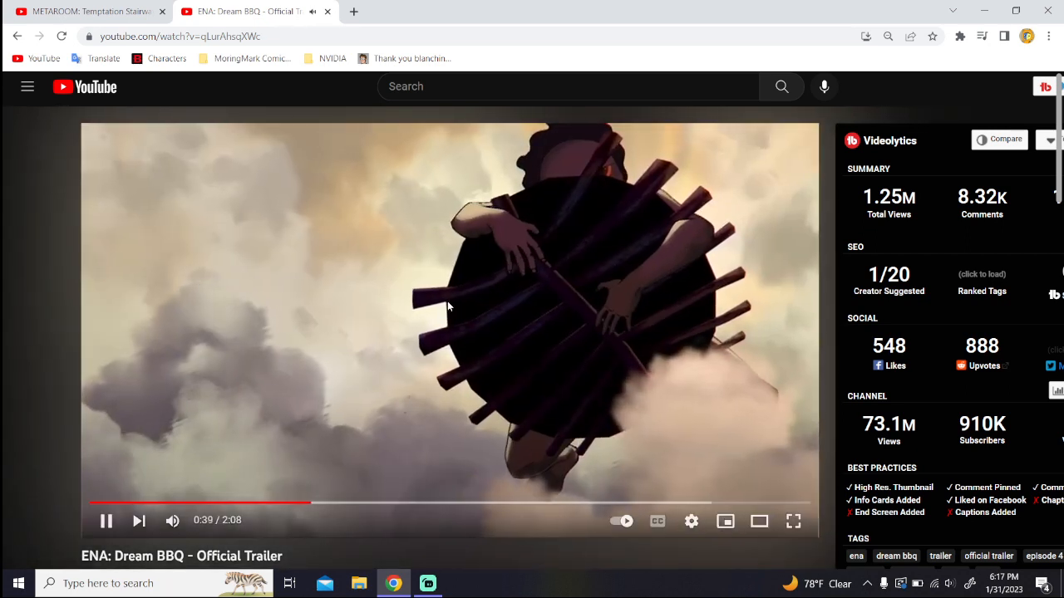
{"action": "left_click", "coordinate": [106, 521]}
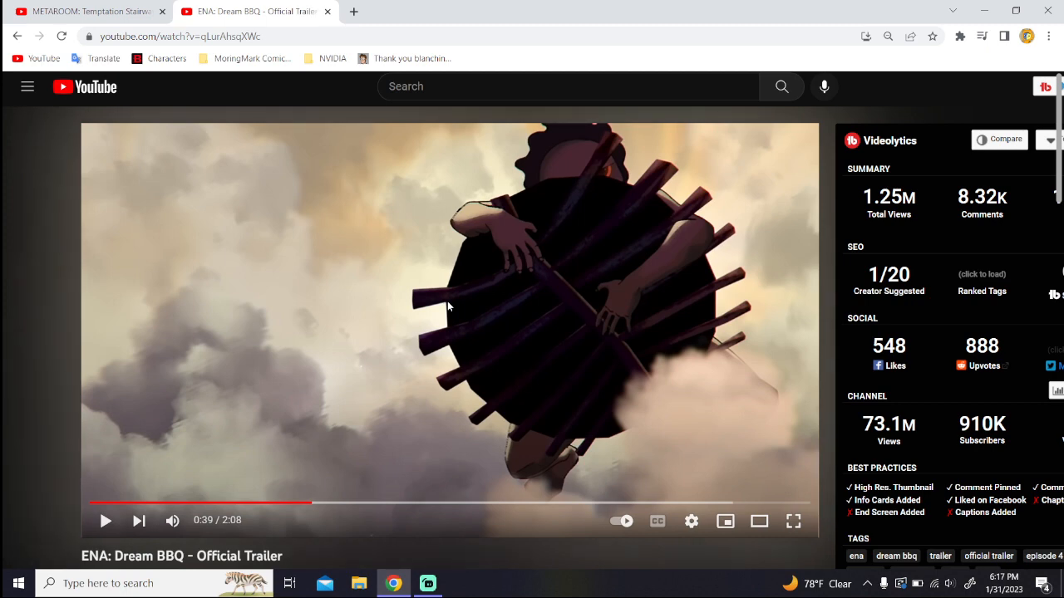
{"action": "left_click", "coordinate": [105, 520]}
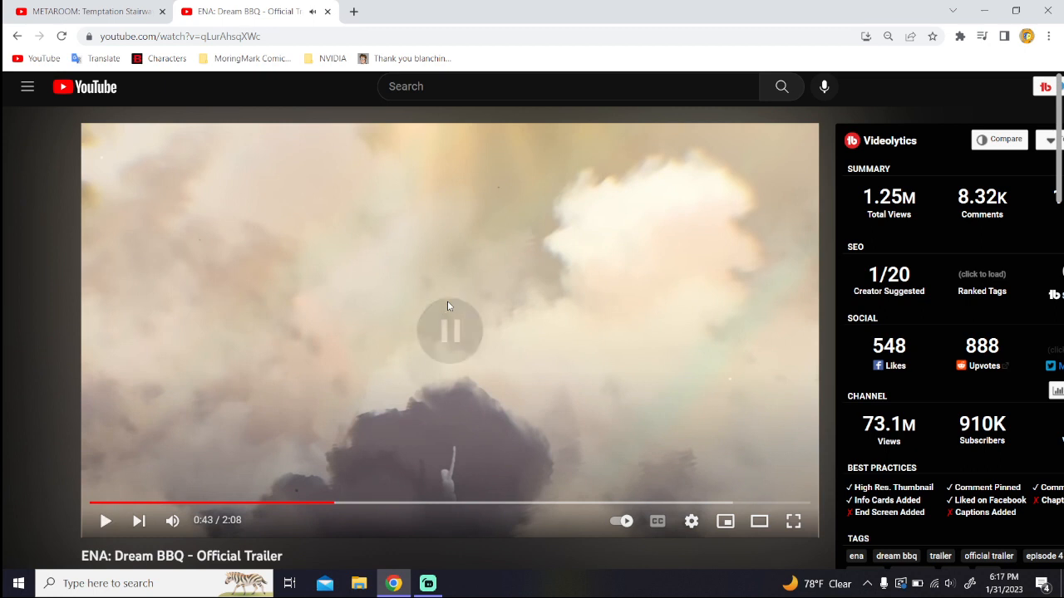
{"action": "left_click", "coordinate": [450, 330]}
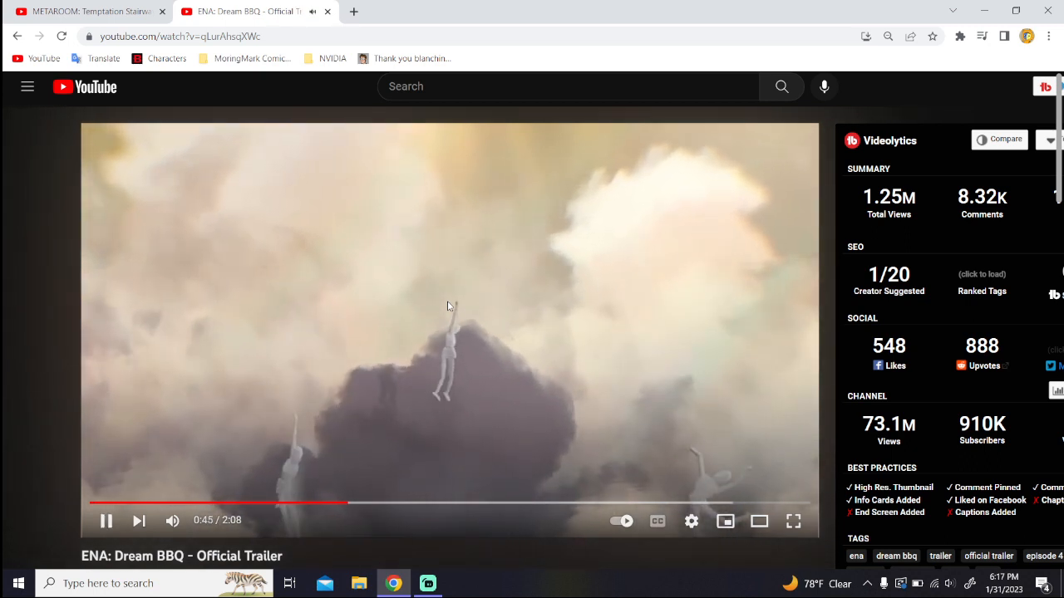
Step: Resume the trailer from the green-faced capped character scene
{"action": "left_click", "coordinate": [105, 520]}
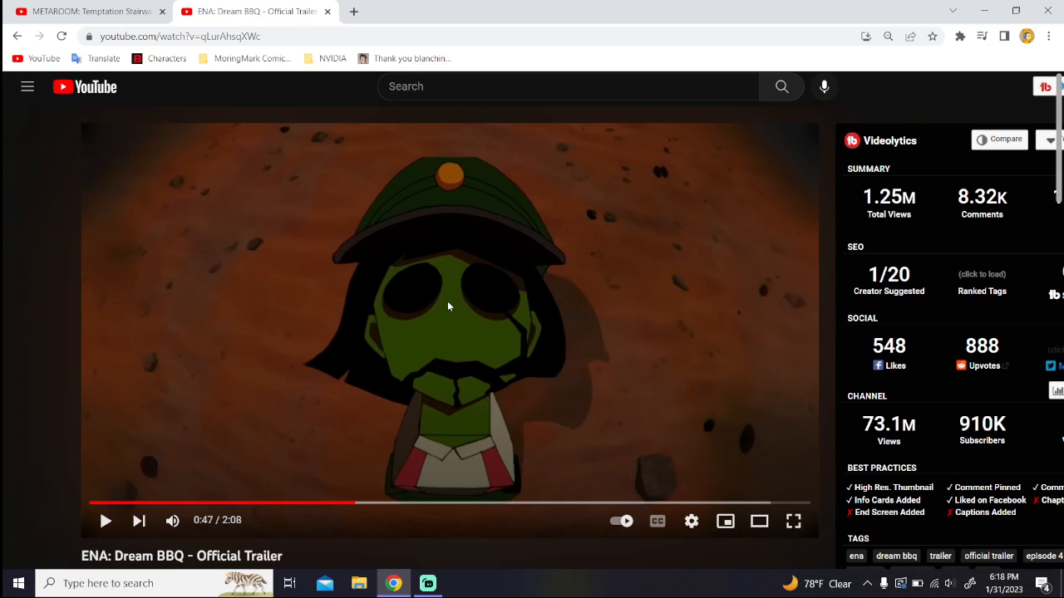
{"action": "mouse_move", "coordinate": [499, 376]}
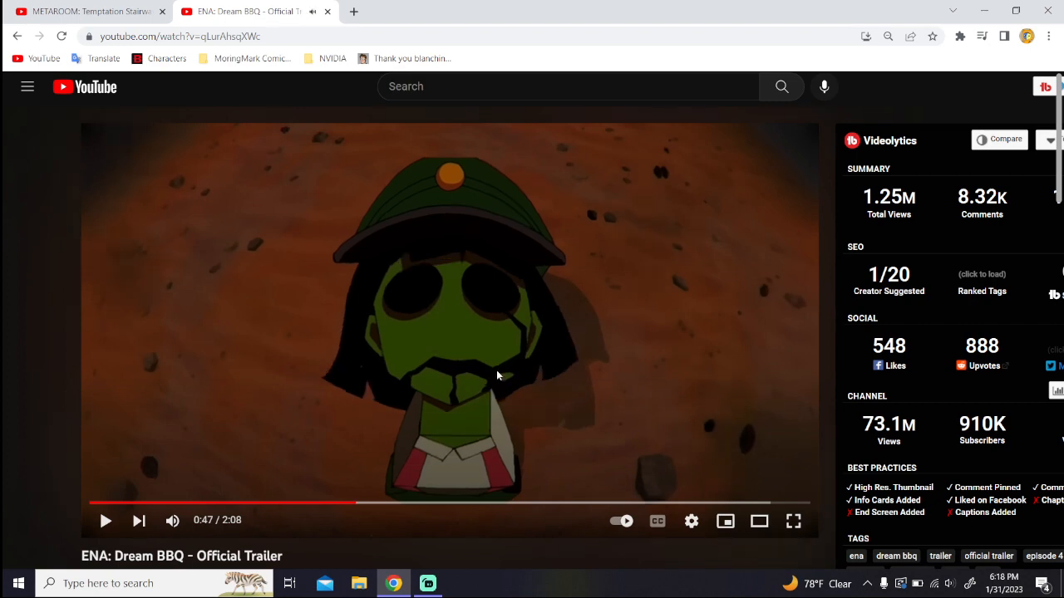
{"action": "mouse_move", "coordinate": [594, 366]}
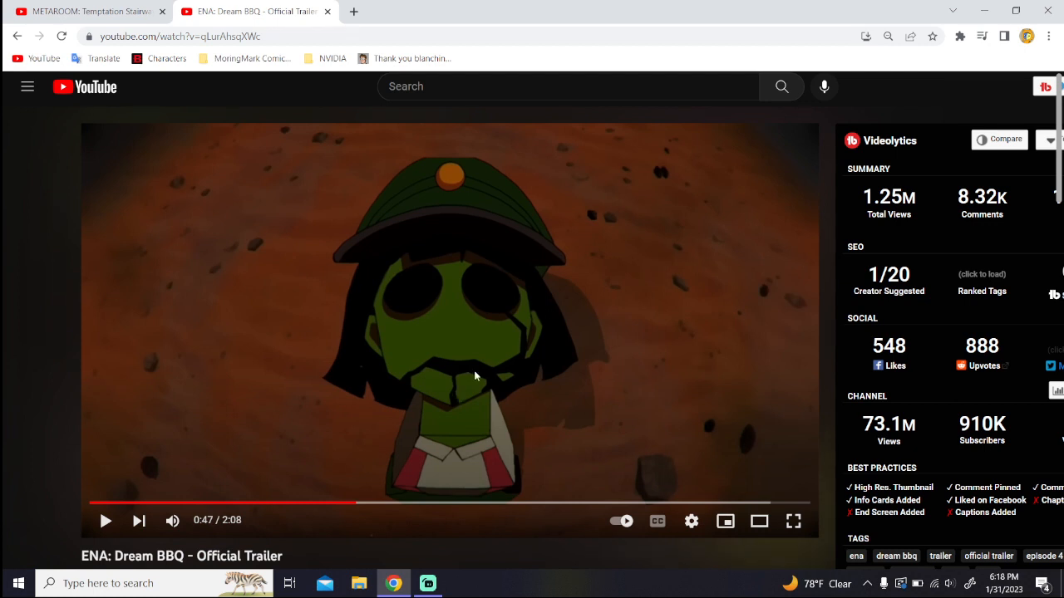
{"action": "mouse_move", "coordinate": [409, 308]}
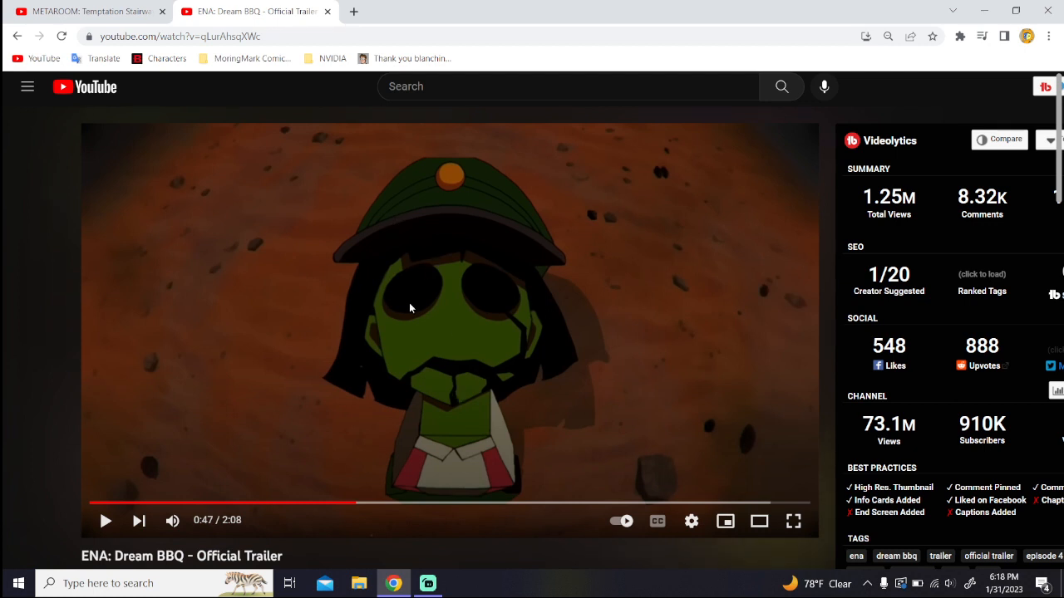
{"action": "mouse_move", "coordinate": [461, 194]}
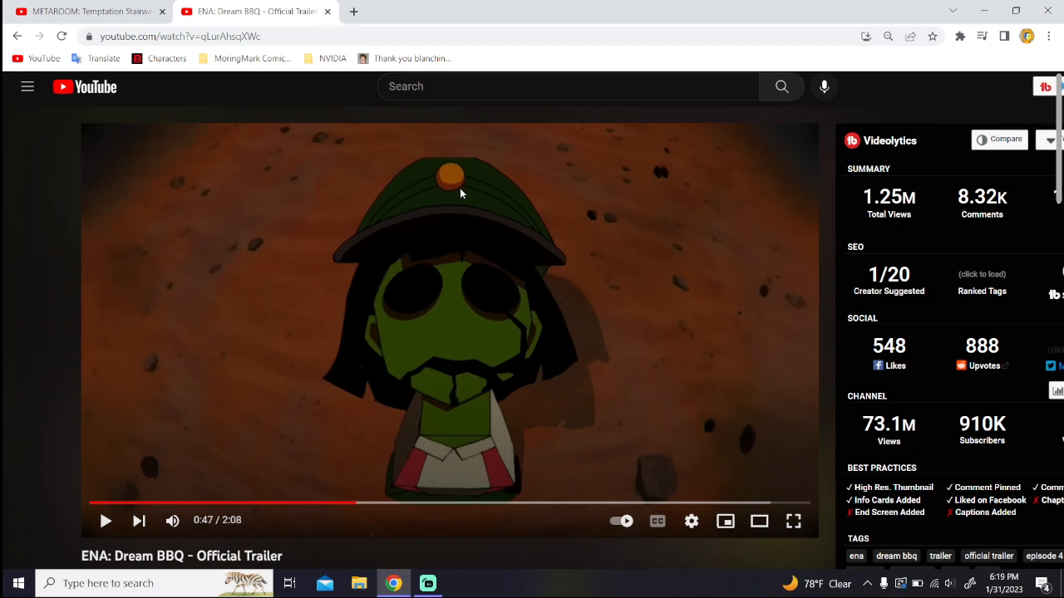
{"action": "mouse_move", "coordinate": [323, 188]}
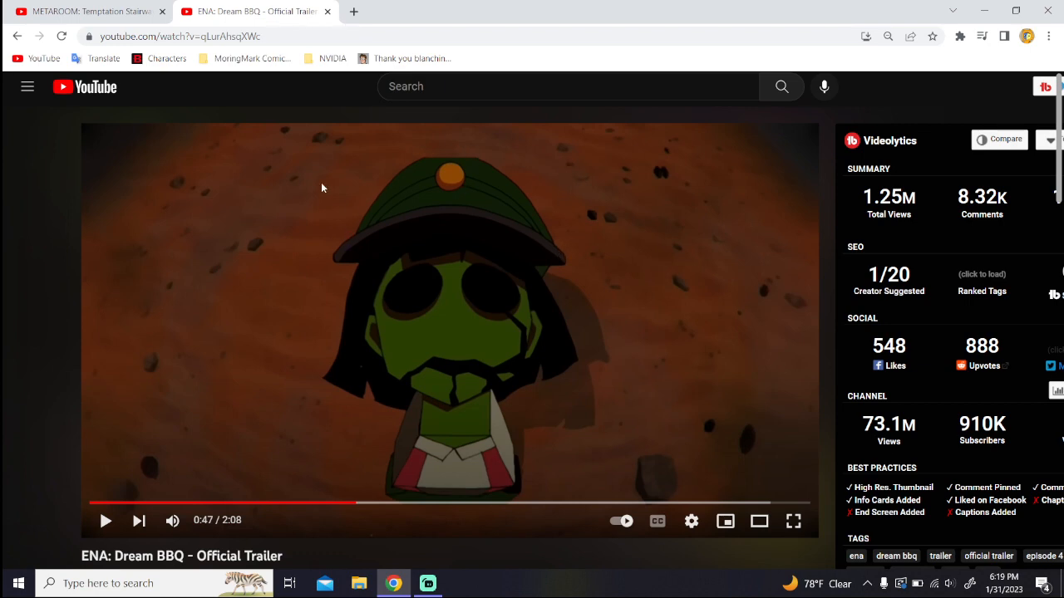
{"action": "mouse_move", "coordinate": [547, 266]}
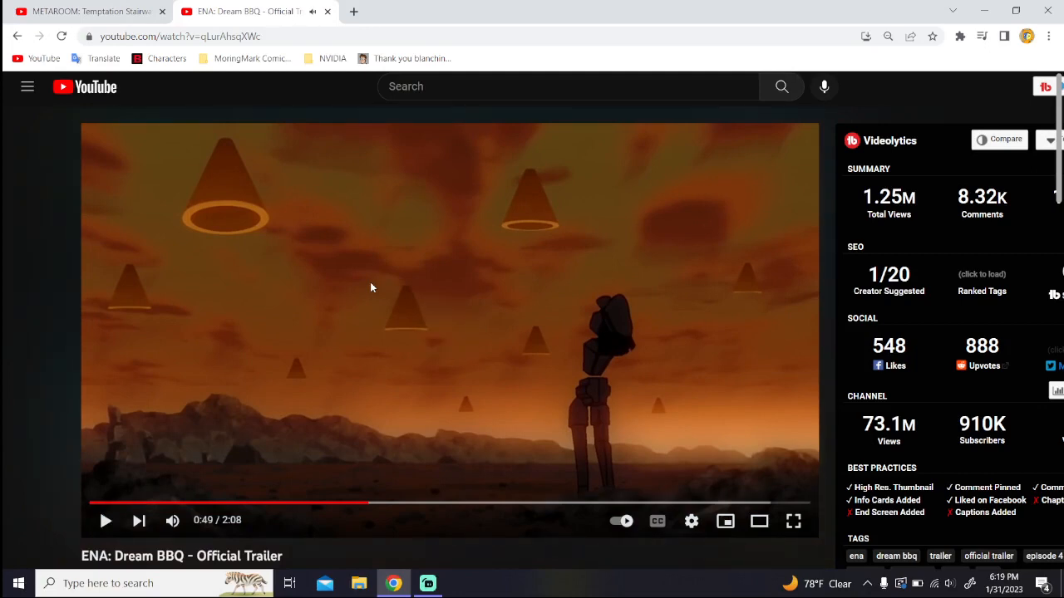
Step: Pause on the desert scene with floating cones, then resume toward the quote card
{"action": "left_click", "coordinate": [106, 521]}
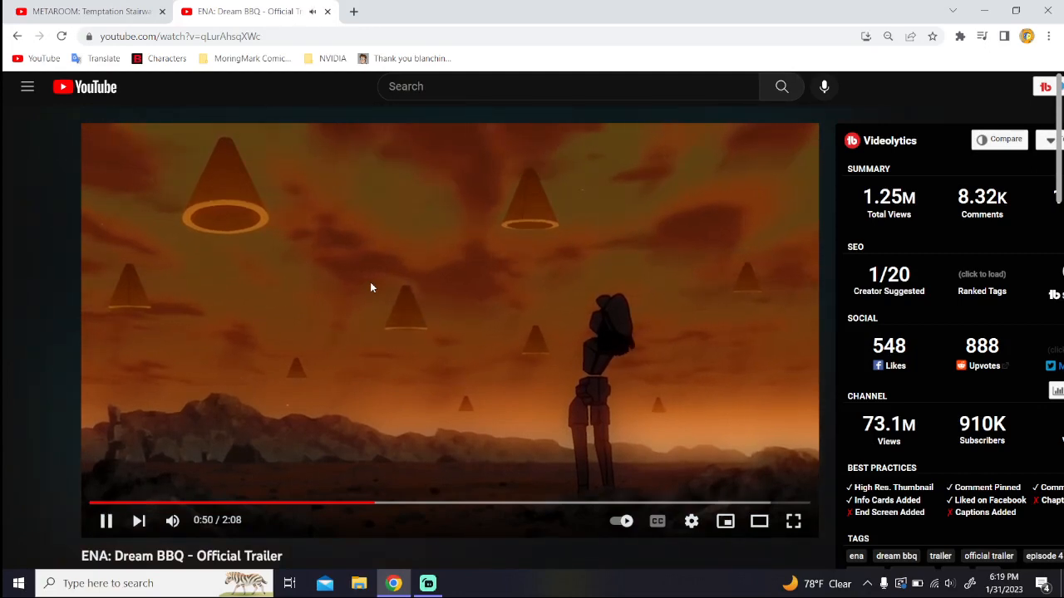
{"action": "left_click", "coordinate": [106, 520]}
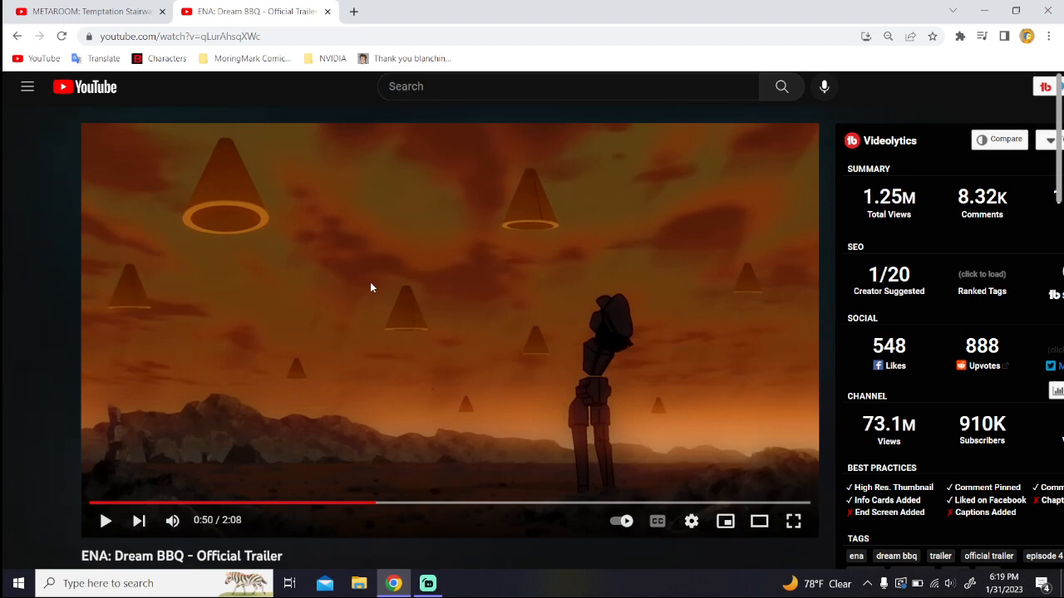
{"action": "mouse_move", "coordinate": [564, 425]}
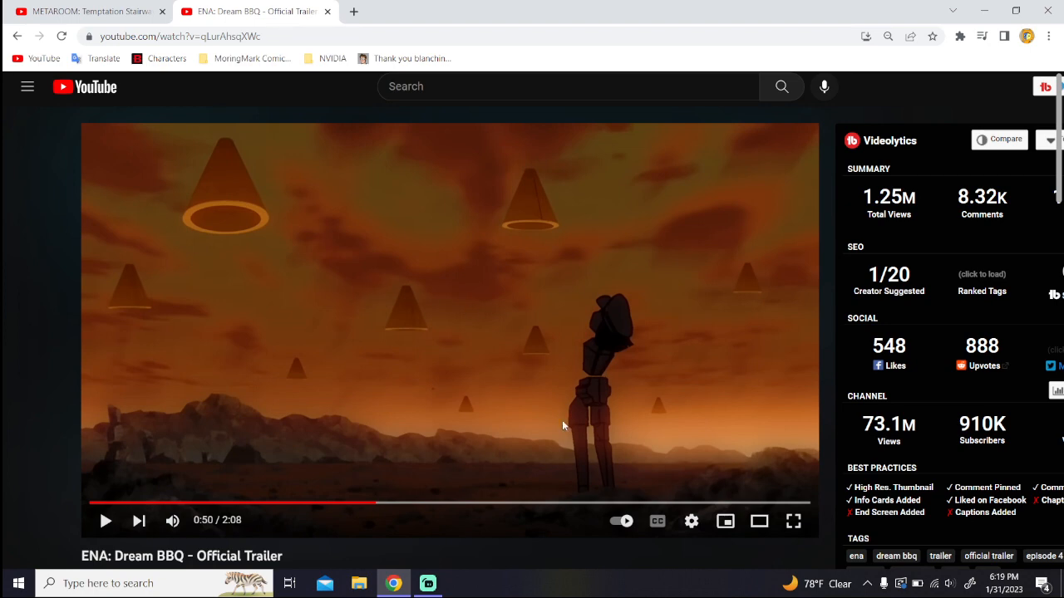
{"action": "mouse_move", "coordinate": [557, 339]}
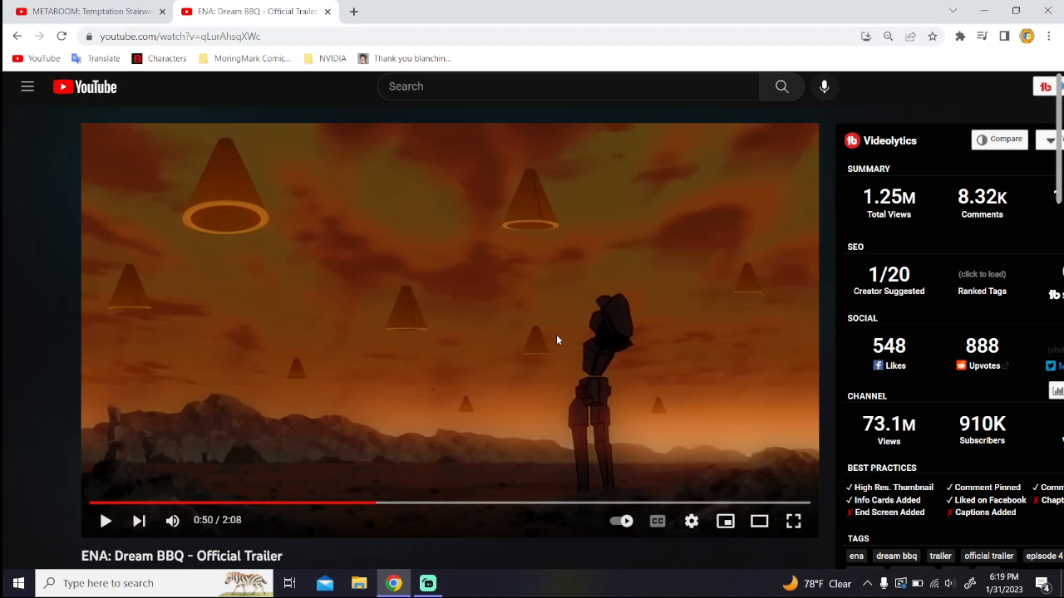
{"action": "mouse_move", "coordinate": [173, 399]}
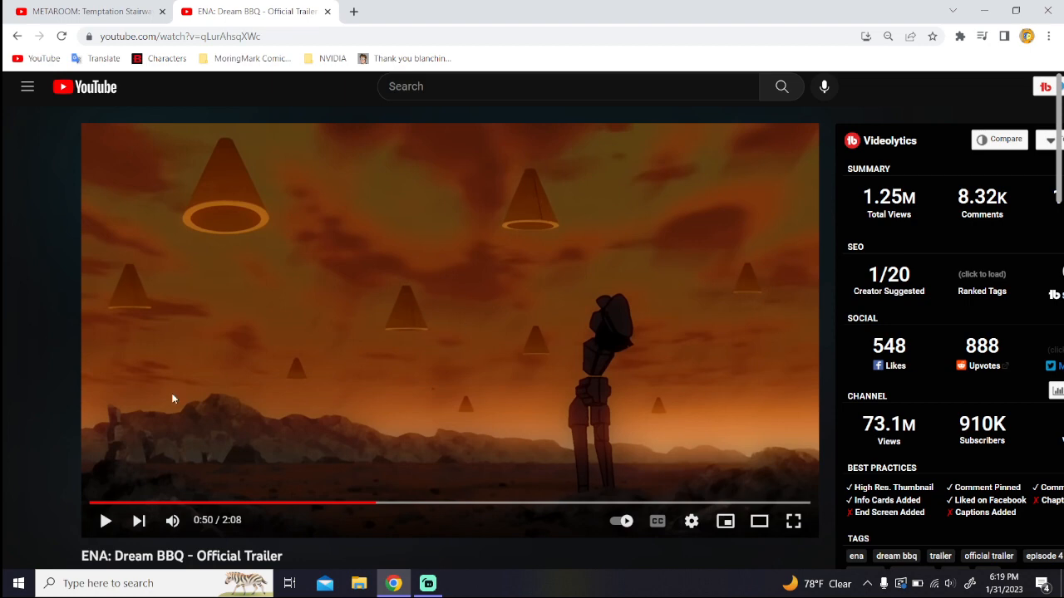
{"action": "left_click", "coordinate": [105, 520]}
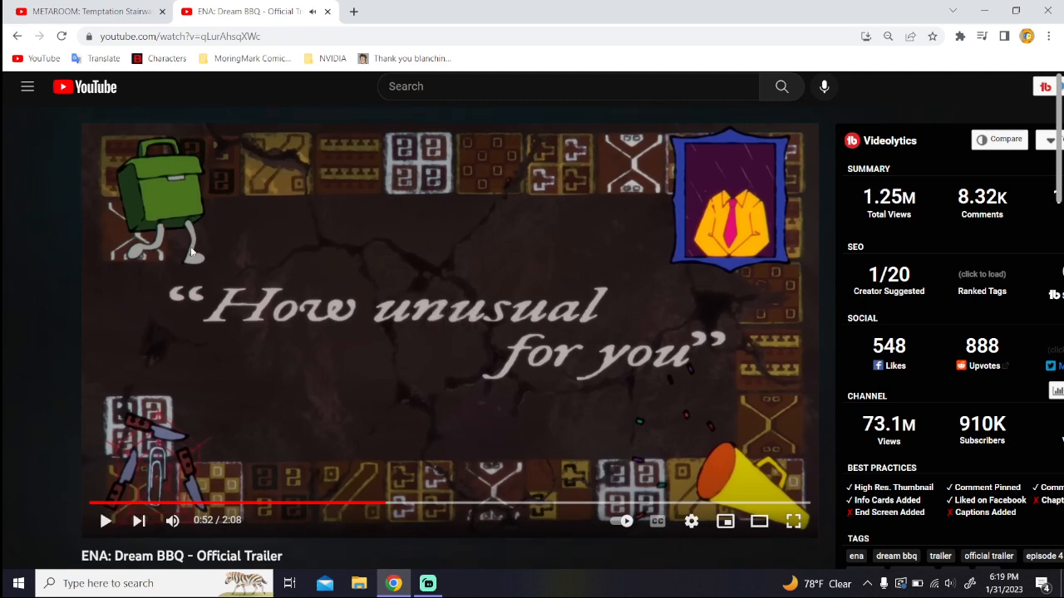
{"action": "mouse_move", "coordinate": [303, 362]}
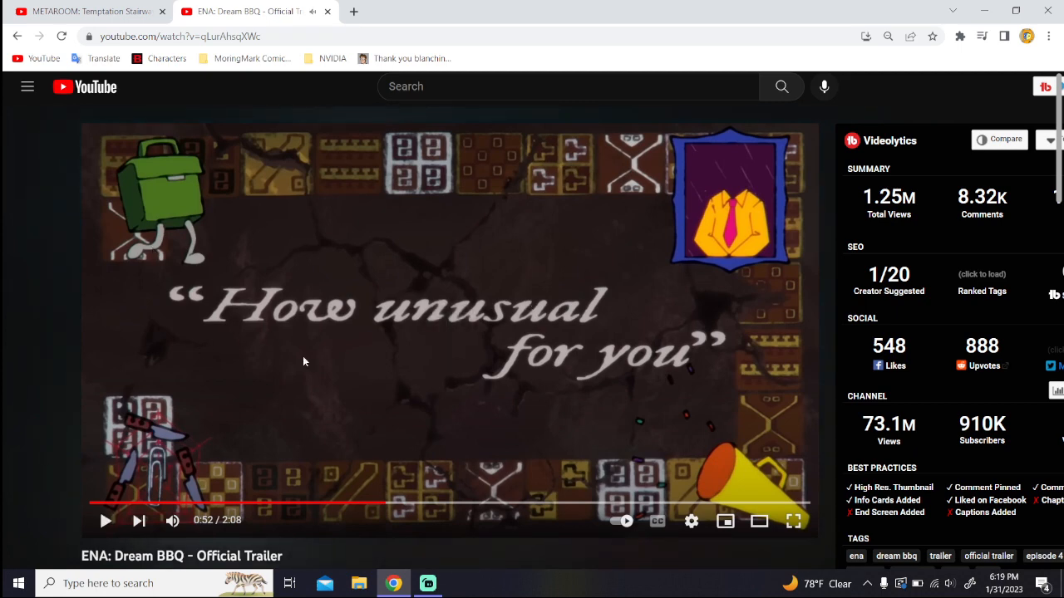
{"action": "mouse_move", "coordinate": [200, 333]}
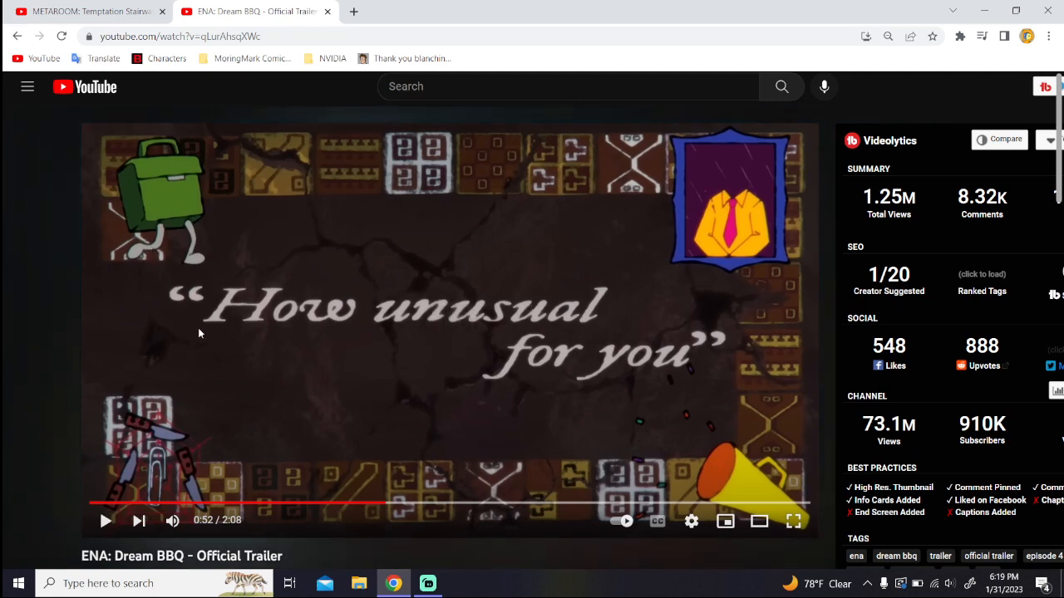
{"action": "mouse_move", "coordinate": [626, 333]}
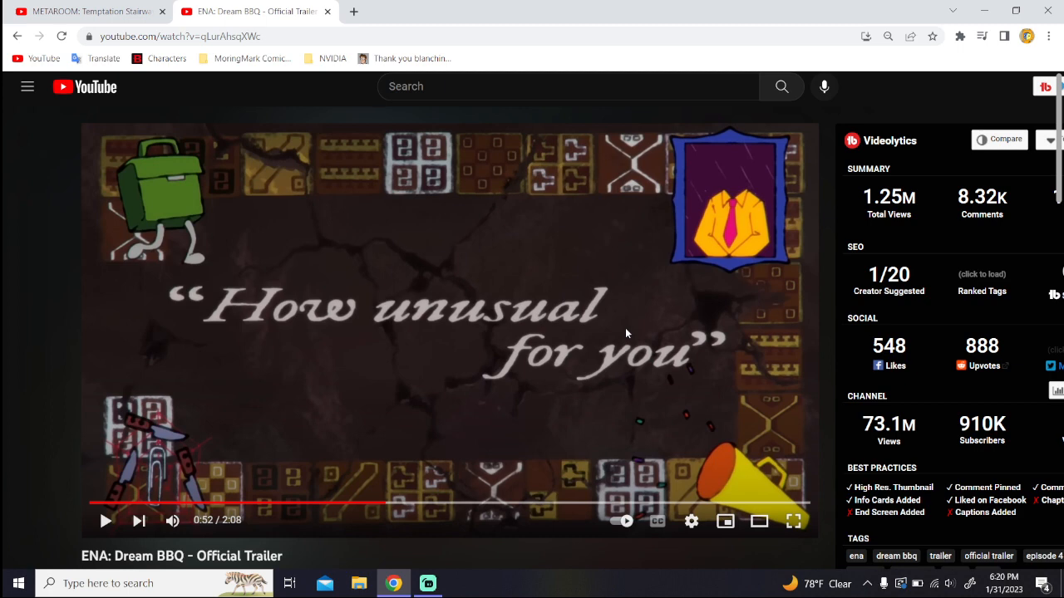
Step: Step past the wall of screens and spotlight dancer, pausing on the nervous capped character
{"action": "left_click", "coordinate": [105, 521]}
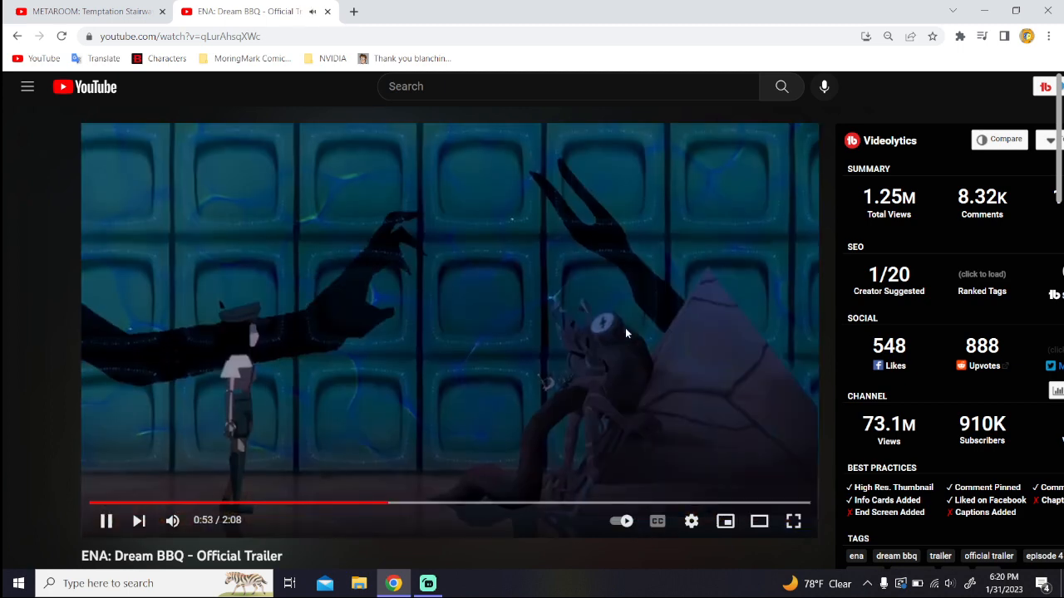
{"action": "left_click", "coordinate": [106, 520]}
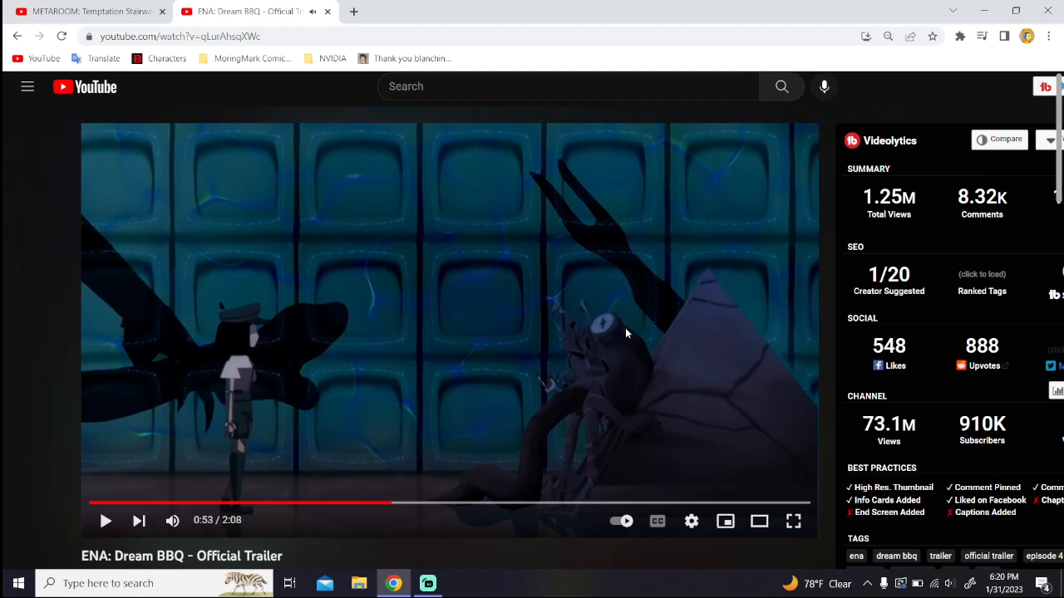
{"action": "left_click", "coordinate": [106, 520]}
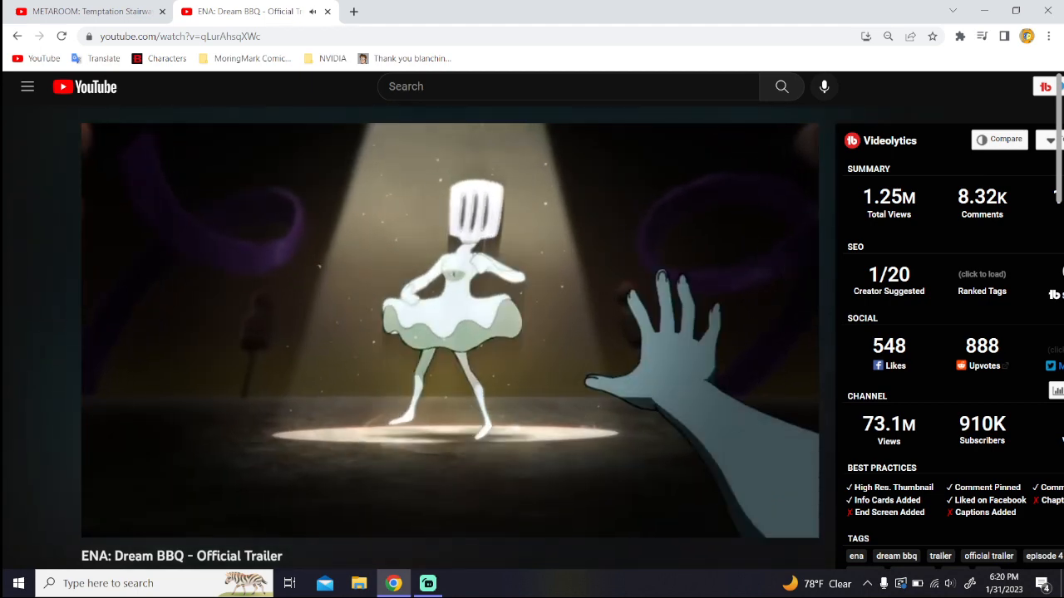
{"action": "mouse_move", "coordinate": [626, 333]}
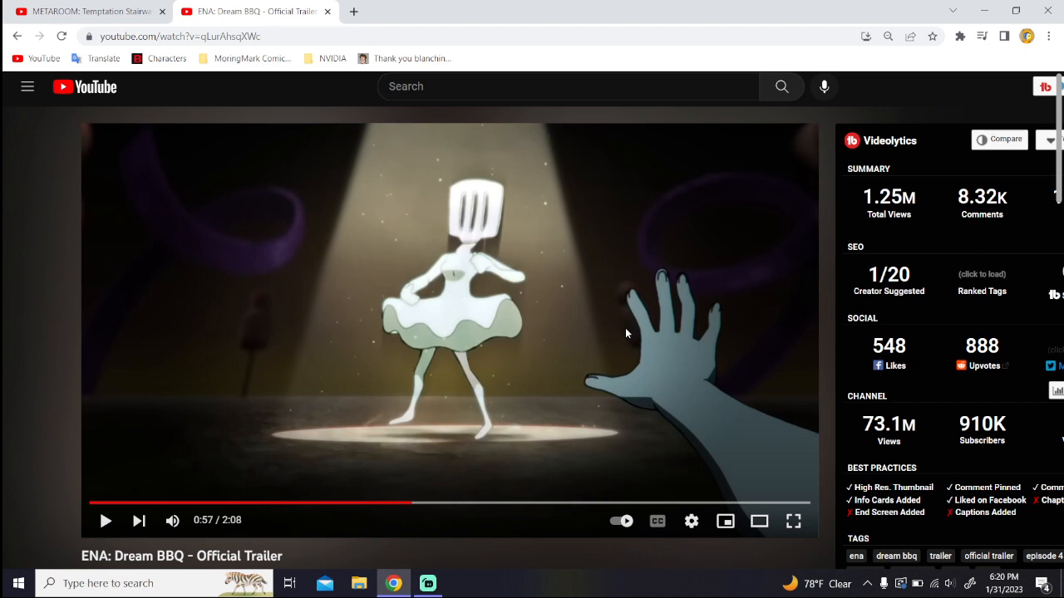
{"action": "left_click", "coordinate": [106, 520]}
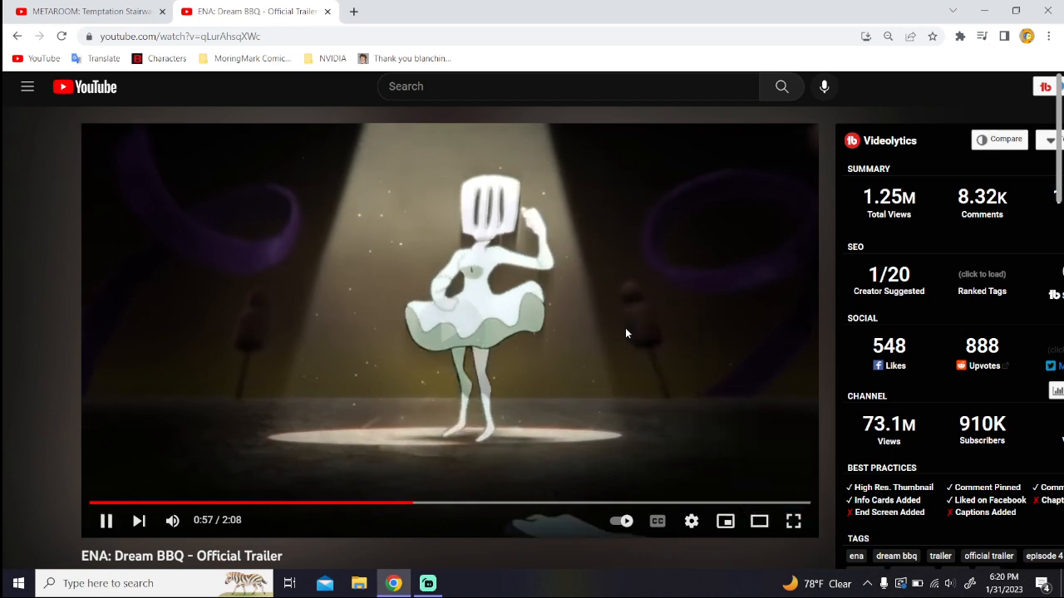
{"action": "left_click", "coordinate": [107, 520]}
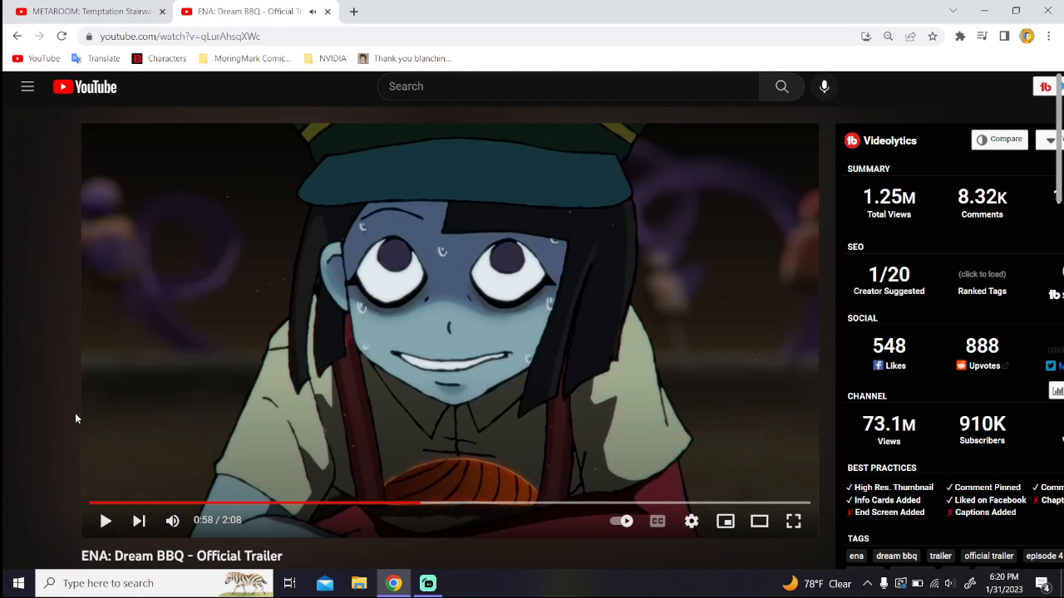
{"action": "mouse_move", "coordinate": [374, 343]}
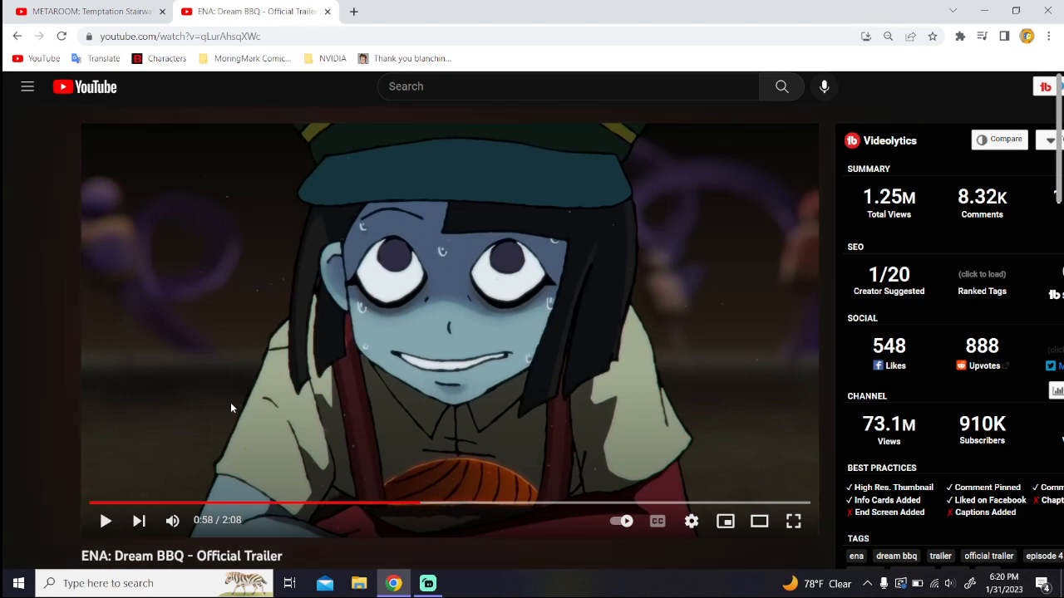
{"action": "mouse_move", "coordinate": [584, 259]}
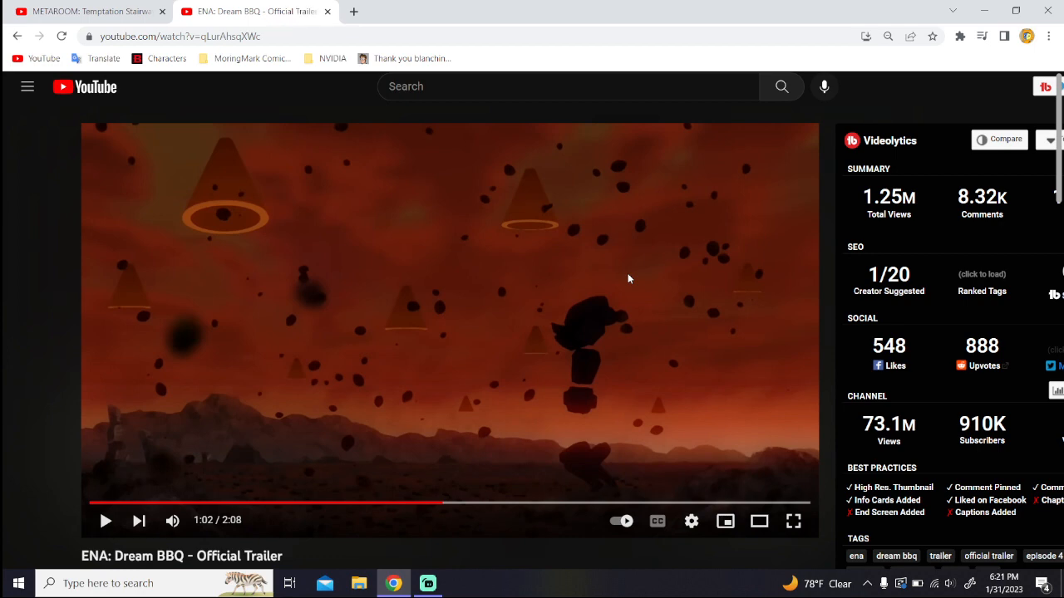
{"action": "mouse_move", "coordinate": [387, 275]}
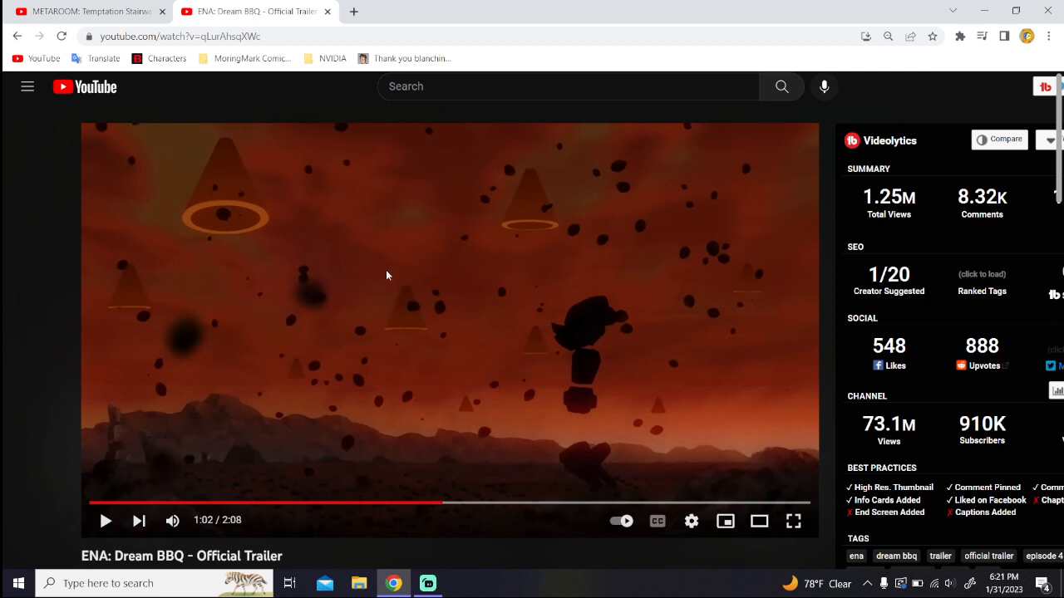
{"action": "mouse_move", "coordinate": [758, 310]}
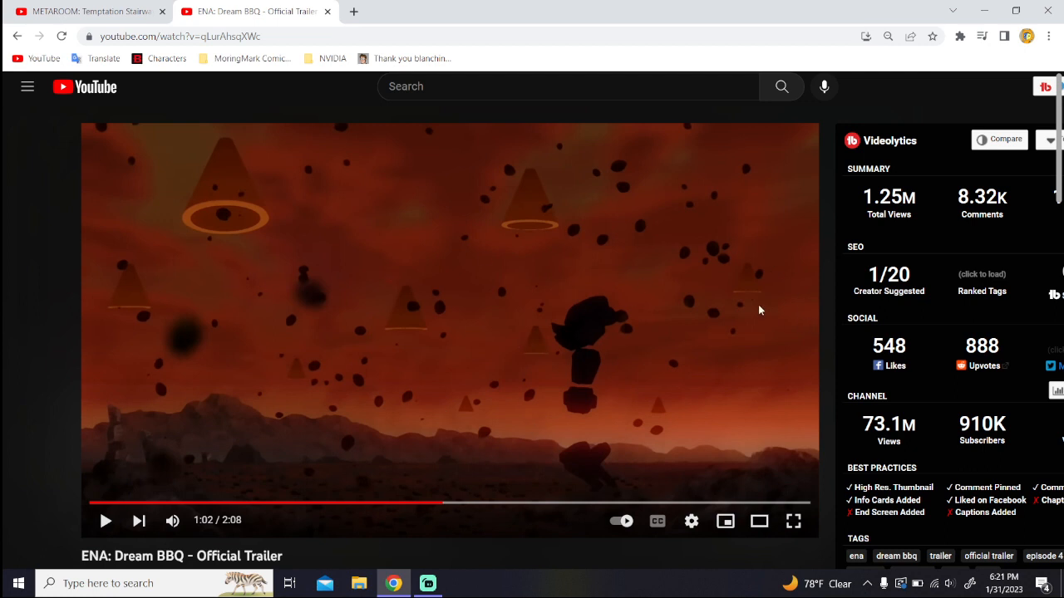
{"action": "mouse_move", "coordinate": [582, 386]}
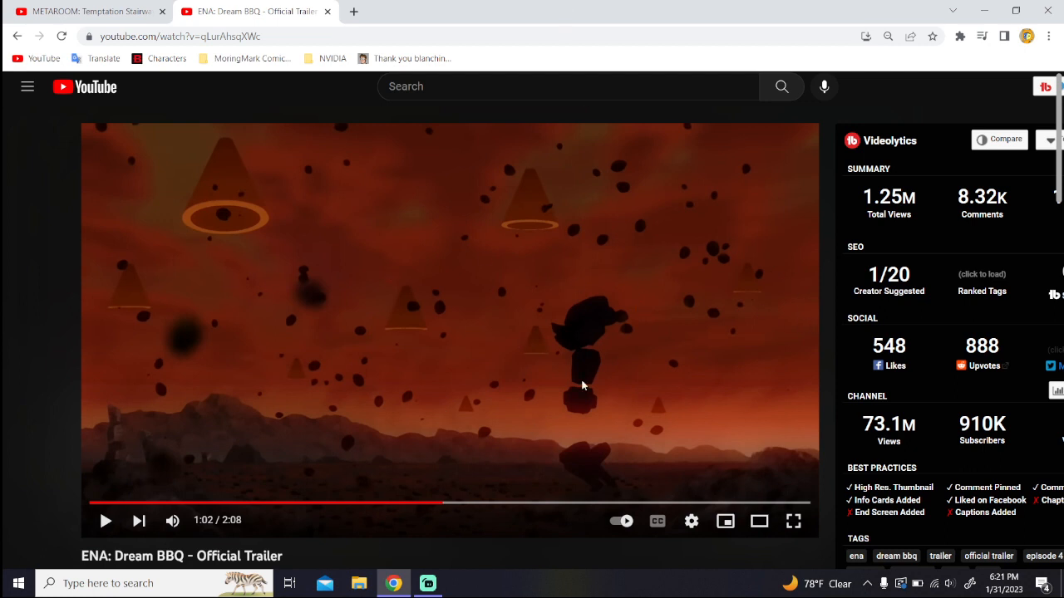
{"action": "mouse_move", "coordinate": [360, 218]}
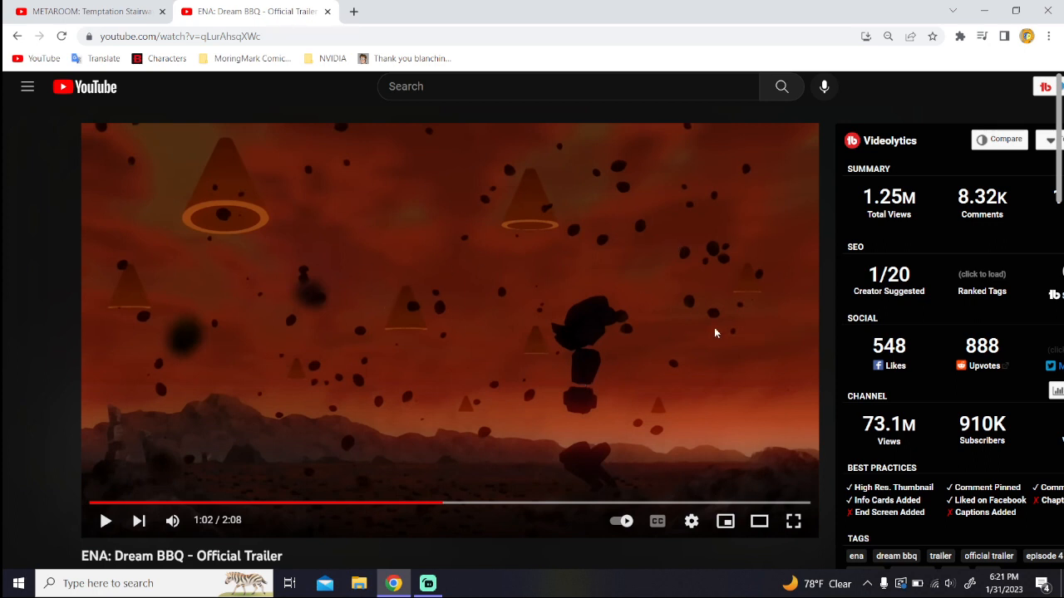
{"action": "mouse_move", "coordinate": [512, 196]}
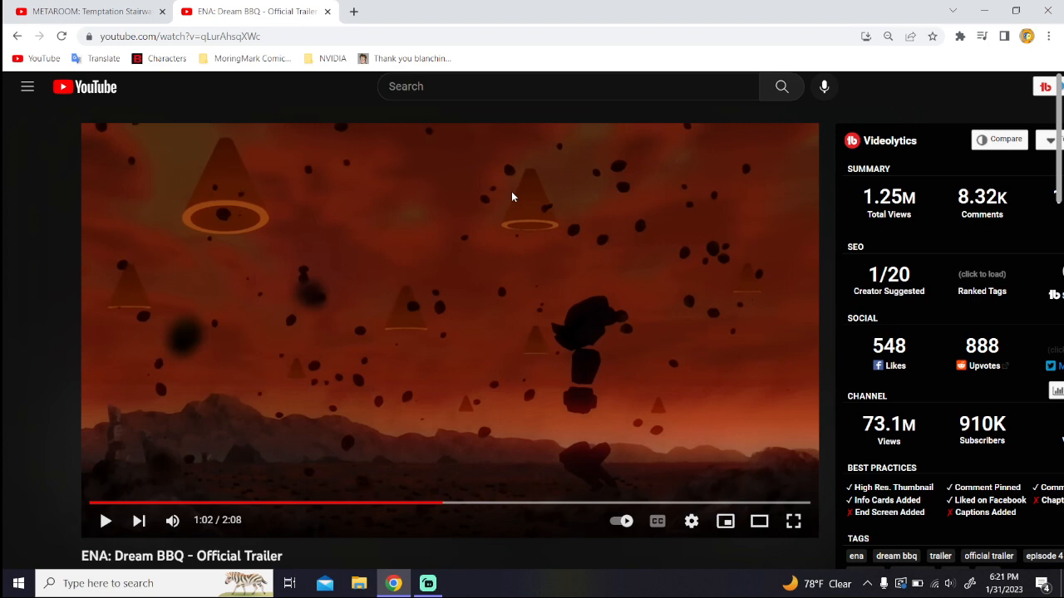
{"action": "mouse_move", "coordinate": [388, 469]}
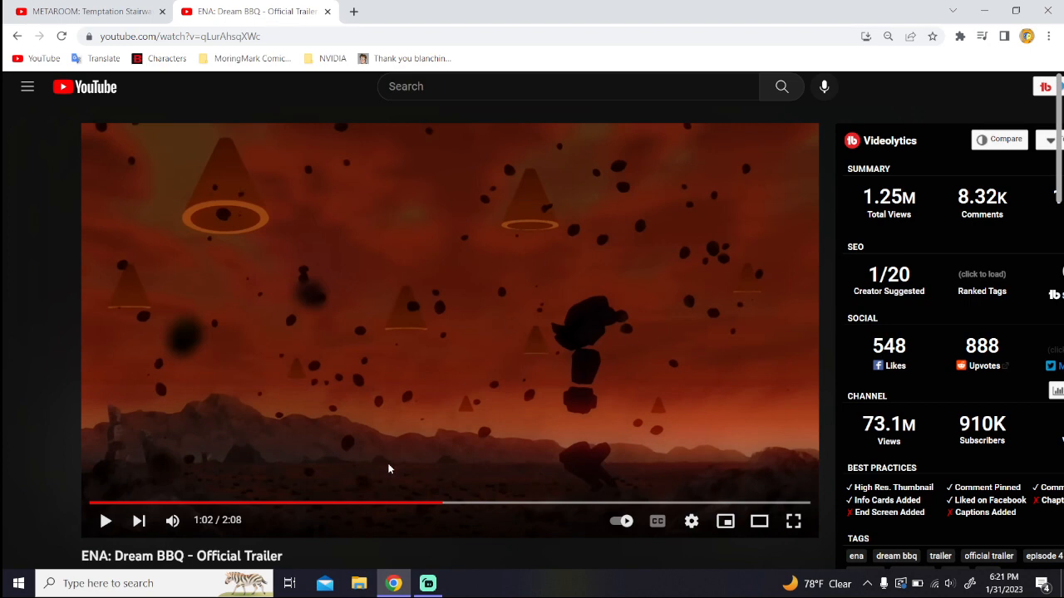
{"action": "mouse_move", "coordinate": [457, 249]}
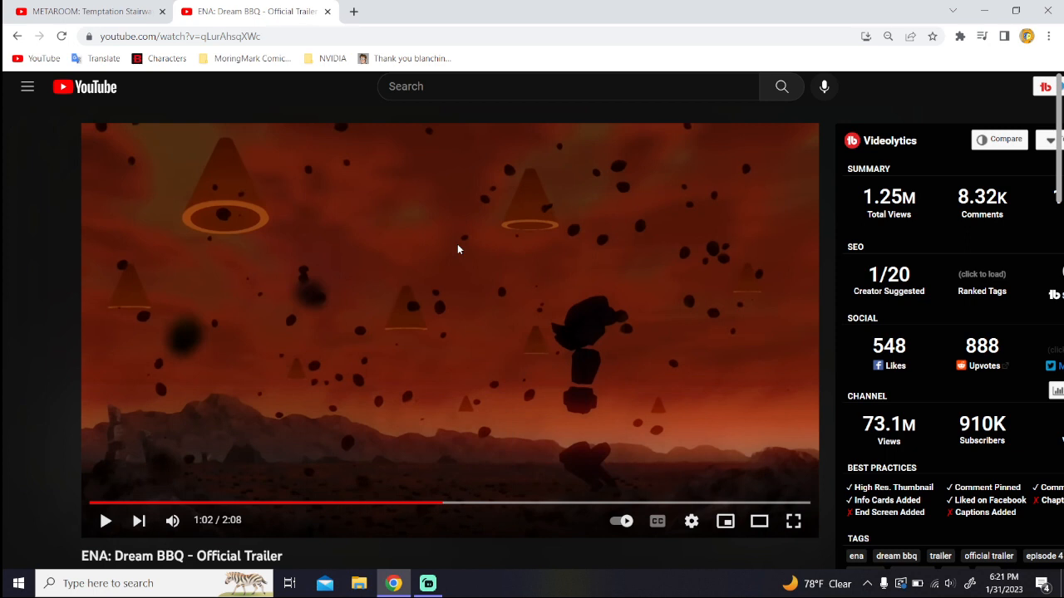
{"action": "mouse_move", "coordinate": [444, 504]}
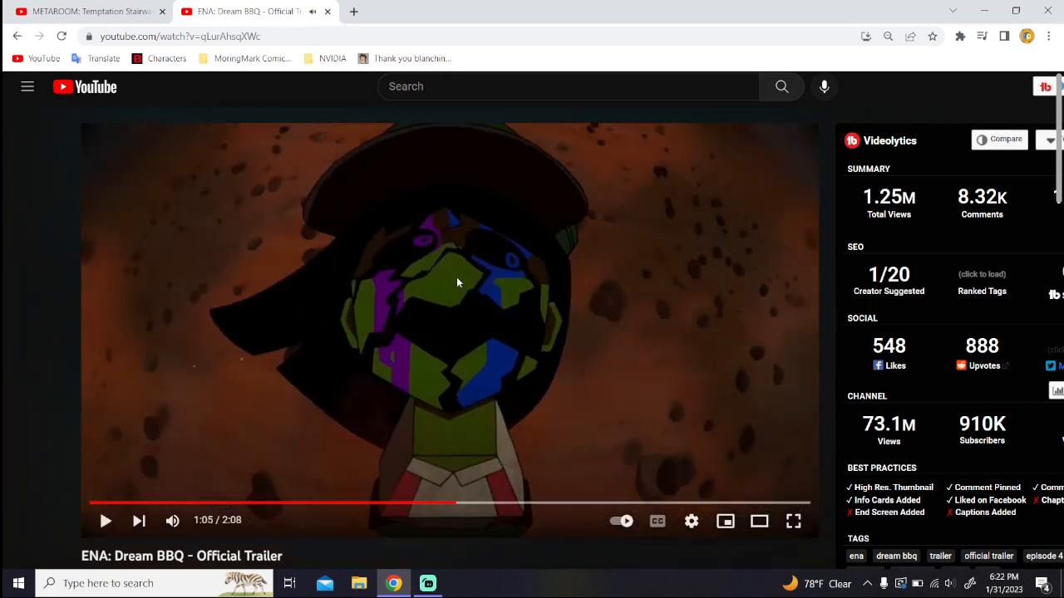
{"action": "mouse_move", "coordinate": [368, 323]}
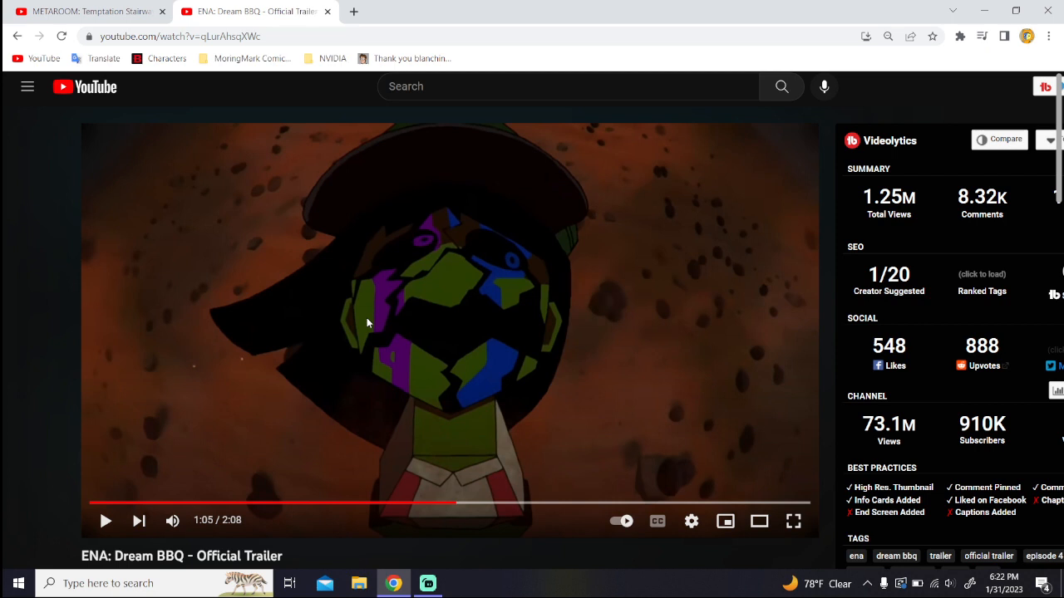
{"action": "mouse_move", "coordinate": [431, 360]}
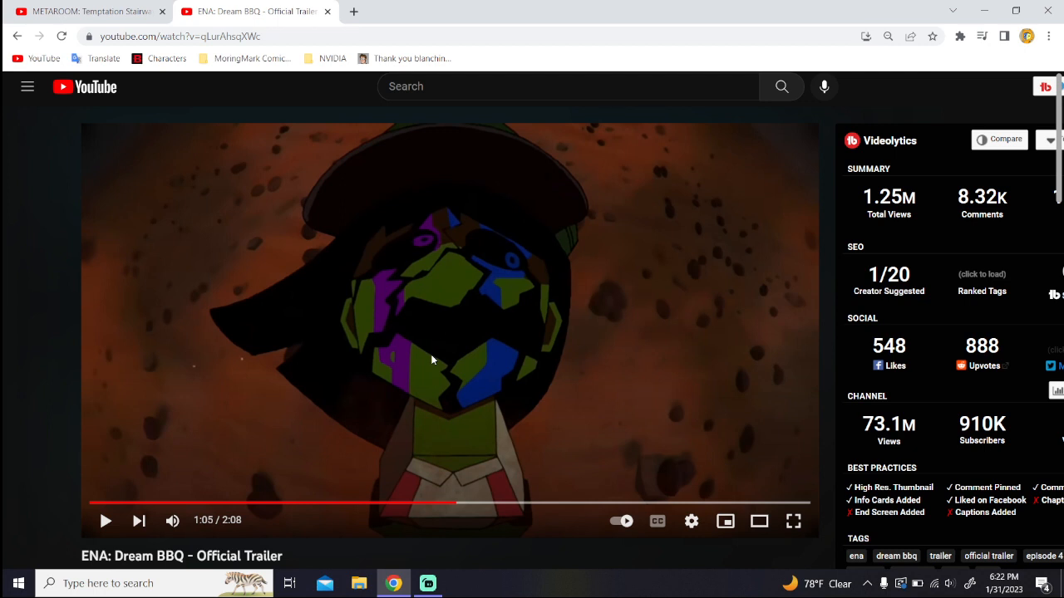
{"action": "mouse_move", "coordinate": [4, 377]}
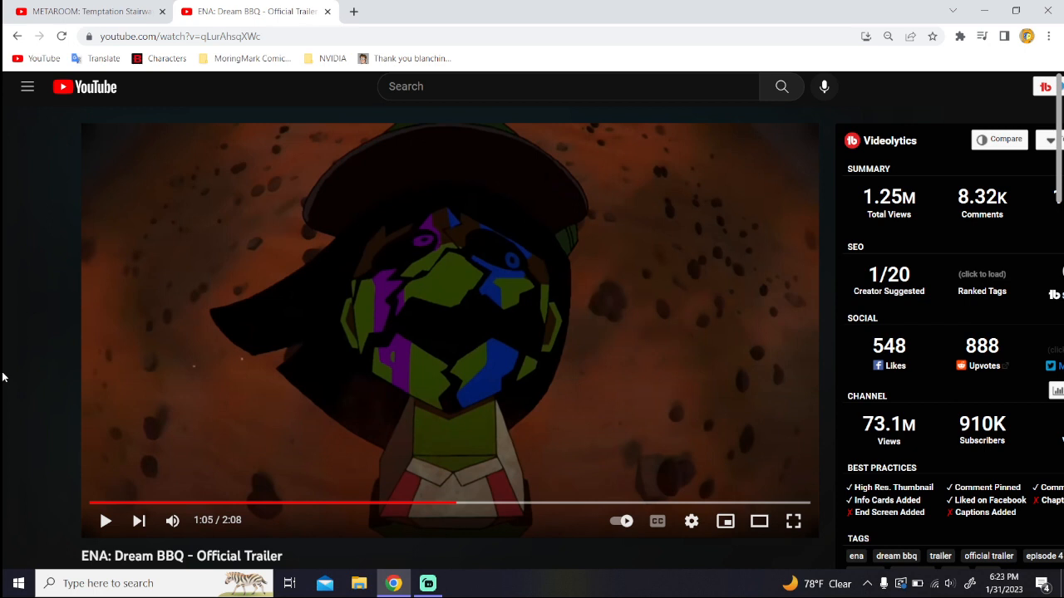
{"action": "mouse_move", "coordinate": [478, 216]}
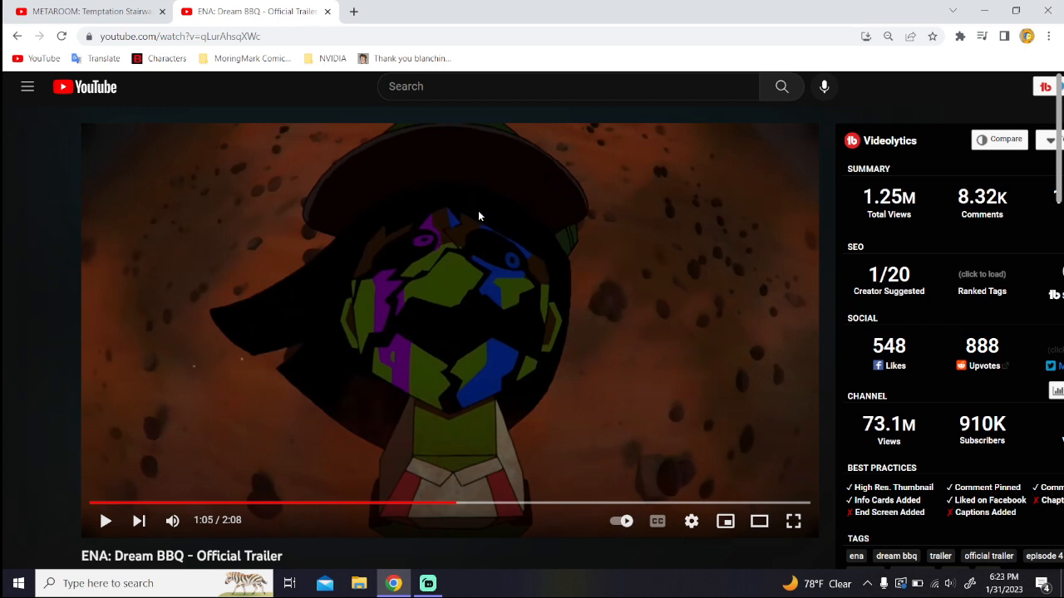
{"action": "mouse_move", "coordinate": [467, 233]}
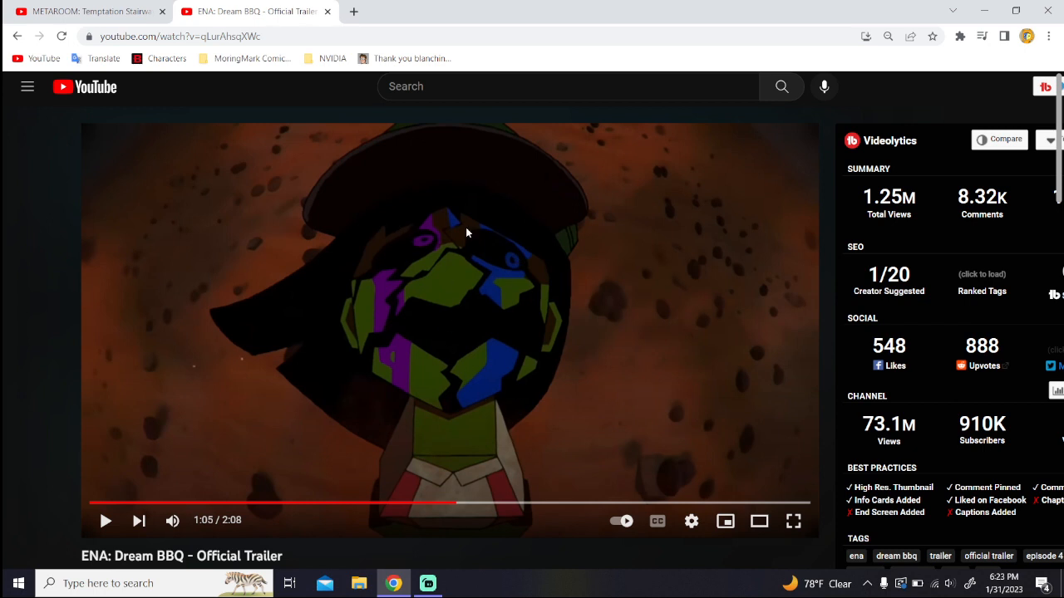
{"action": "mouse_move", "coordinate": [431, 290]}
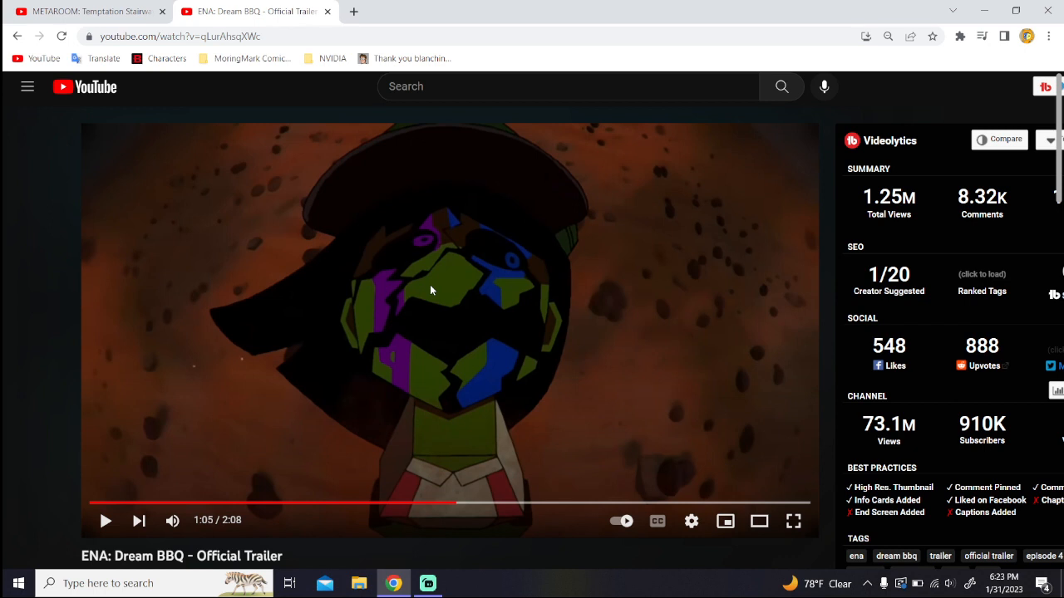
{"action": "mouse_move", "coordinate": [490, 197]}
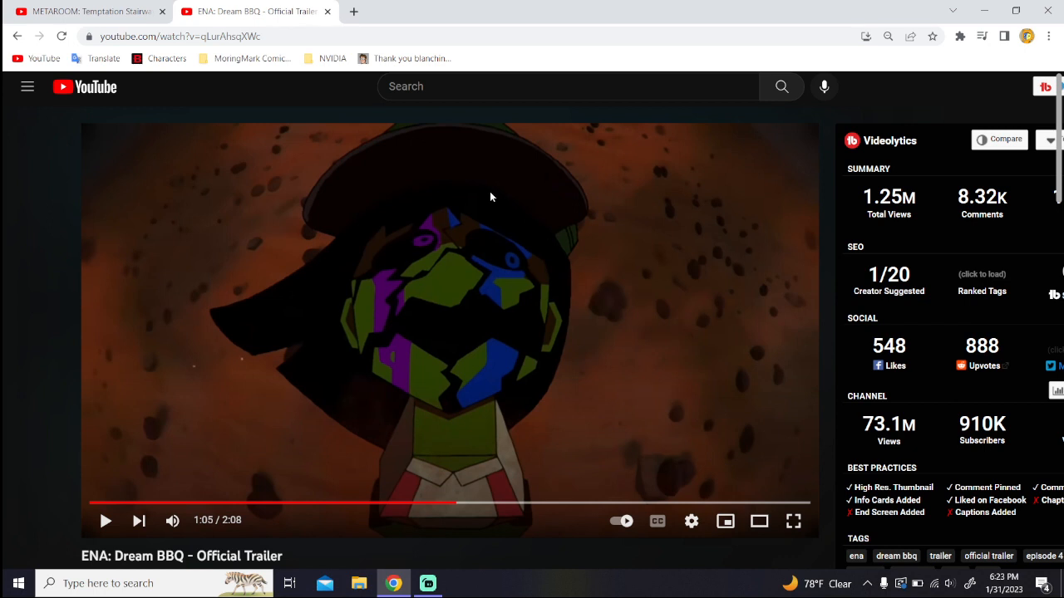
{"action": "mouse_move", "coordinate": [468, 286]}
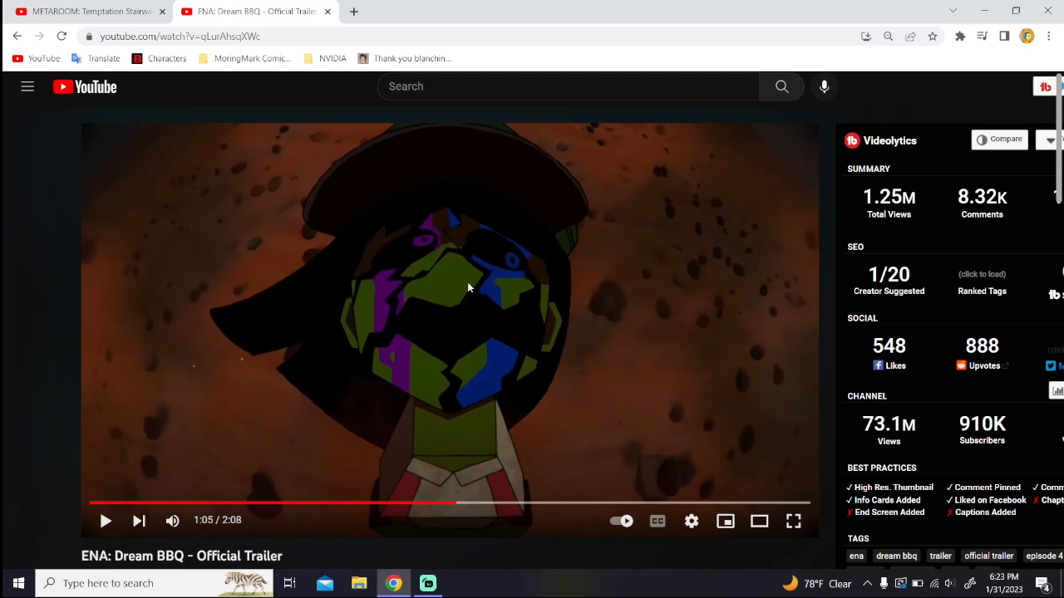
{"action": "mouse_move", "coordinate": [380, 309]}
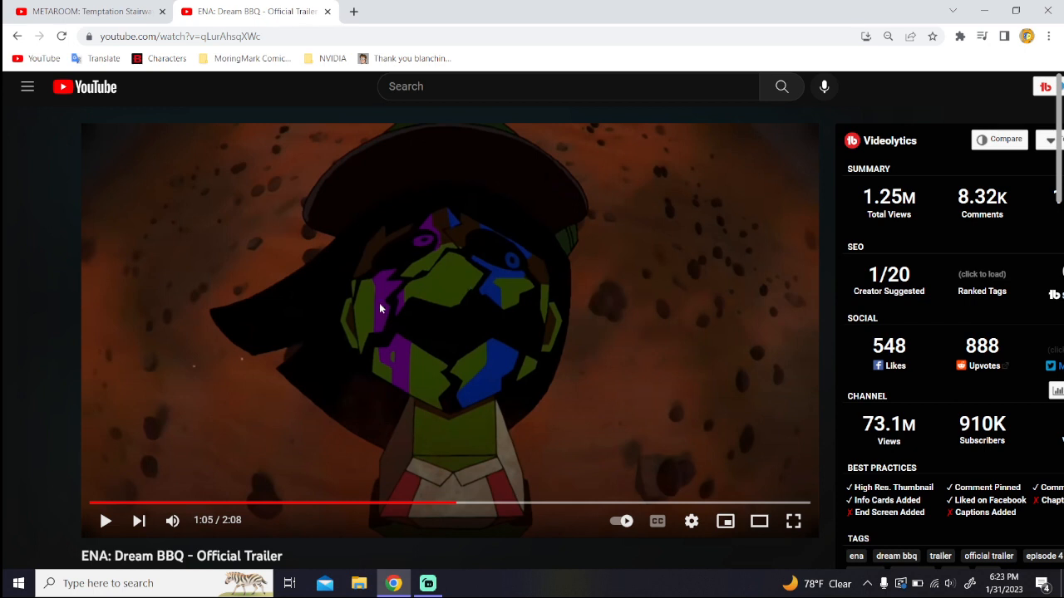
{"action": "mouse_move", "coordinate": [588, 310]}
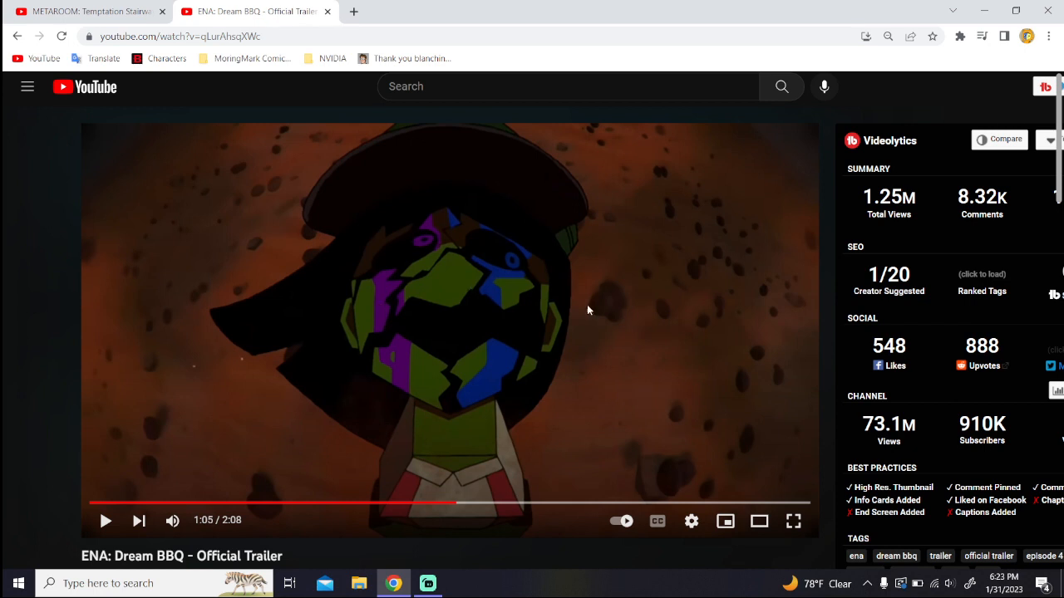
{"action": "mouse_move", "coordinate": [619, 319]}
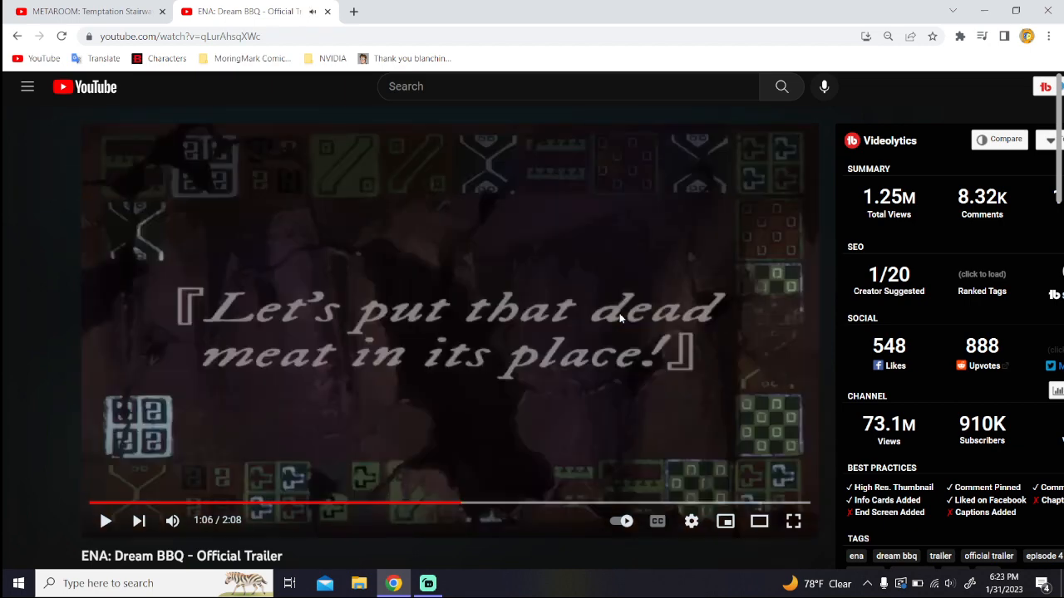
{"action": "mouse_move", "coordinate": [584, 436]}
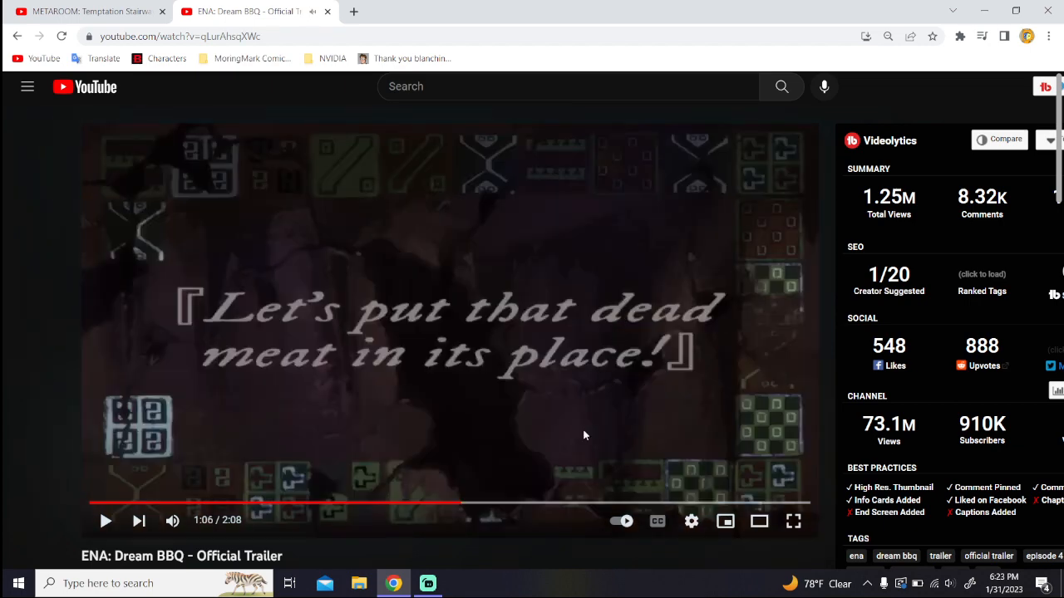
{"action": "mouse_move", "coordinate": [238, 257]}
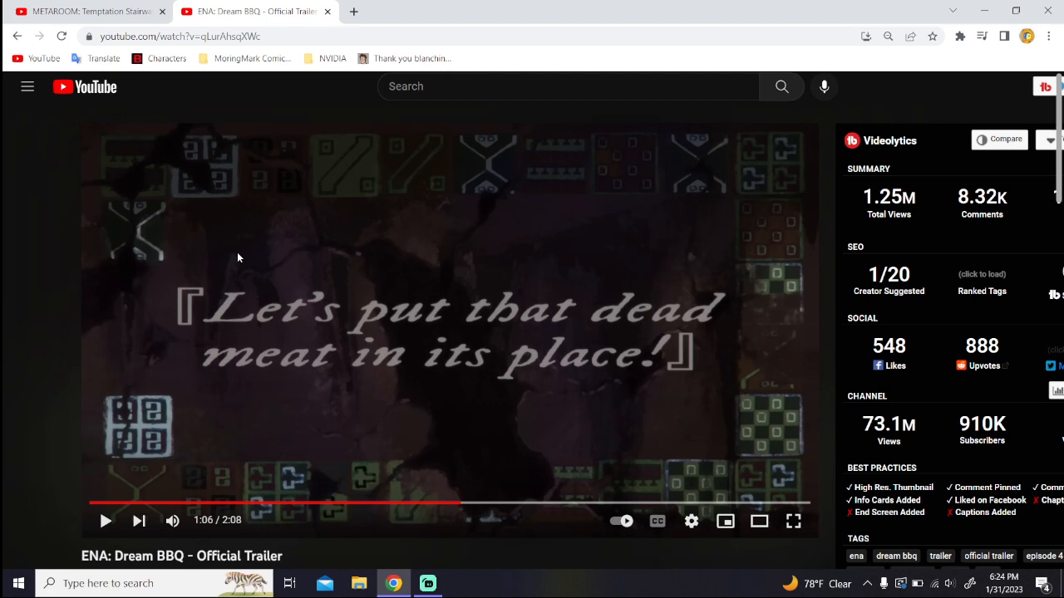
{"action": "mouse_move", "coordinate": [449, 359]}
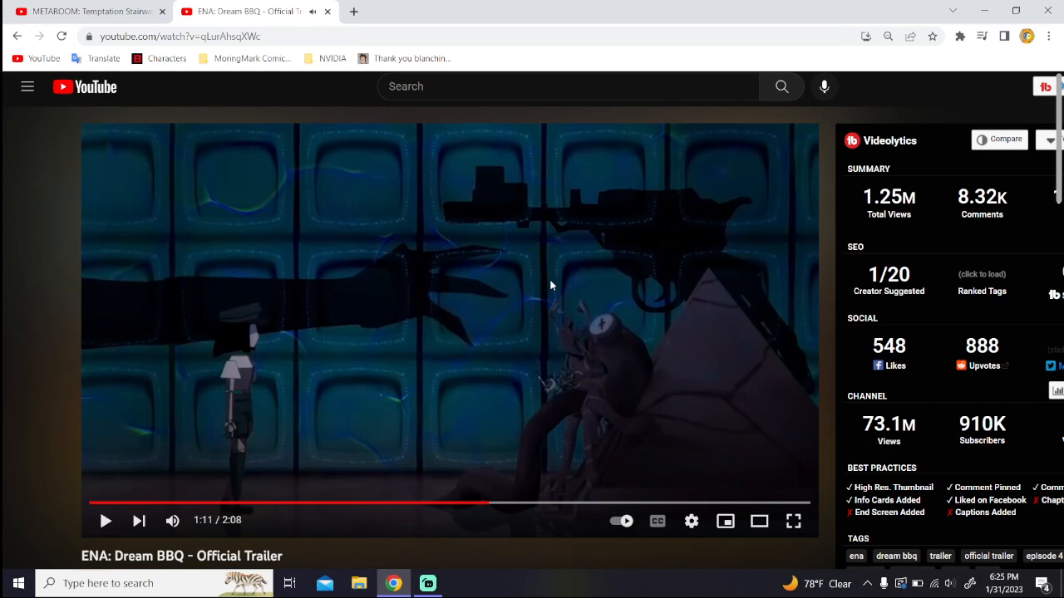
{"action": "mouse_move", "coordinate": [498, 245]}
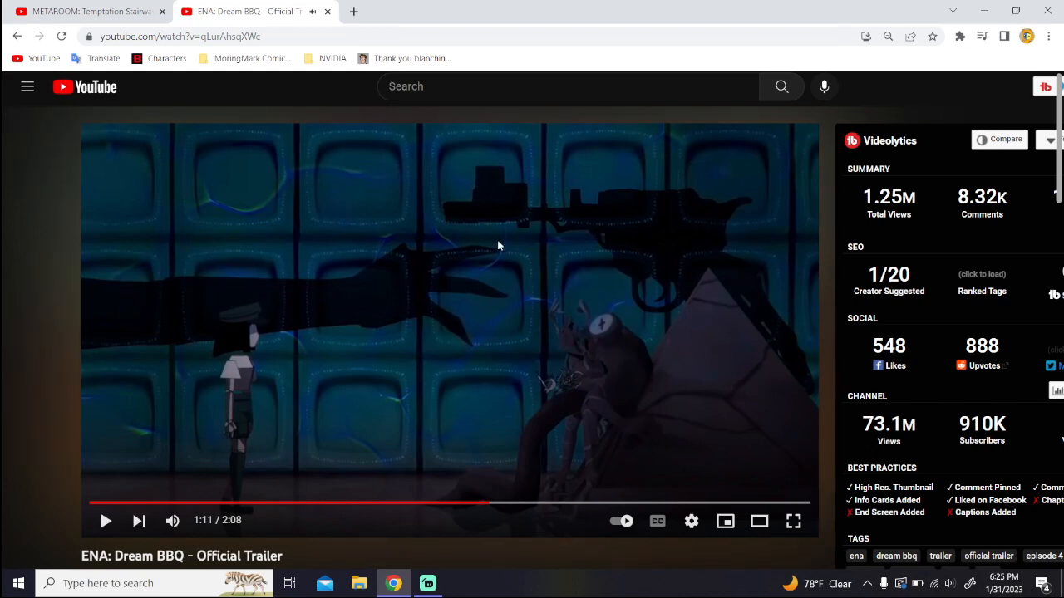
{"action": "mouse_move", "coordinate": [522, 290]}
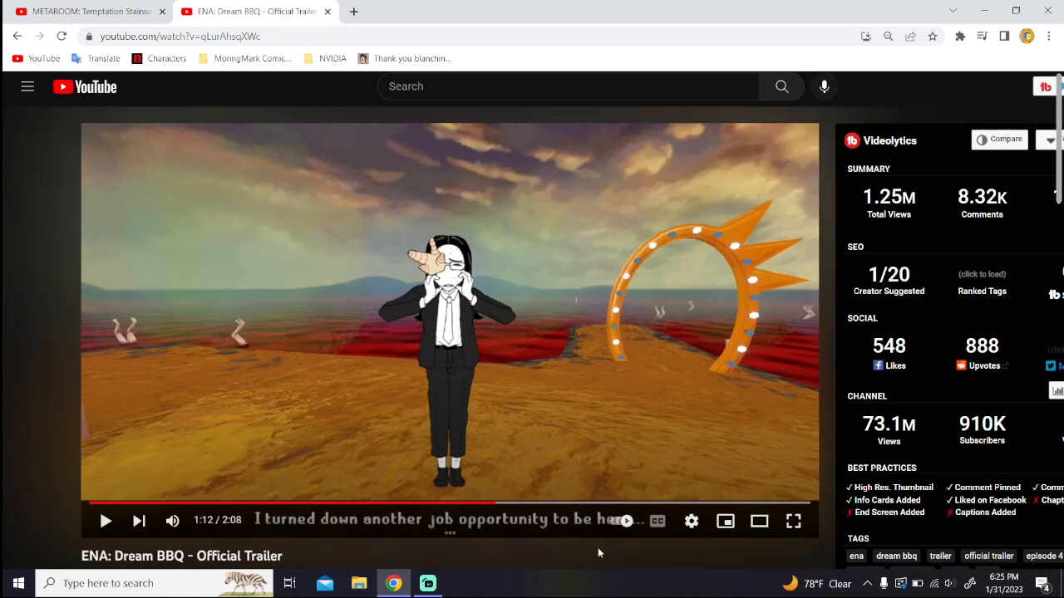
{"action": "mouse_move", "coordinate": [111, 324]}
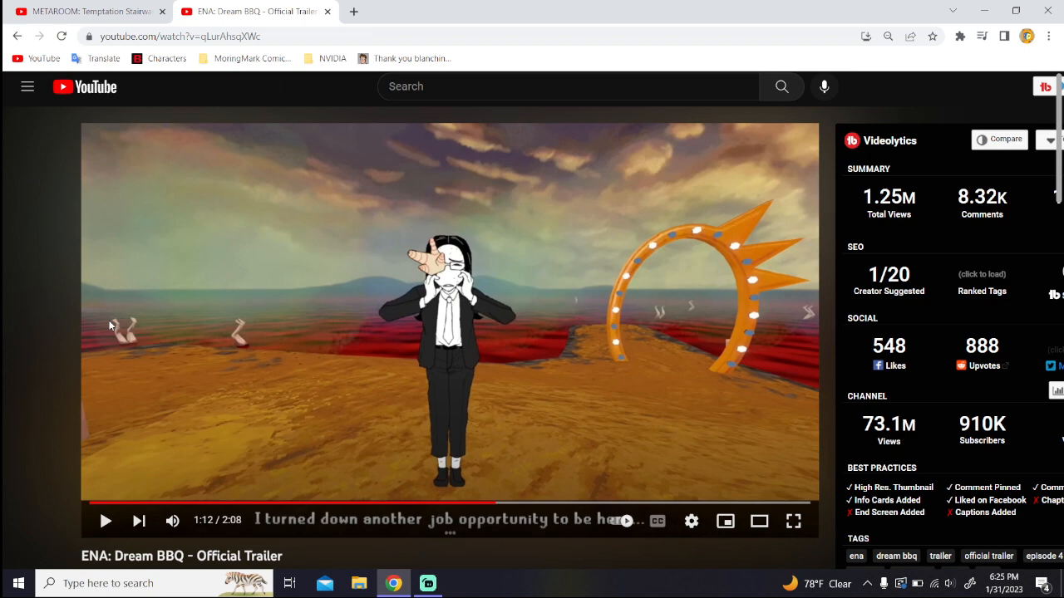
{"action": "mouse_move", "coordinate": [484, 369]}
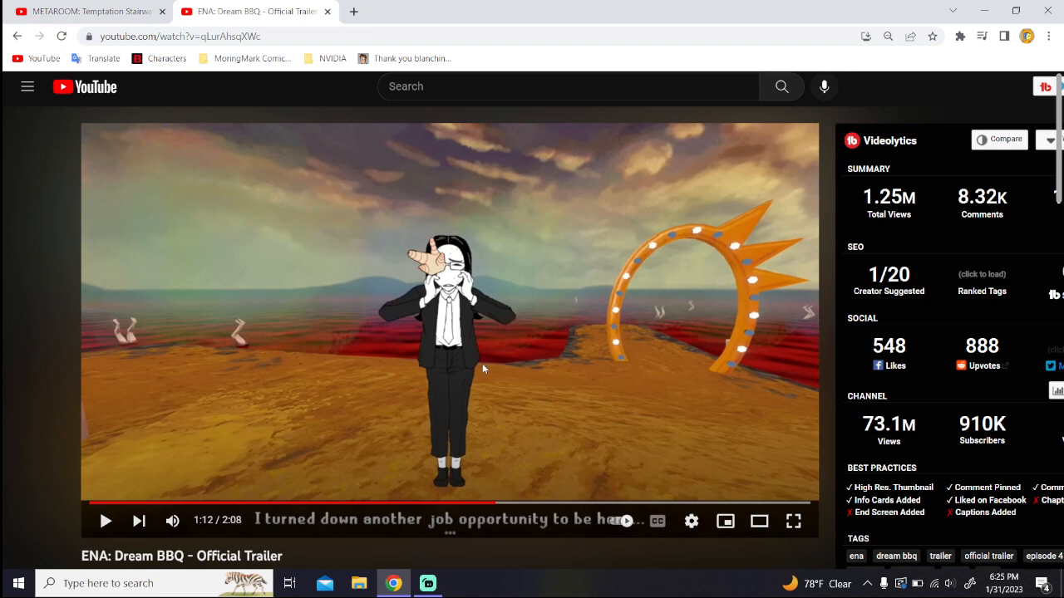
{"action": "mouse_move", "coordinate": [613, 444]}
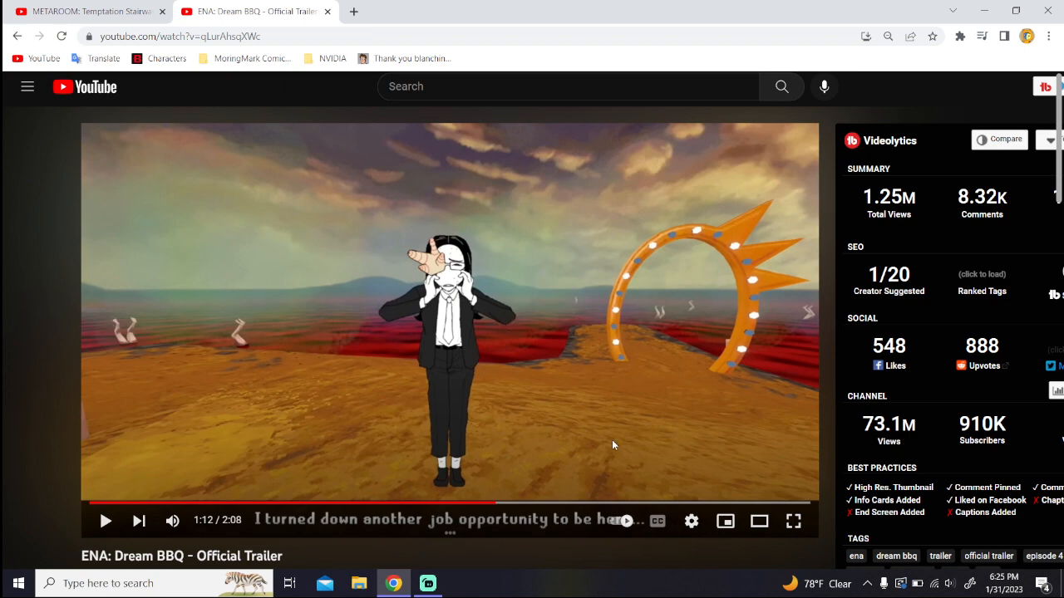
{"action": "mouse_move", "coordinate": [506, 357]}
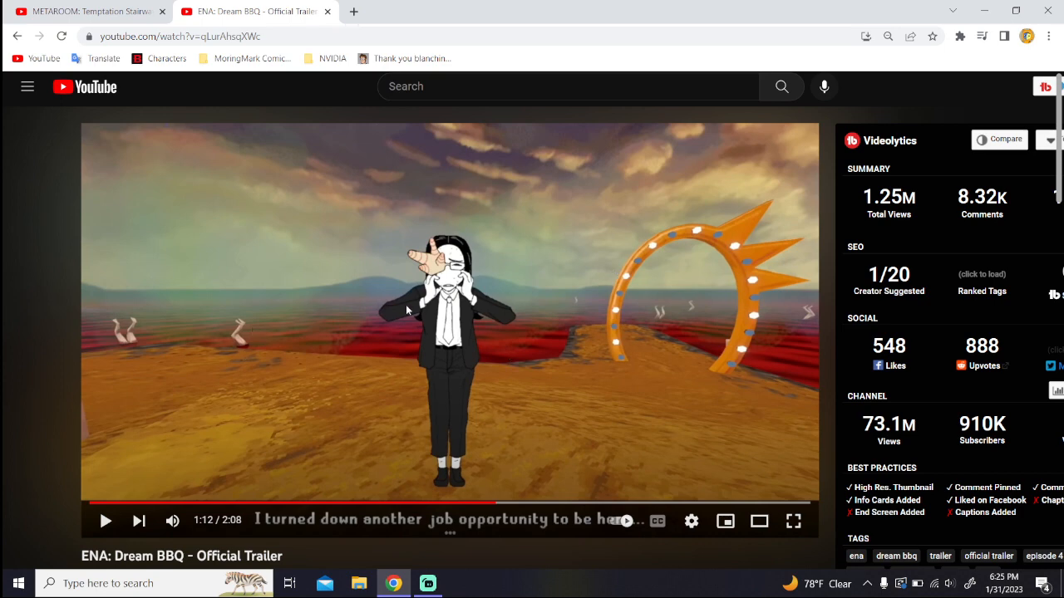
{"action": "mouse_move", "coordinate": [457, 230]}
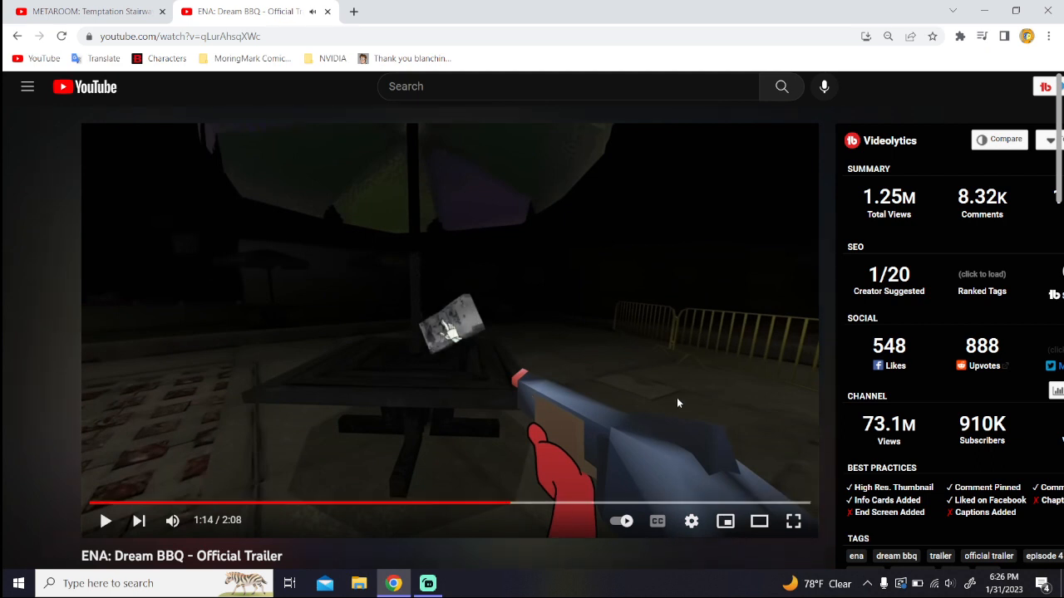
{"action": "mouse_move", "coordinate": [496, 449]}
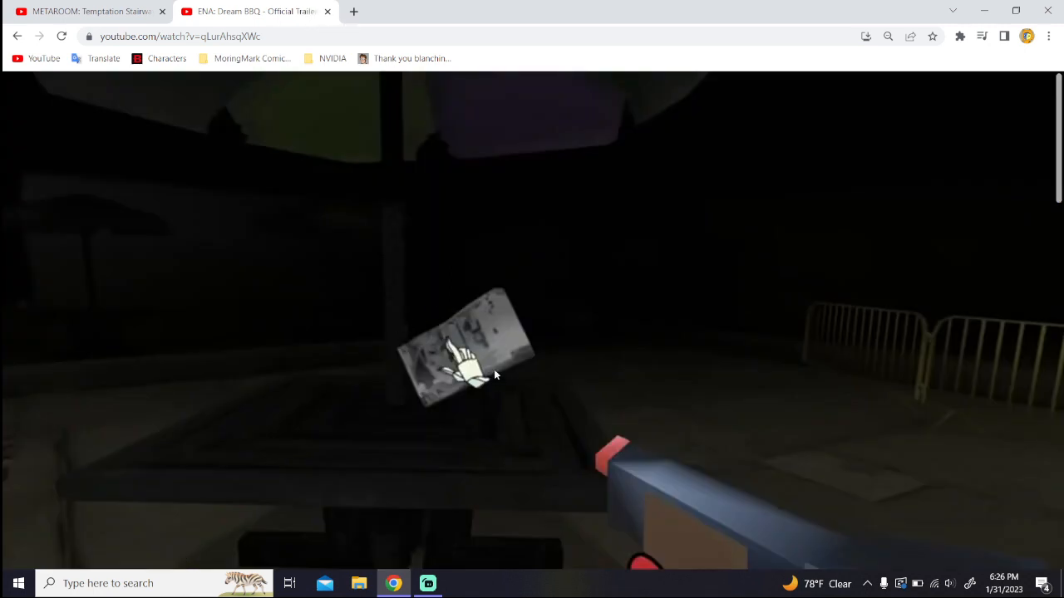
{"action": "mouse_move", "coordinate": [433, 405]}
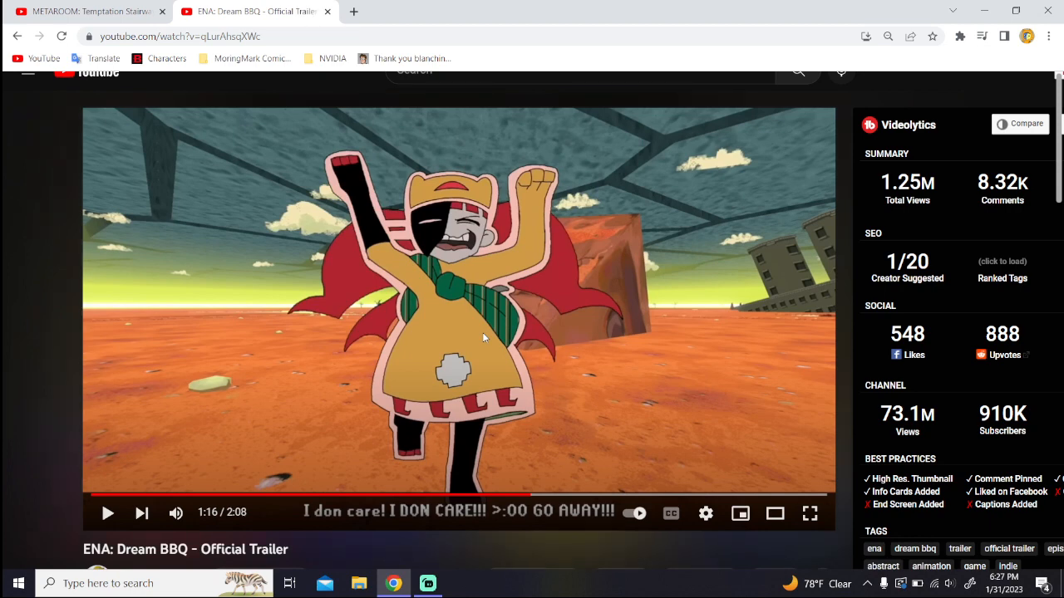
{"action": "mouse_move", "coordinate": [455, 527]}
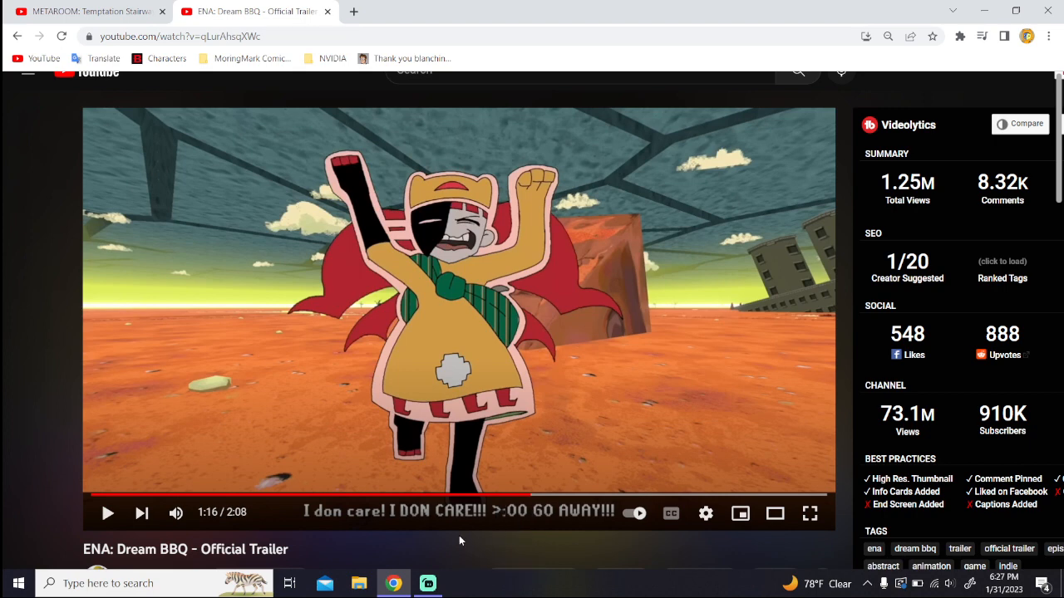
{"action": "mouse_move", "coordinate": [751, 247]}
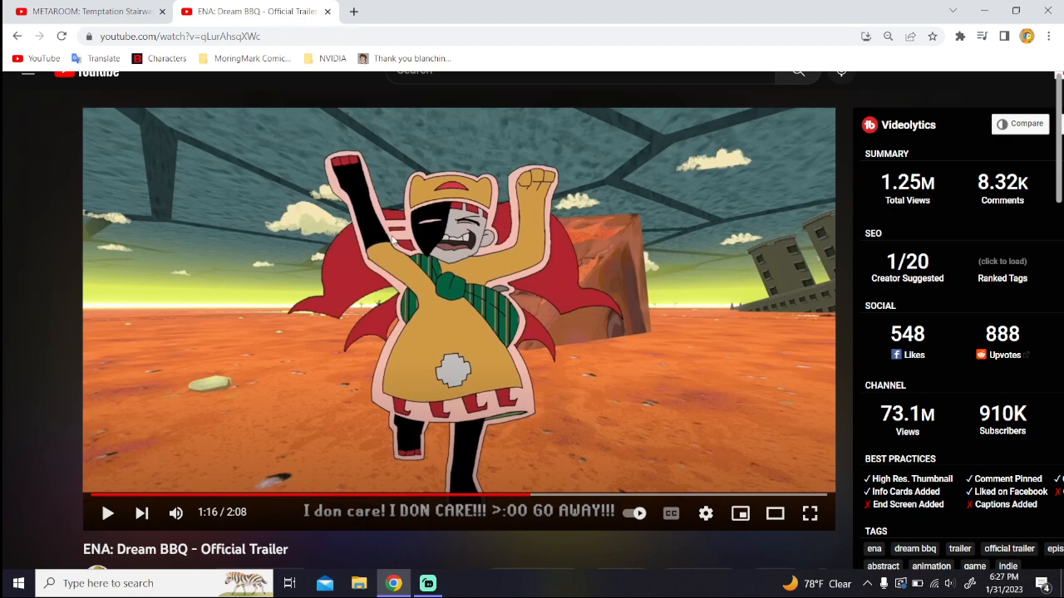
{"action": "mouse_move", "coordinate": [695, 263]}
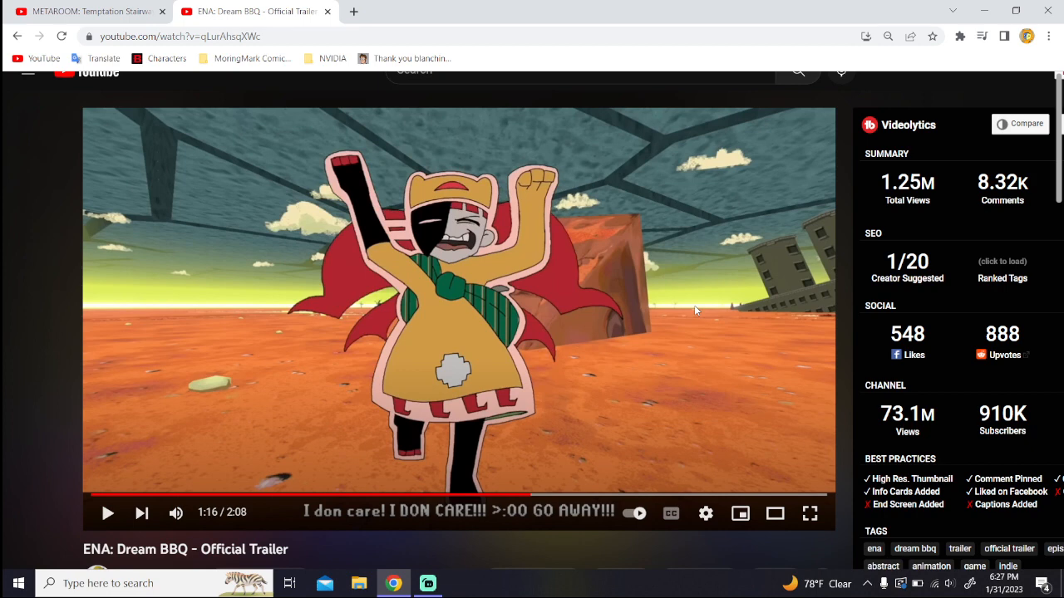
{"action": "mouse_move", "coordinate": [523, 399]}
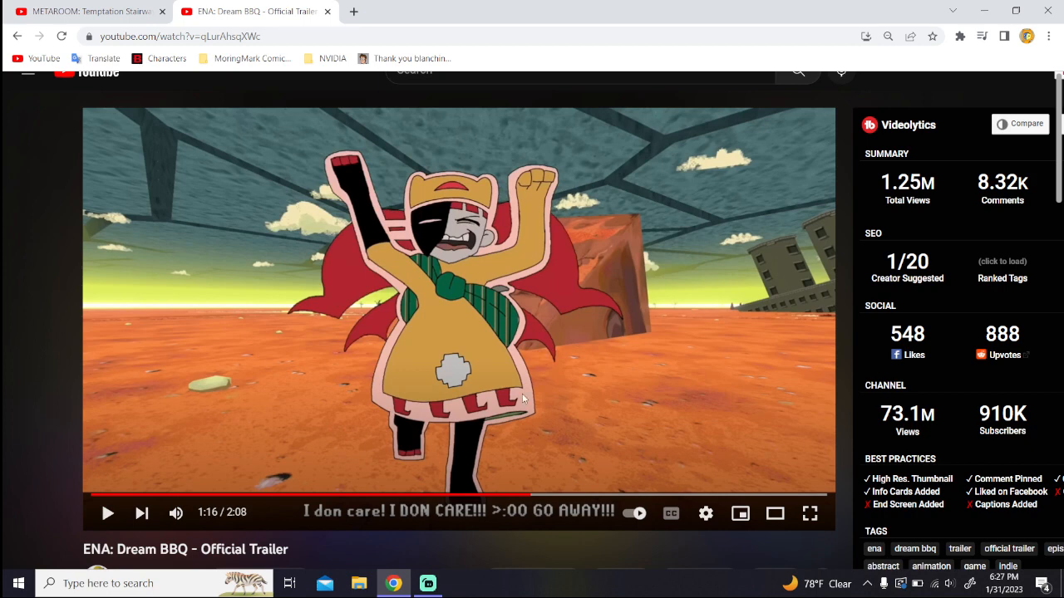
{"action": "mouse_move", "coordinate": [614, 532]}
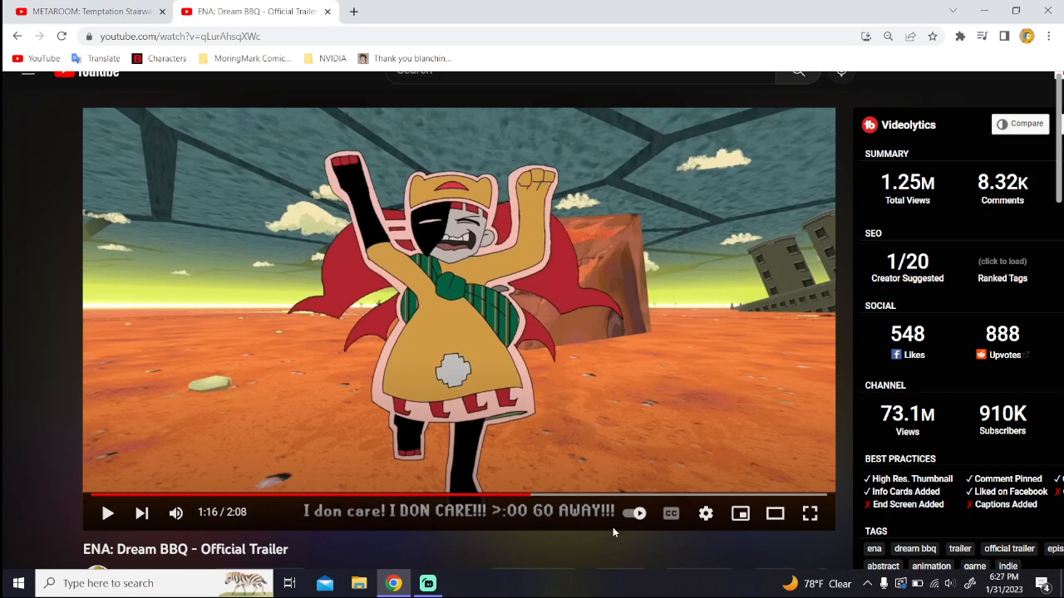
{"action": "mouse_move", "coordinate": [589, 300]}
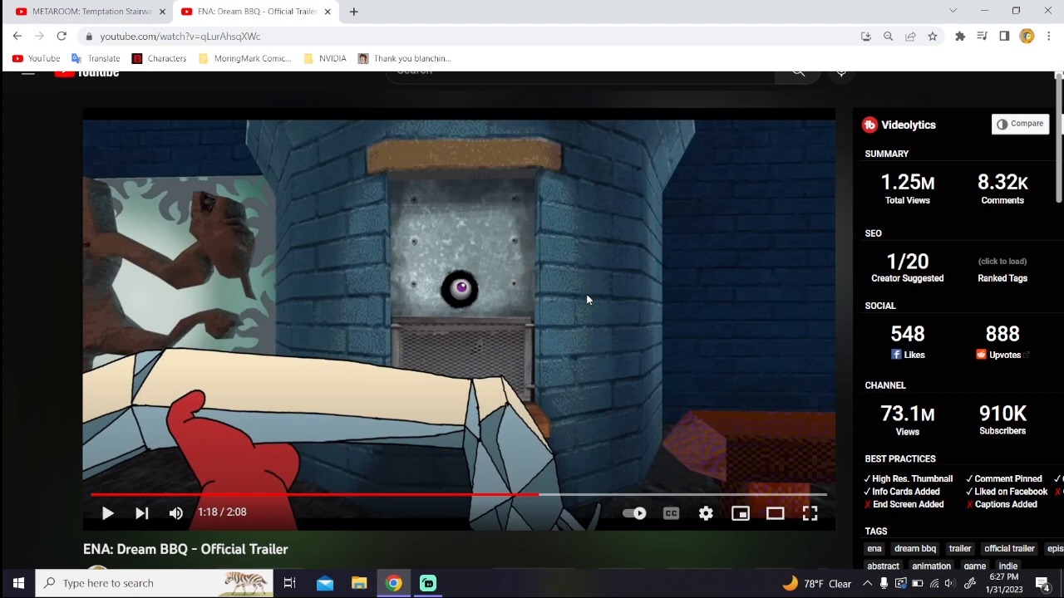
{"action": "mouse_move", "coordinate": [422, 370]}
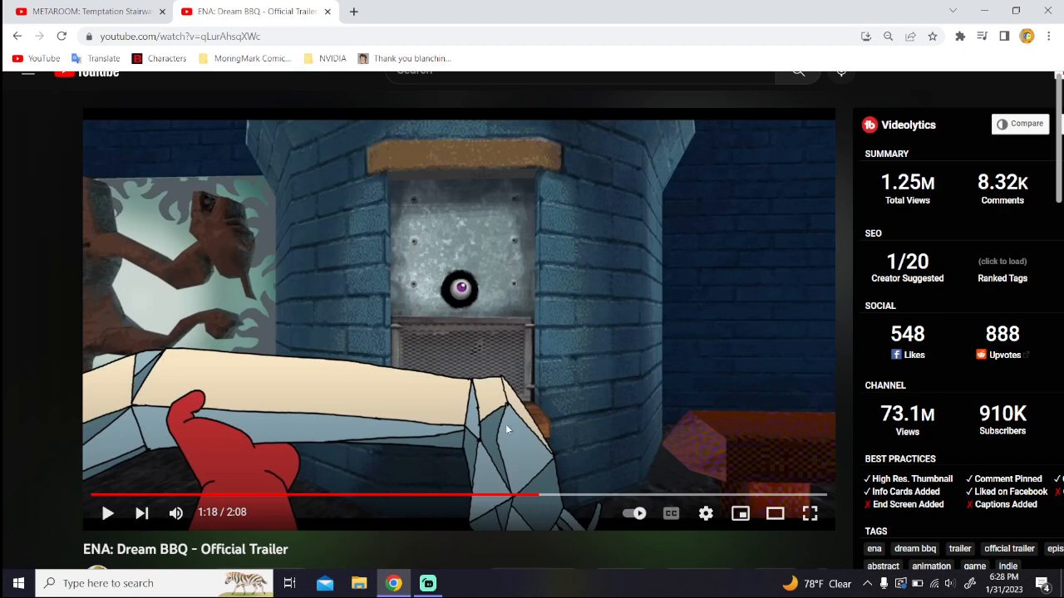
{"action": "mouse_move", "coordinate": [420, 349]}
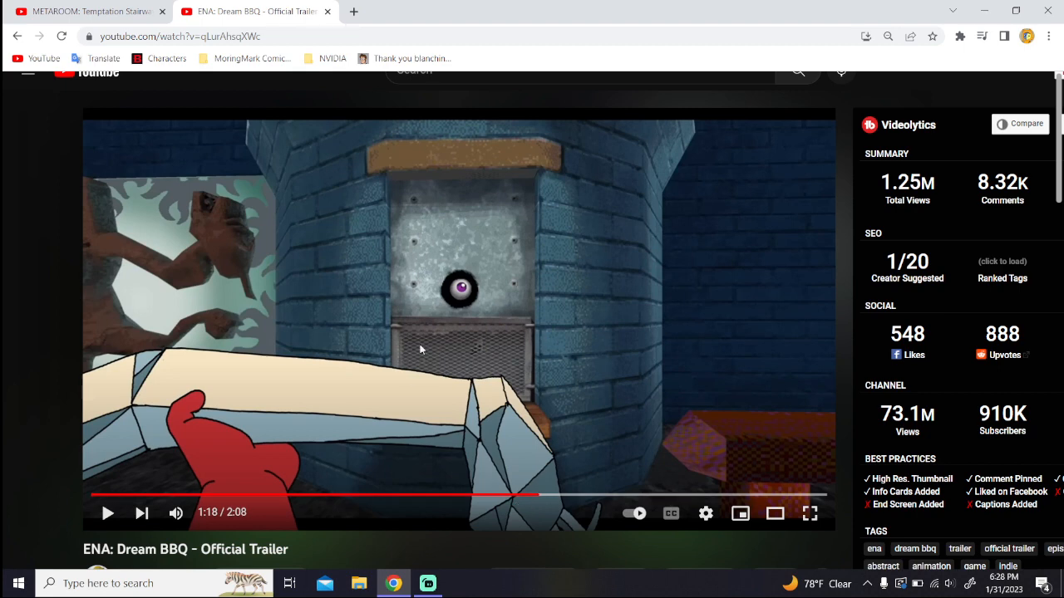
{"action": "mouse_move", "coordinate": [433, 372]}
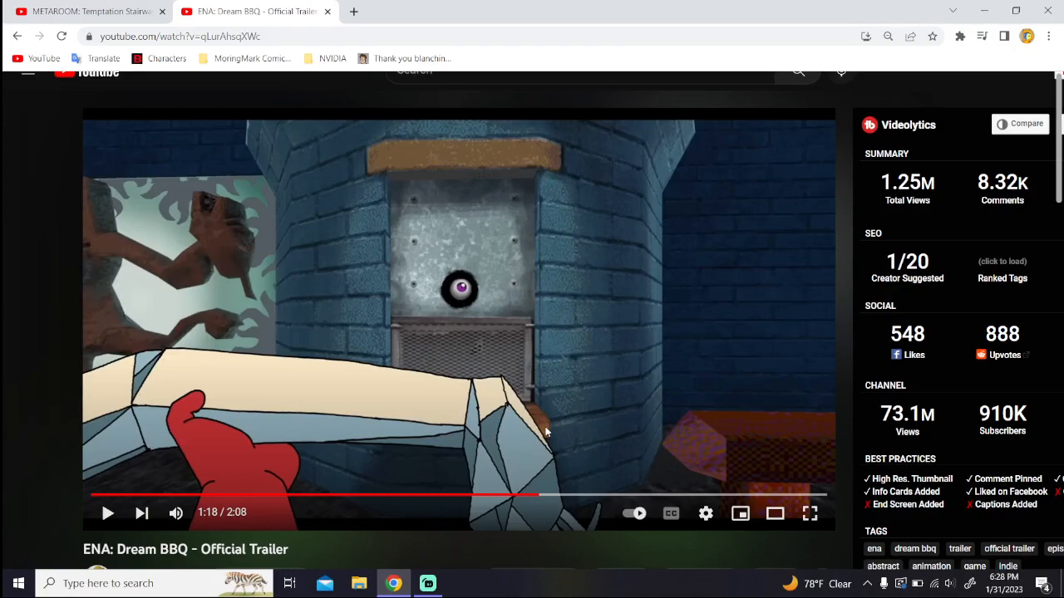
Step: Pause on the lederhosen-clad dancers lining the red carpet
{"action": "left_click", "coordinate": [459, 320]}
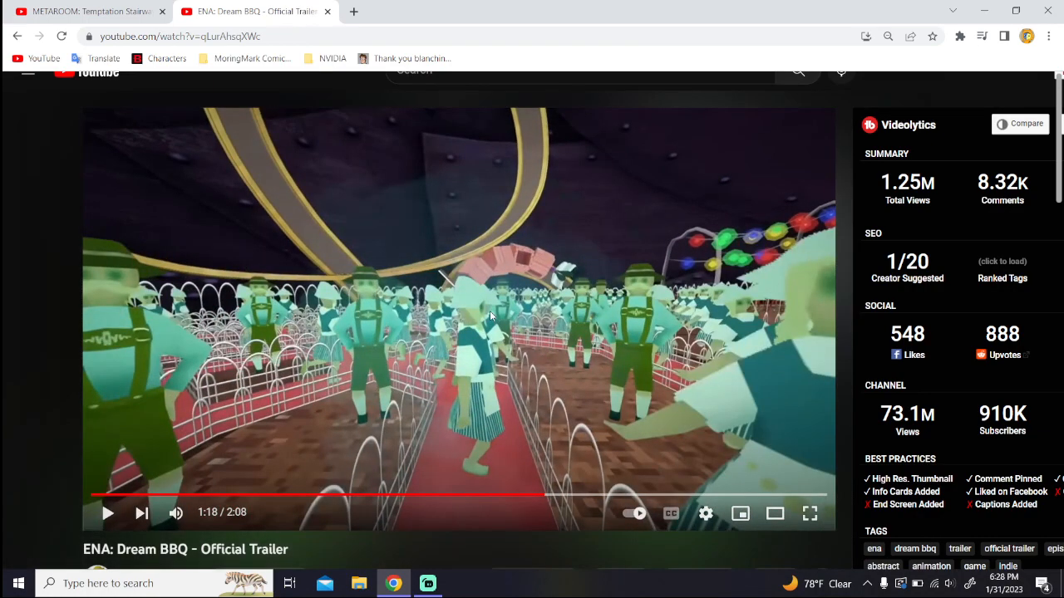
{"action": "mouse_move", "coordinate": [201, 328]}
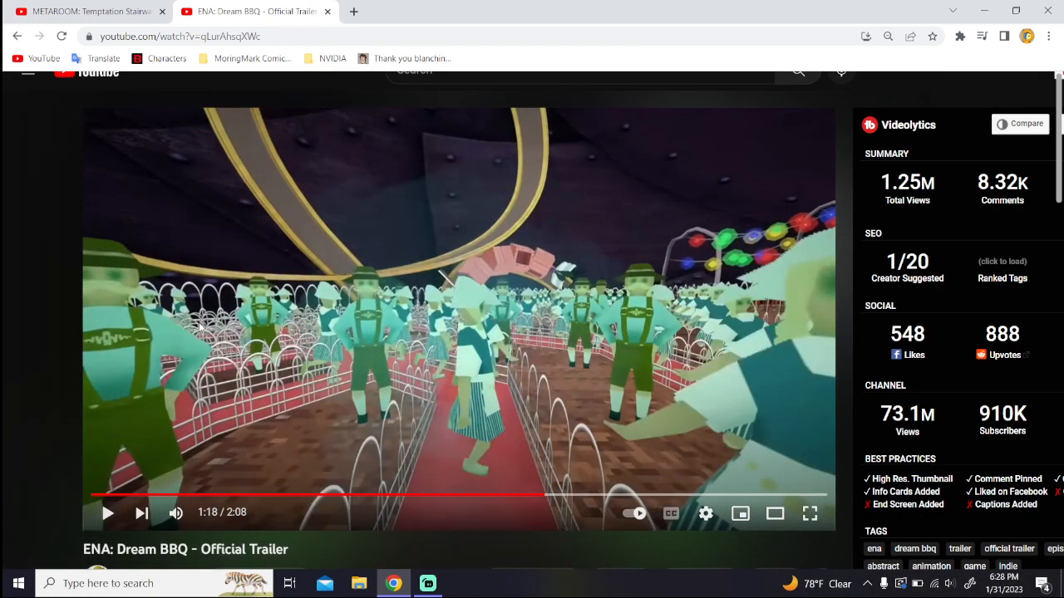
{"action": "mouse_move", "coordinate": [415, 344]}
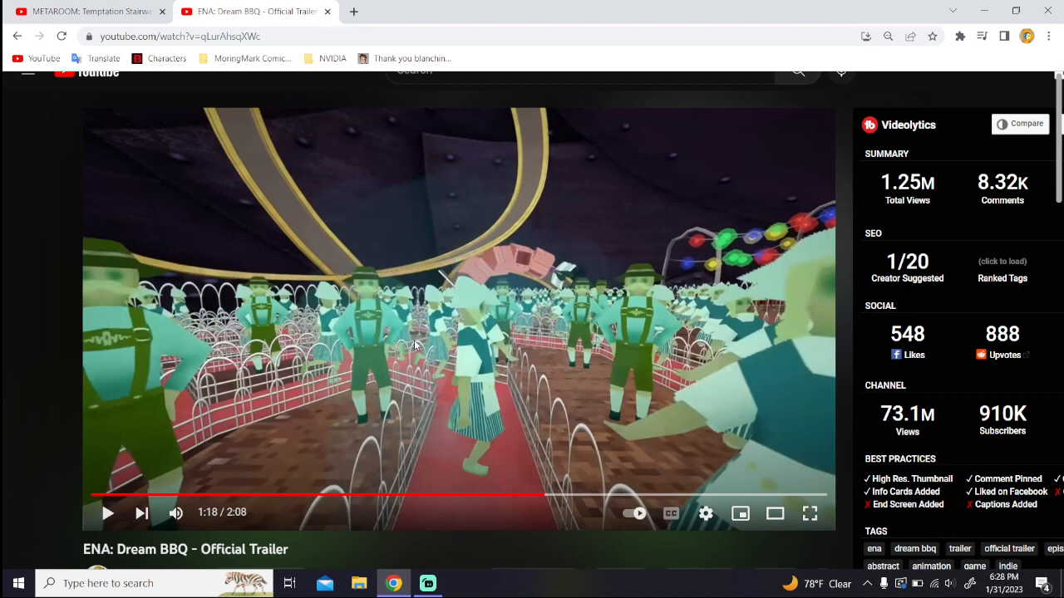
{"action": "mouse_move", "coordinate": [787, 226]}
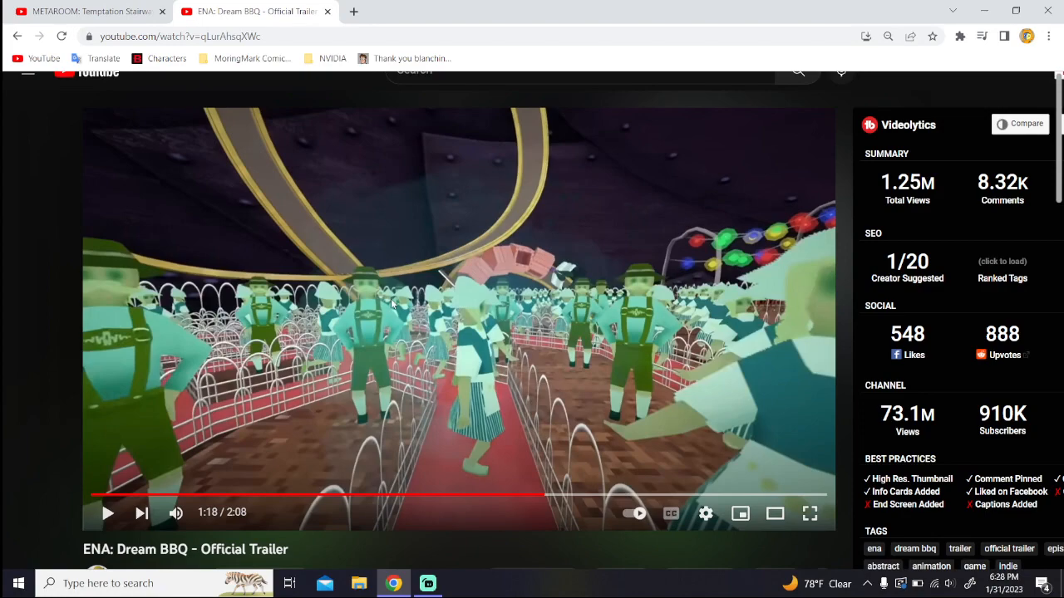
{"action": "mouse_move", "coordinate": [540, 295]}
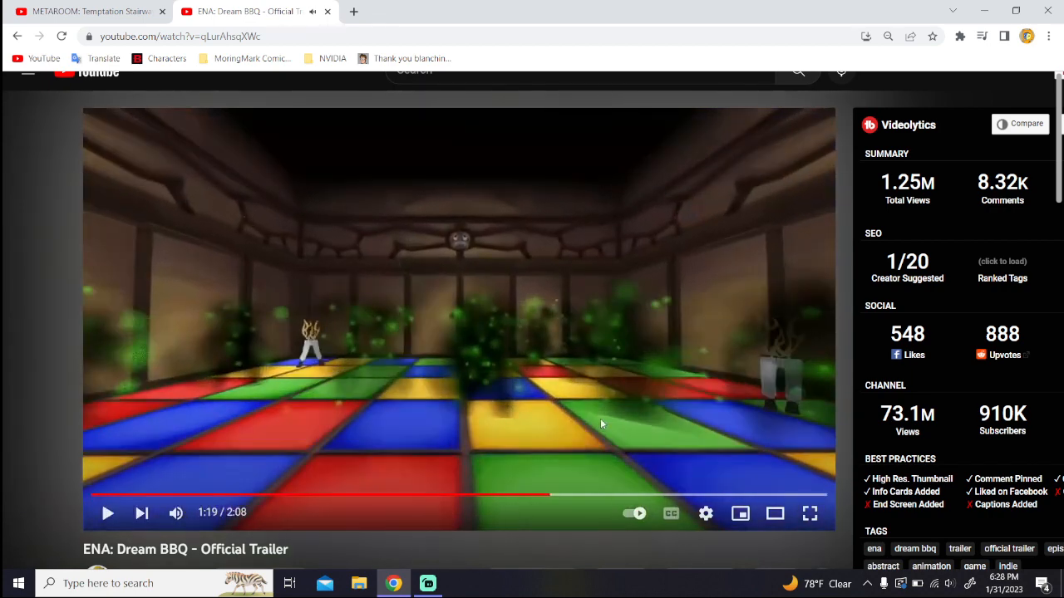
{"action": "mouse_move", "coordinate": [754, 365]}
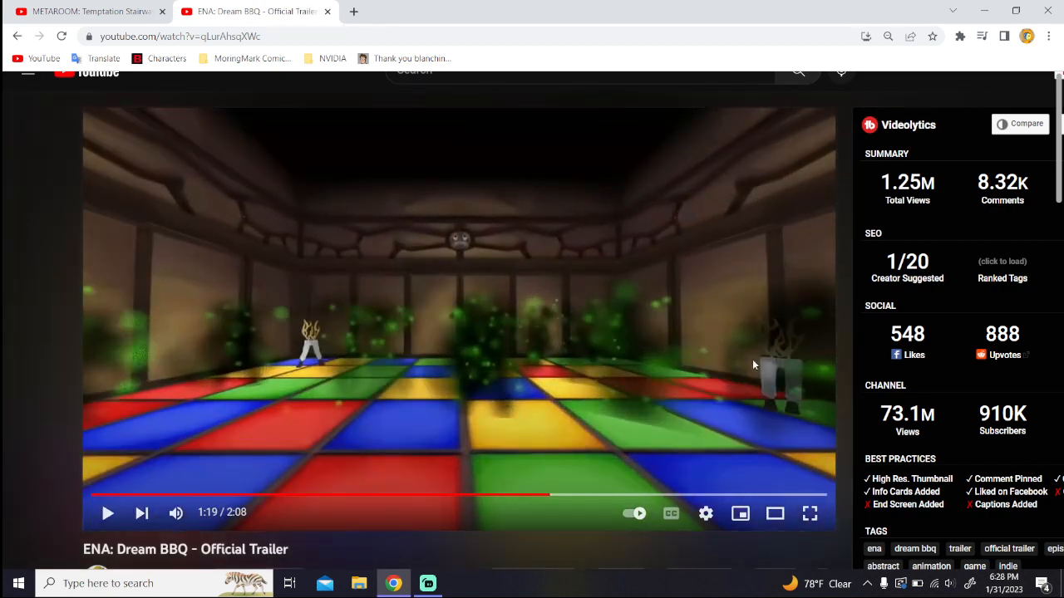
{"action": "mouse_move", "coordinate": [372, 343]}
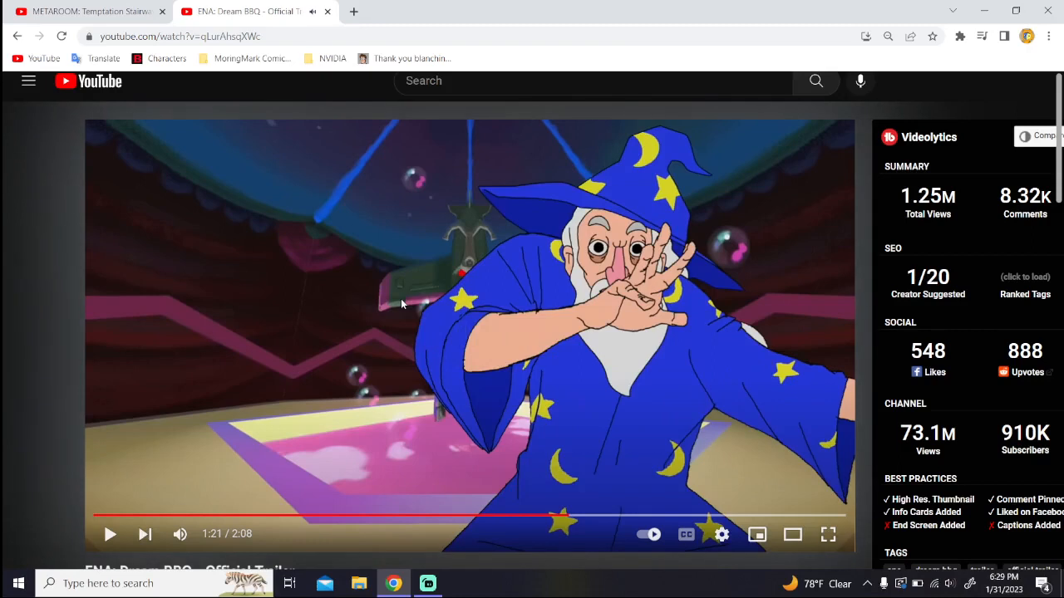
{"action": "mouse_move", "coordinate": [29, 349]}
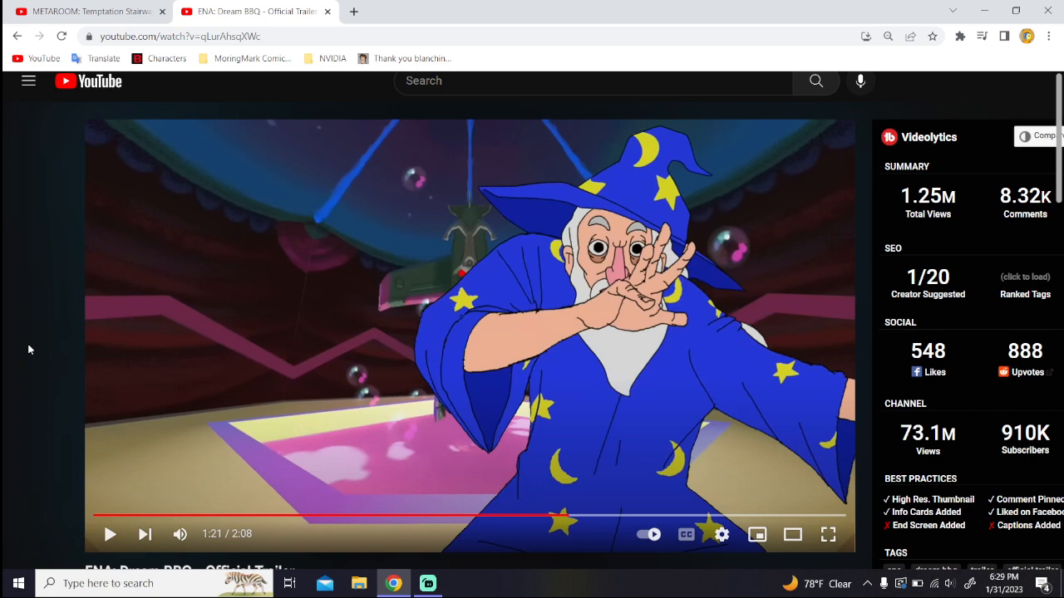
{"action": "mouse_move", "coordinate": [174, 314]}
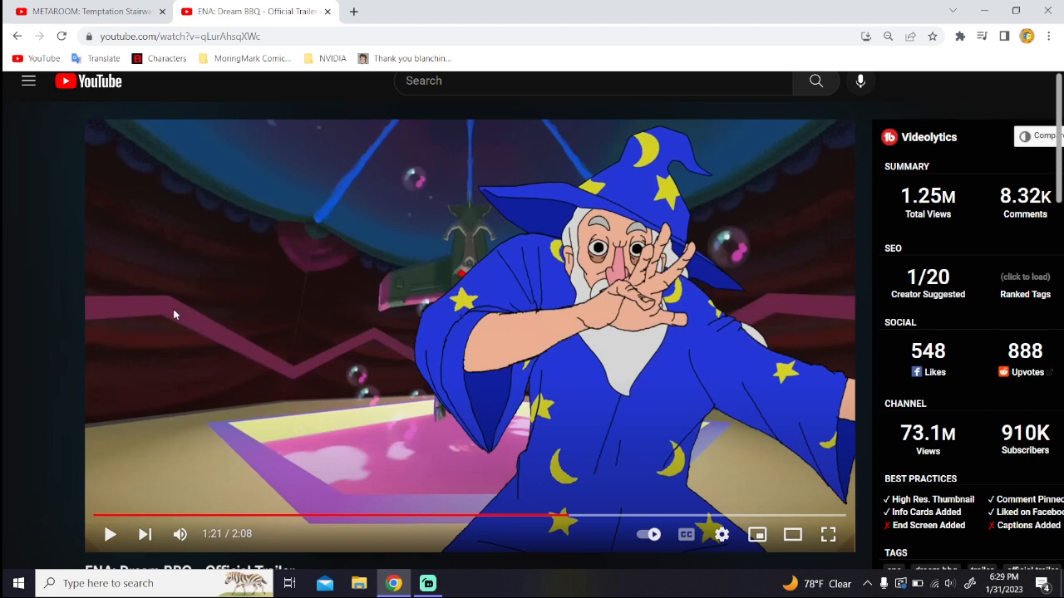
{"action": "mouse_move", "coordinate": [367, 318]}
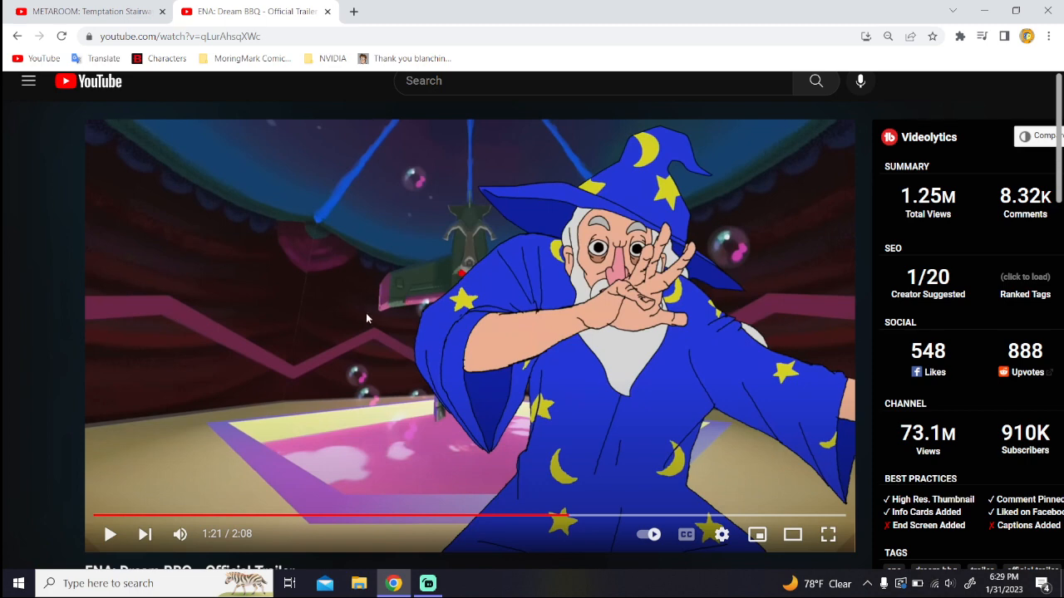
{"action": "mouse_move", "coordinate": [461, 451]}
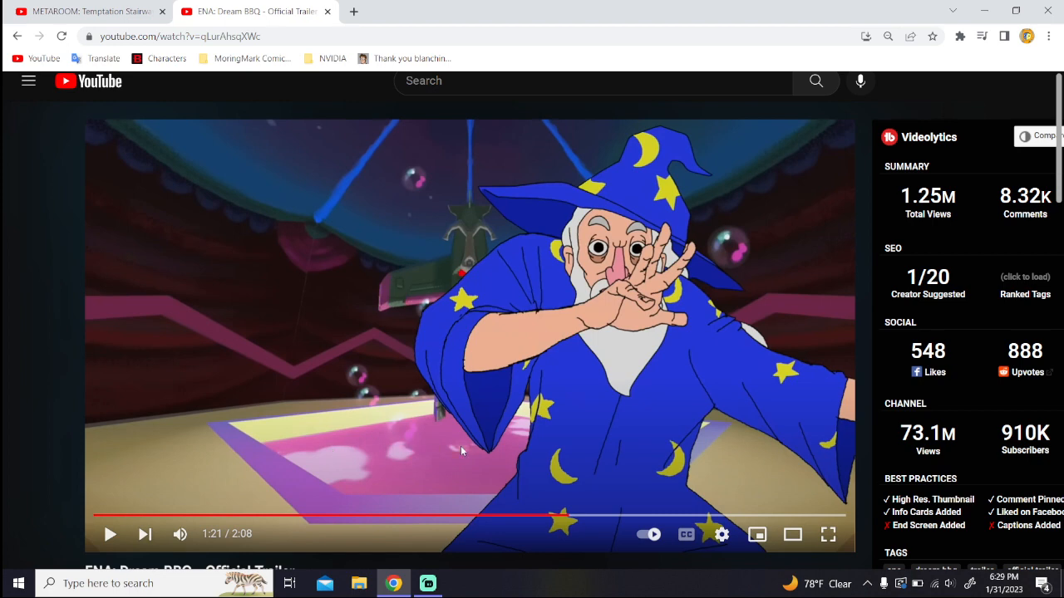
{"action": "mouse_move", "coordinate": [428, 412]}
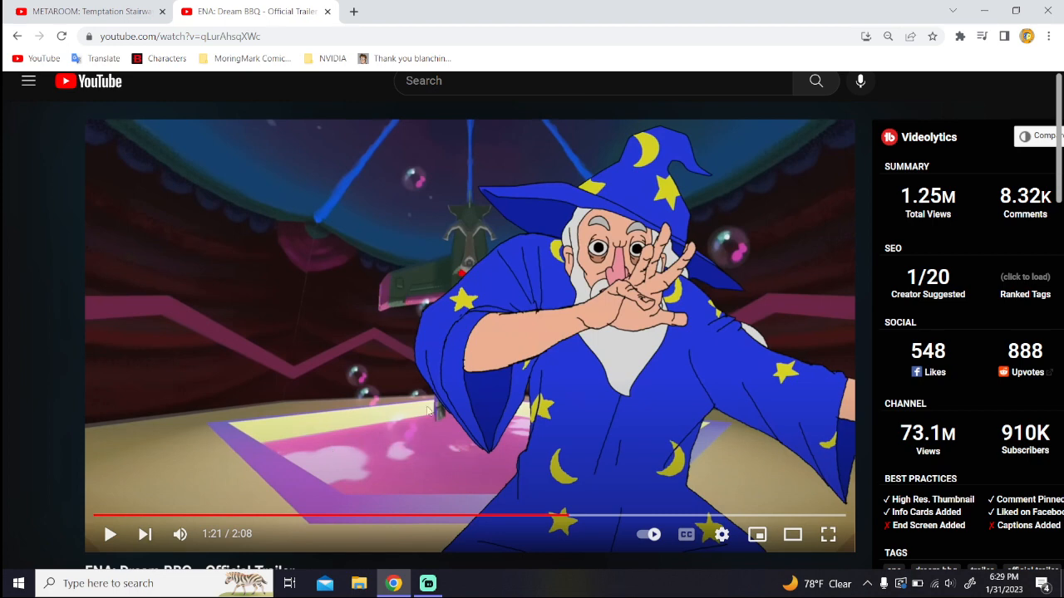
{"action": "mouse_move", "coordinate": [355, 450]}
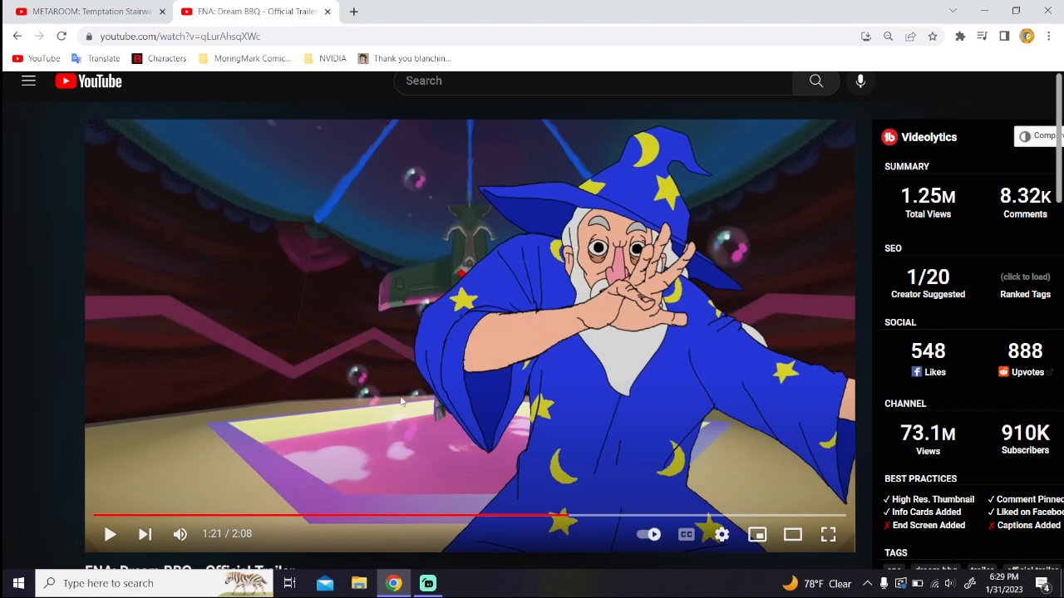
{"action": "mouse_move", "coordinate": [572, 440]}
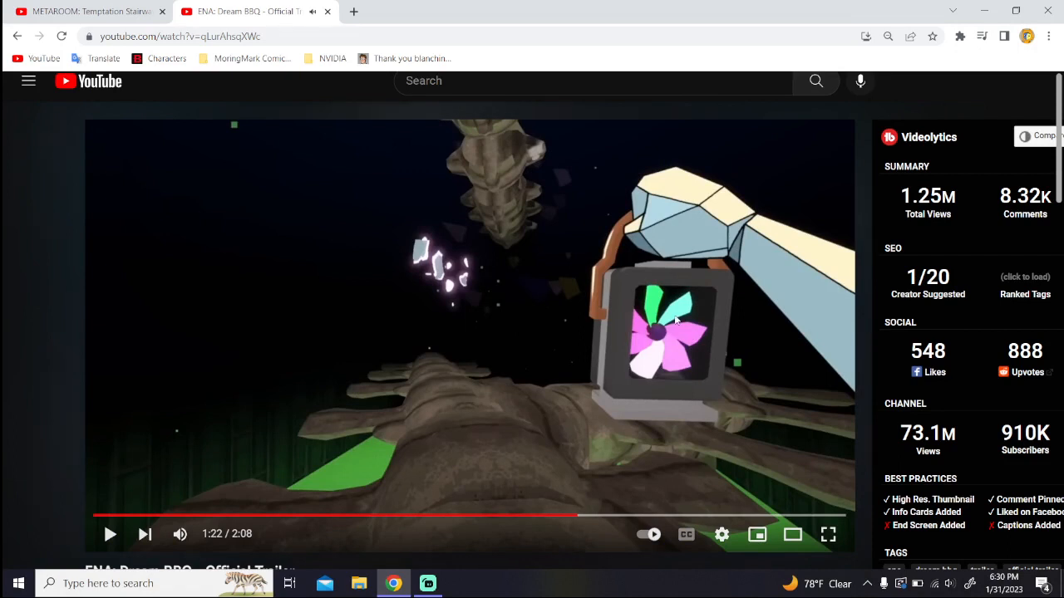
{"action": "mouse_move", "coordinate": [455, 385]}
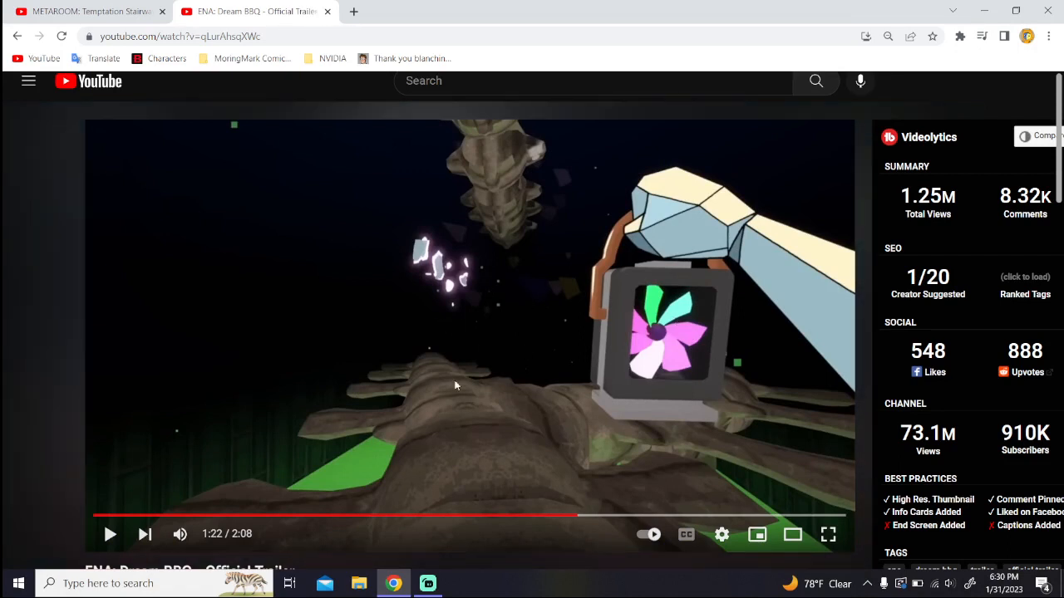
{"action": "mouse_move", "coordinate": [526, 225]}
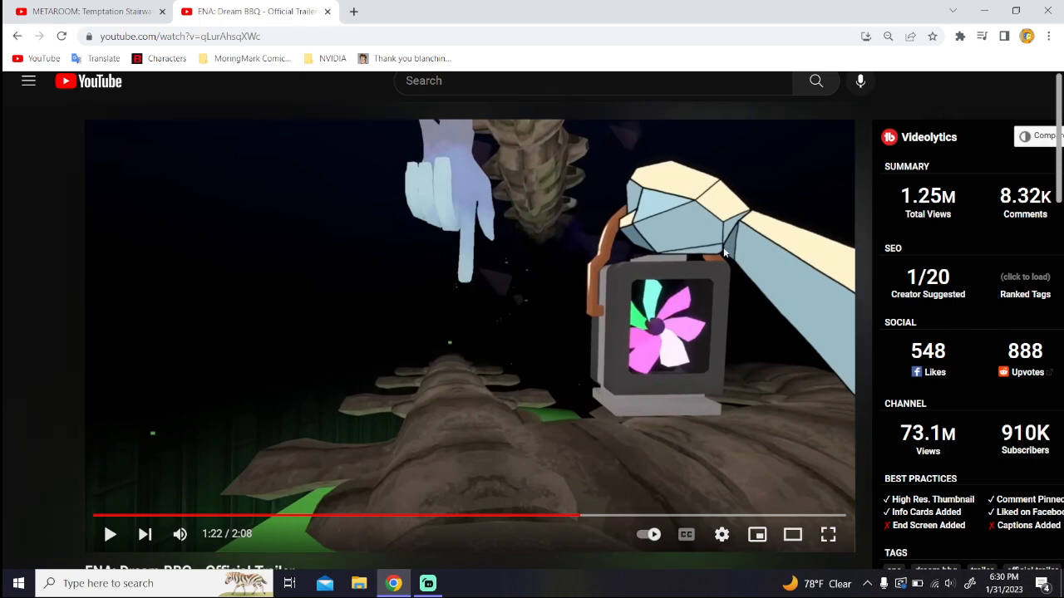
Step: Pause on the shattering ink splatter scene, then resume toward the dark tiled room
{"action": "left_click", "coordinate": [109, 534]}
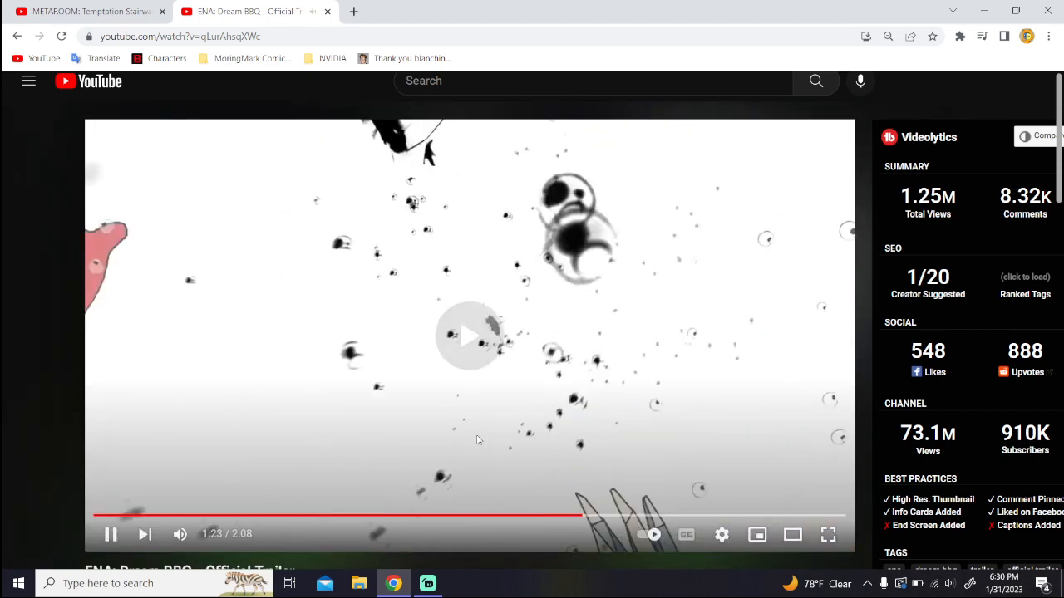
{"action": "left_click", "coordinate": [111, 533]}
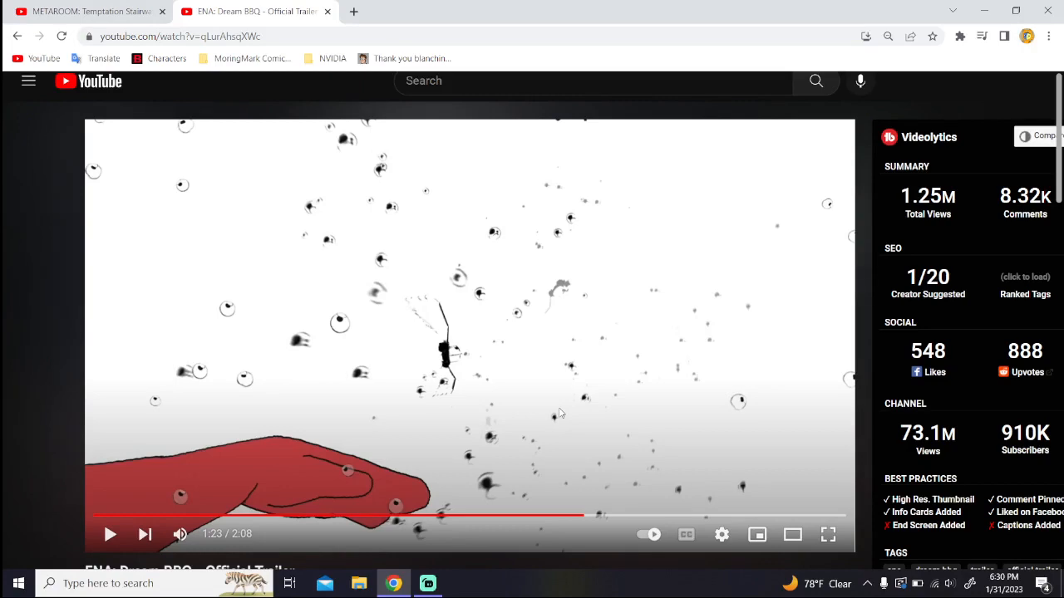
{"action": "left_click", "coordinate": [469, 335]}
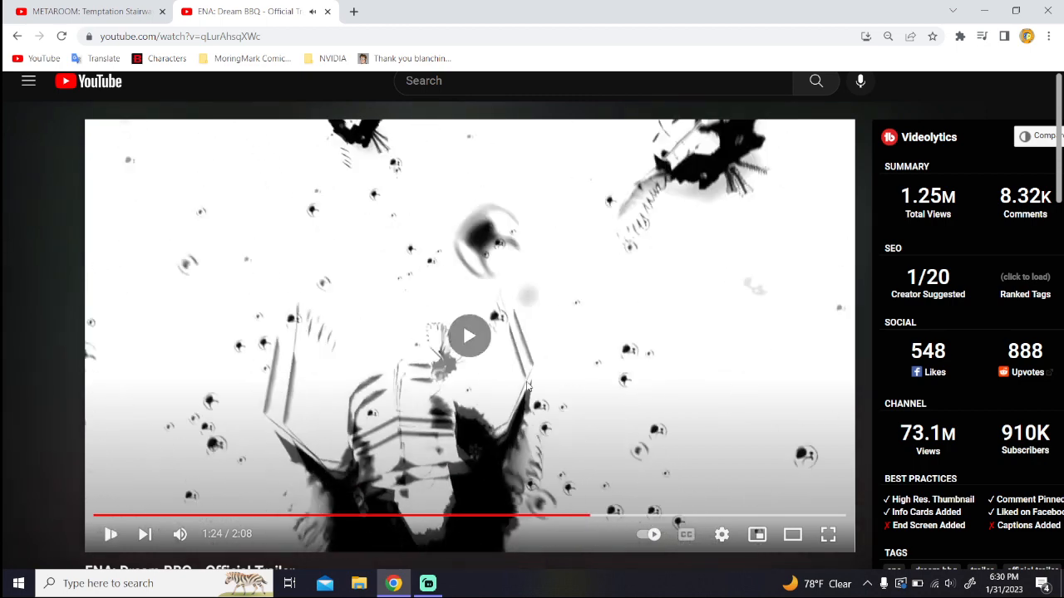
{"action": "mouse_move", "coordinate": [589, 516]}
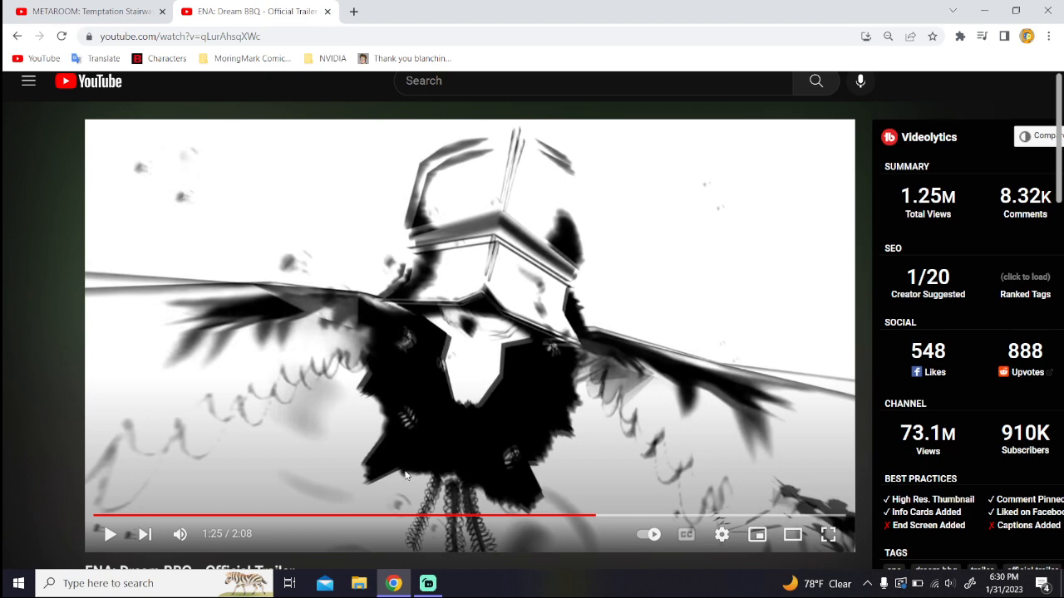
{"action": "mouse_move", "coordinate": [468, 358]}
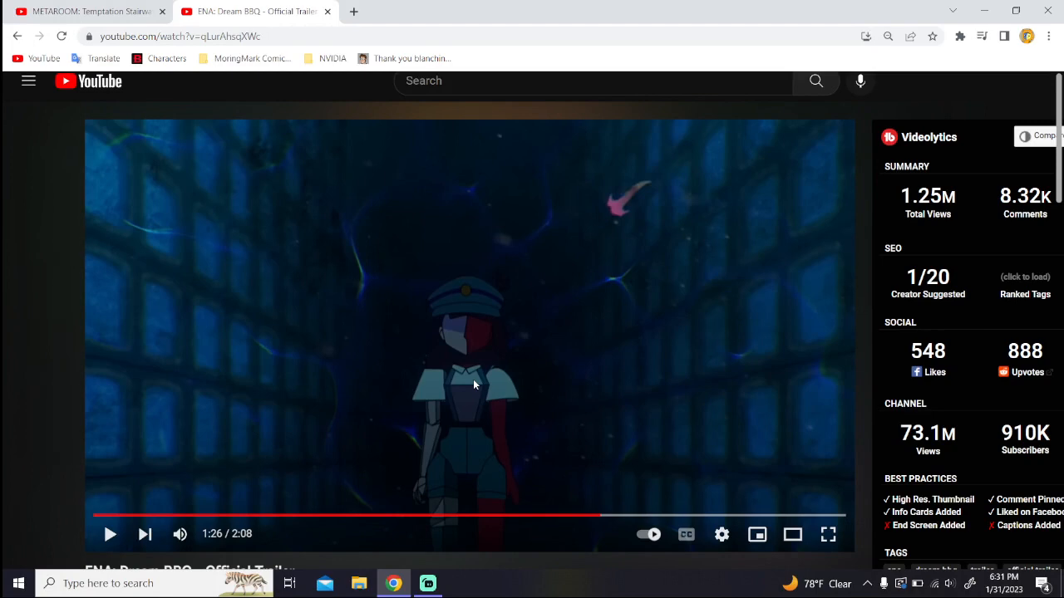
{"action": "mouse_move", "coordinate": [421, 341]}
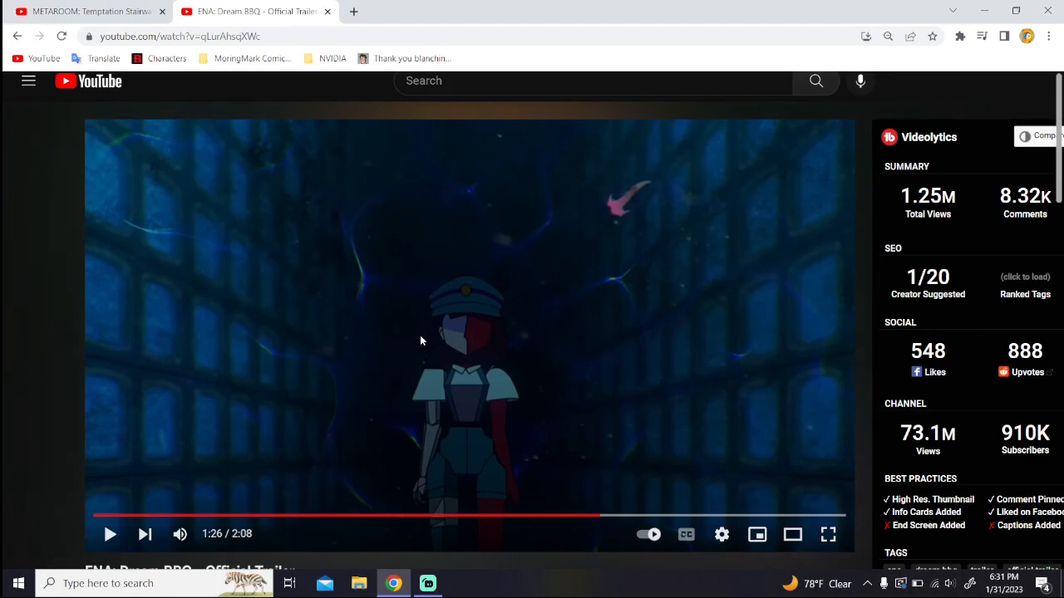
{"action": "mouse_move", "coordinate": [181, 432]}
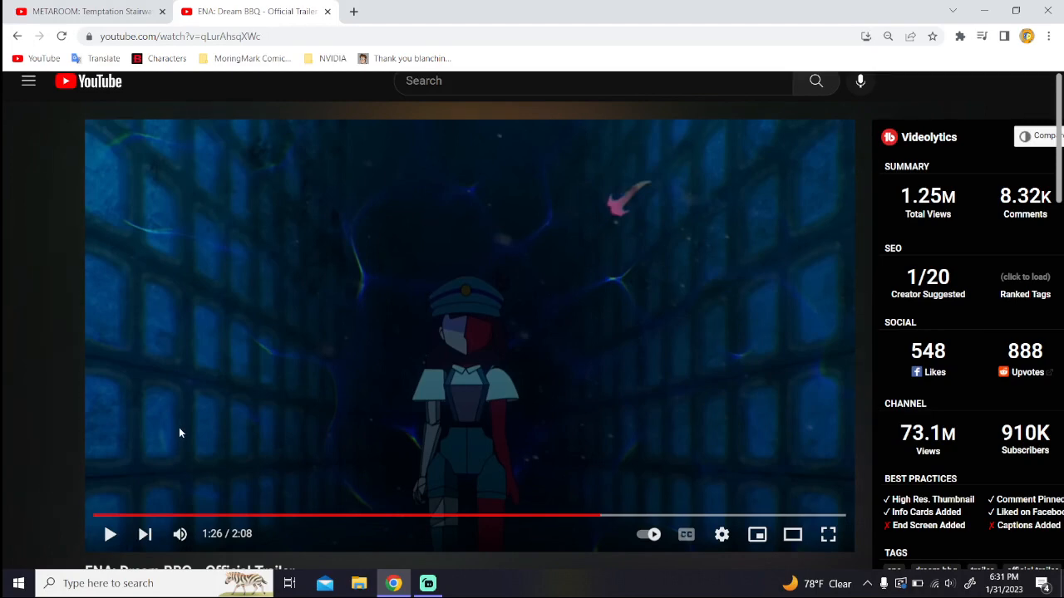
{"action": "mouse_move", "coordinate": [481, 326]}
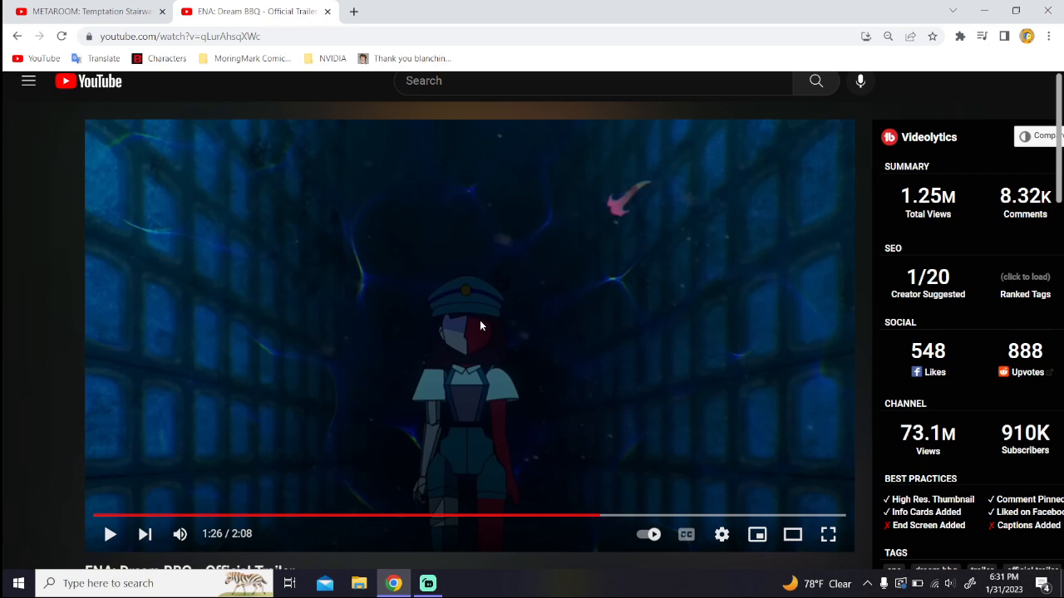
{"action": "mouse_move", "coordinate": [459, 335]}
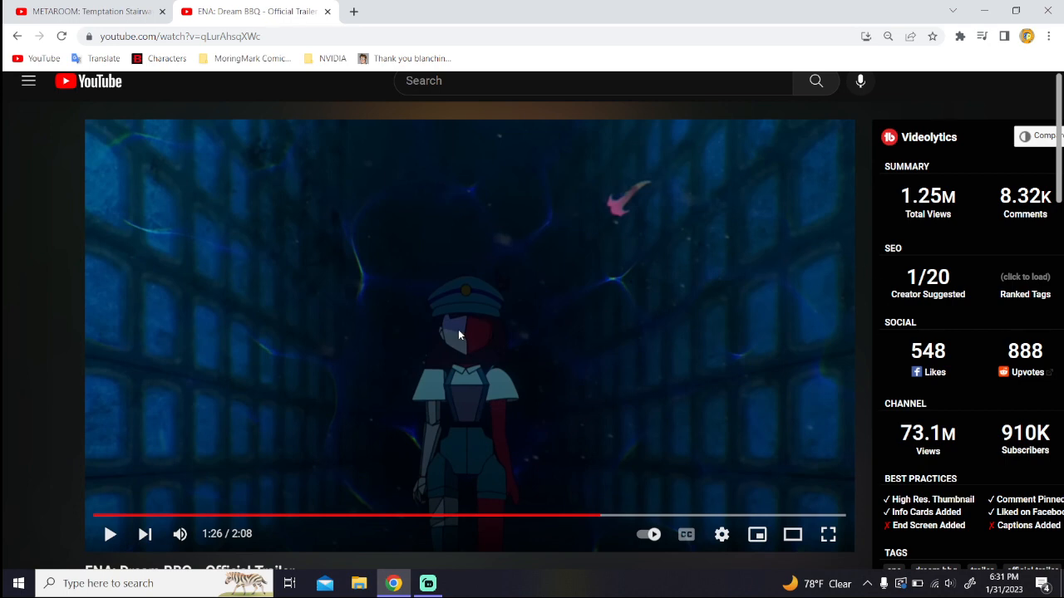
Step: Resume from the dark room, pause on the stormy sky, then stop on the castle
{"action": "left_click", "coordinate": [468, 335]}
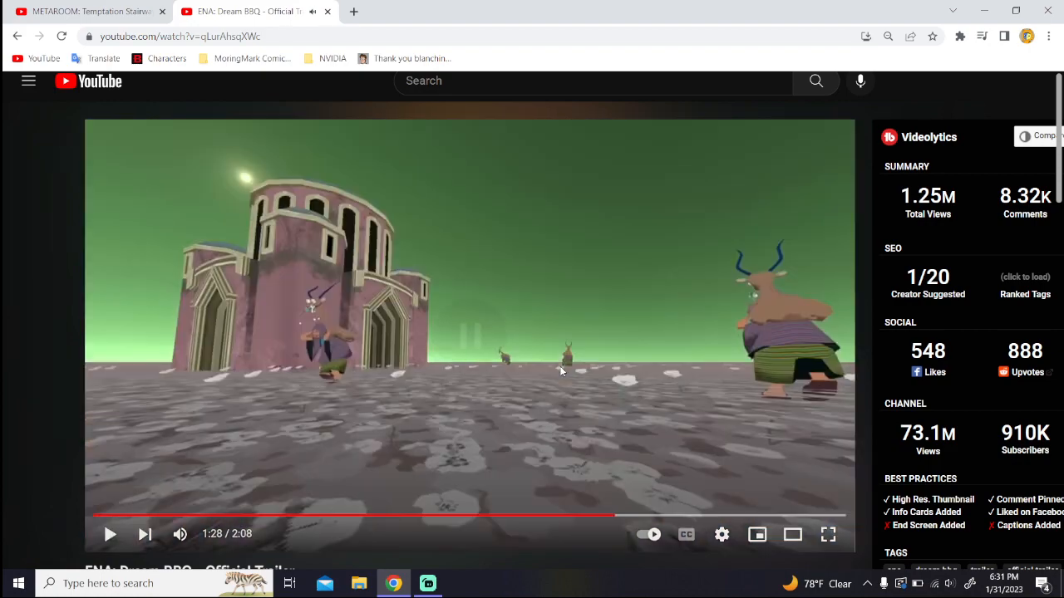
{"action": "left_click", "coordinate": [110, 534]}
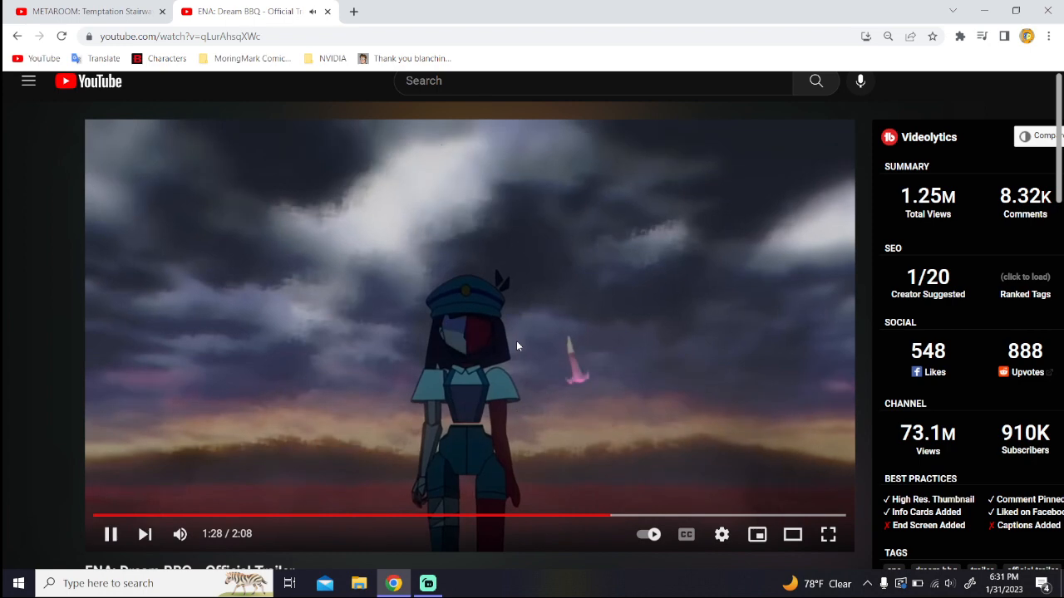
{"action": "left_click", "coordinate": [110, 535]}
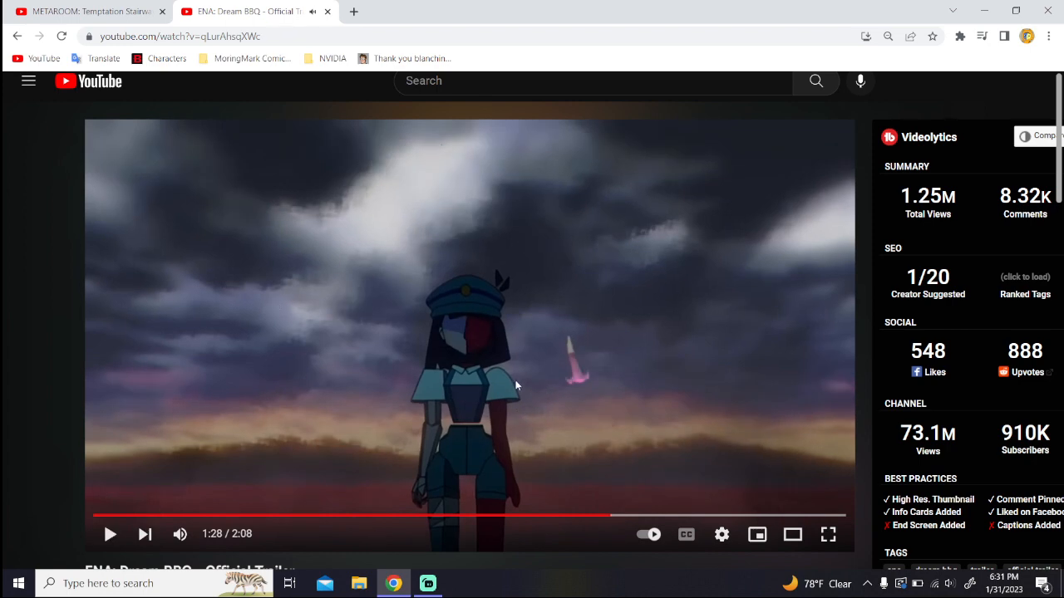
{"action": "mouse_move", "coordinate": [598, 347]}
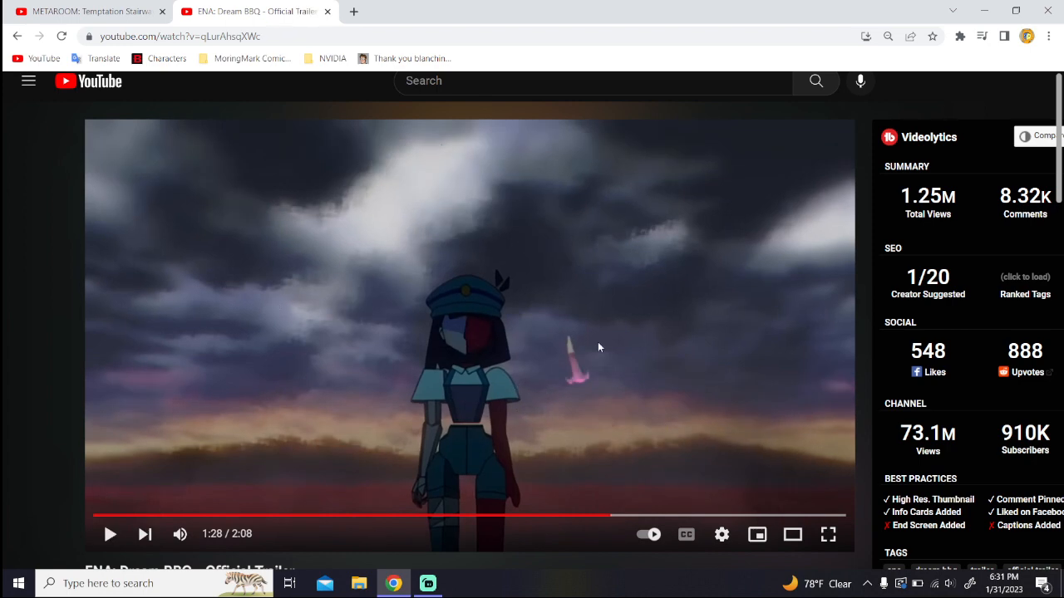
{"action": "mouse_move", "coordinate": [601, 516]}
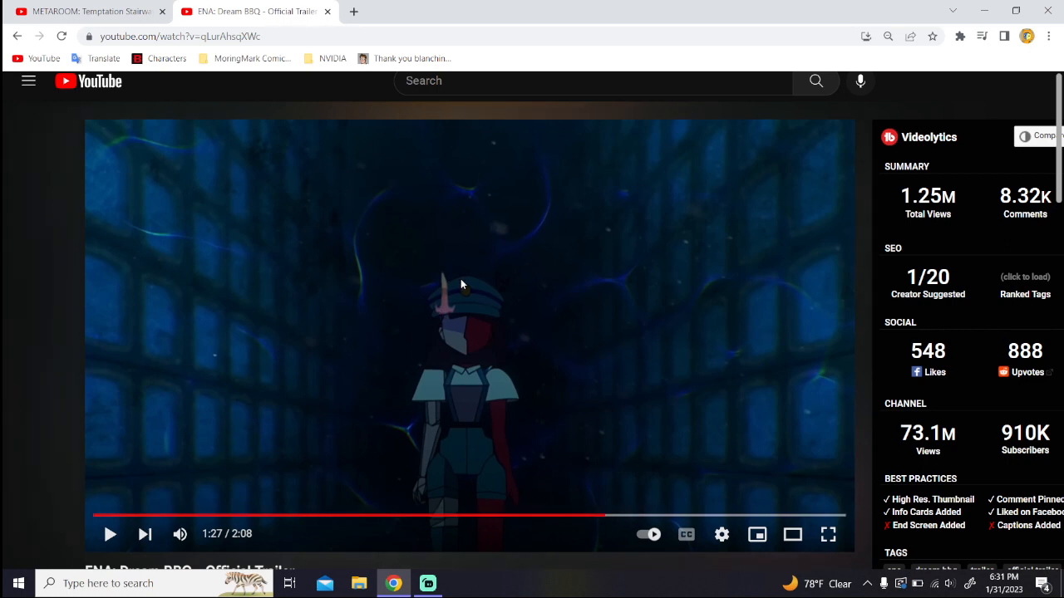
{"action": "left_click", "coordinate": [110, 533]}
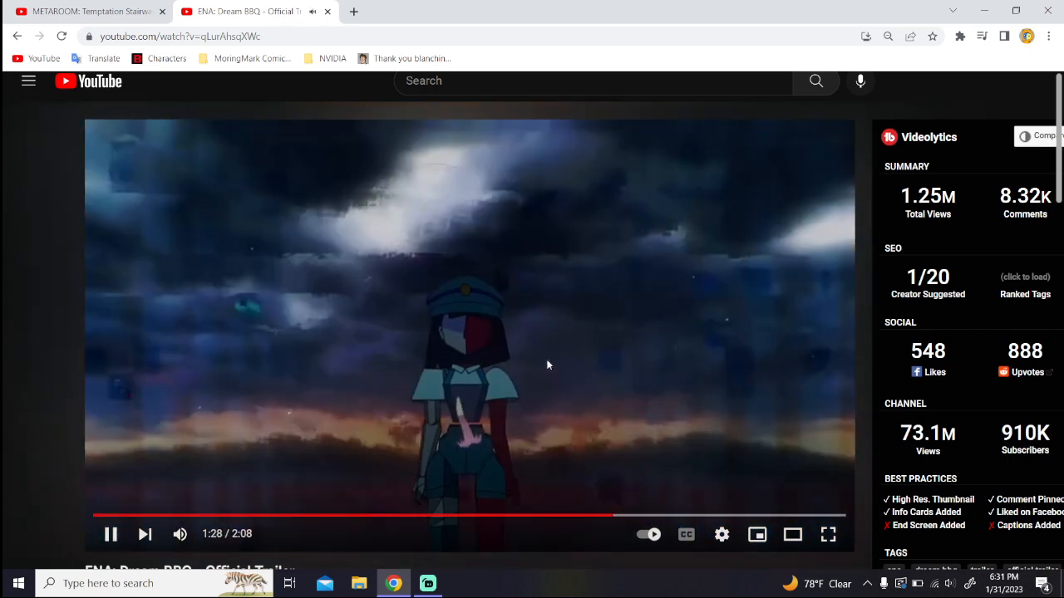
{"action": "left_click", "coordinate": [110, 534]}
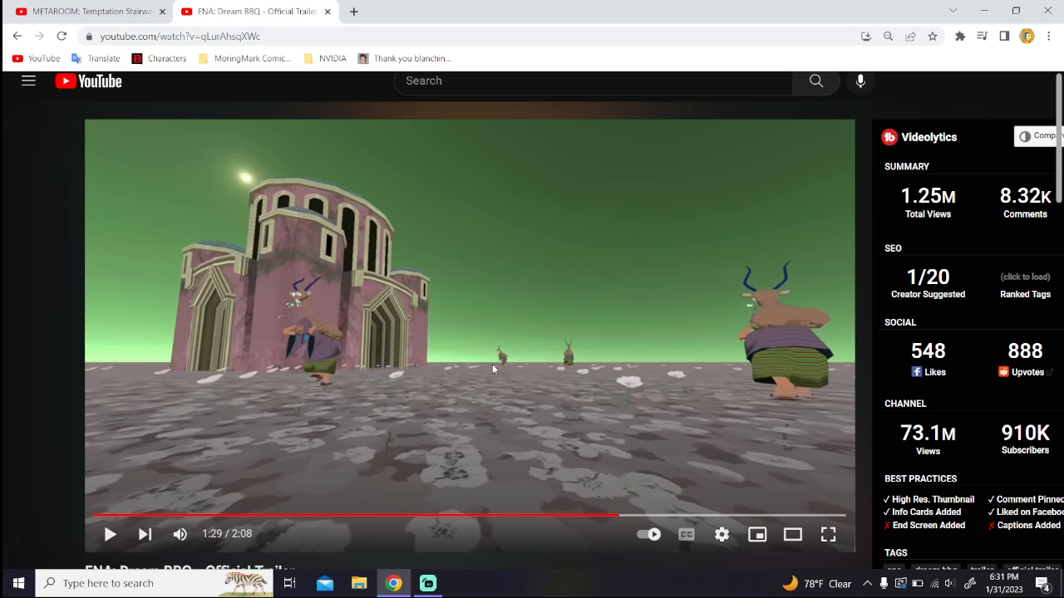
{"action": "mouse_move", "coordinate": [333, 335]}
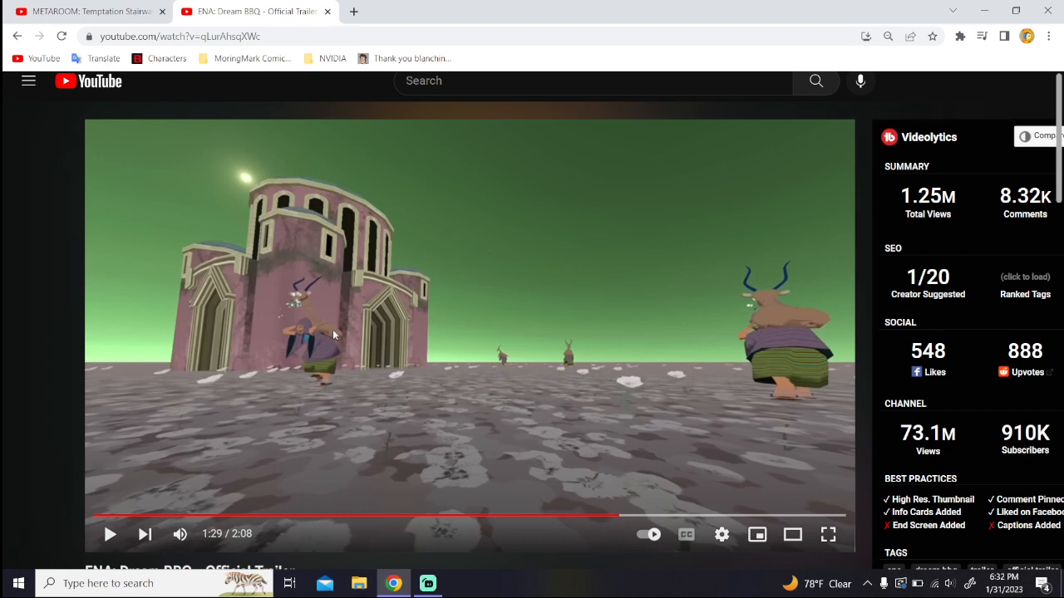
{"action": "mouse_move", "coordinate": [418, 252]}
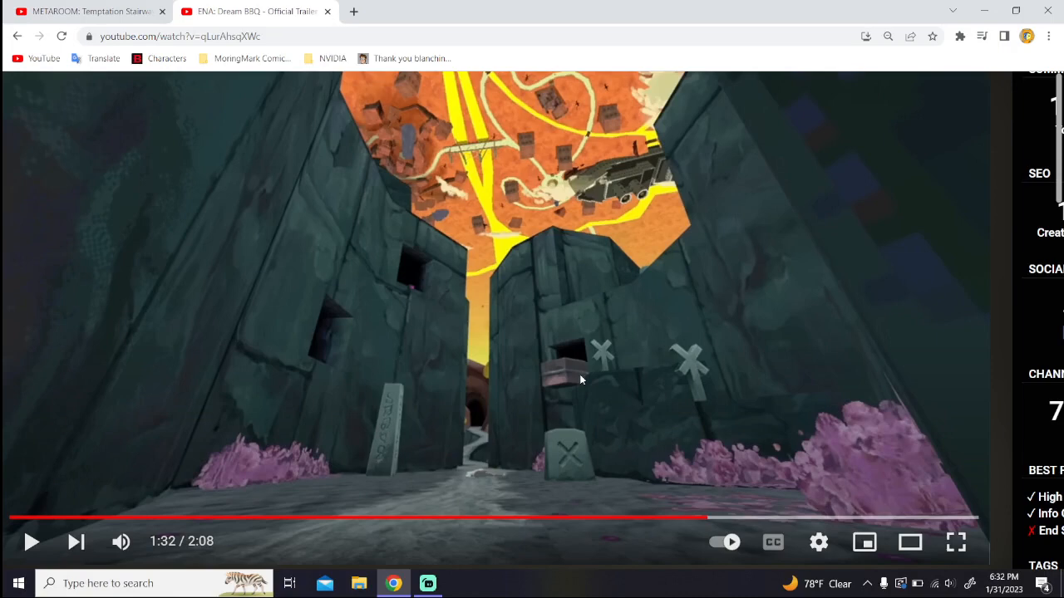
{"action": "mouse_move", "coordinate": [687, 372]}
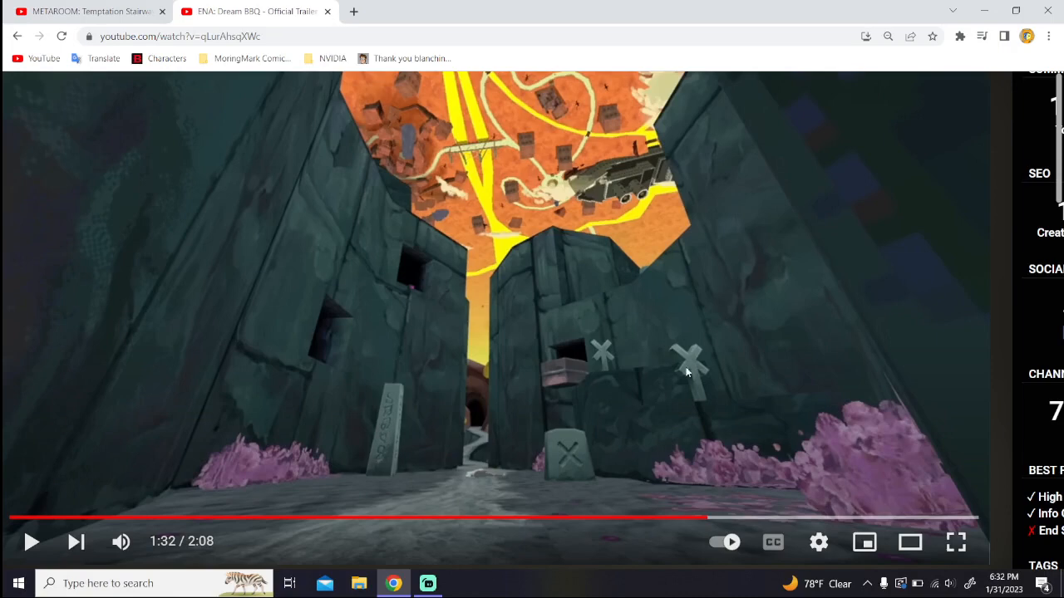
{"action": "mouse_move", "coordinate": [543, 361]}
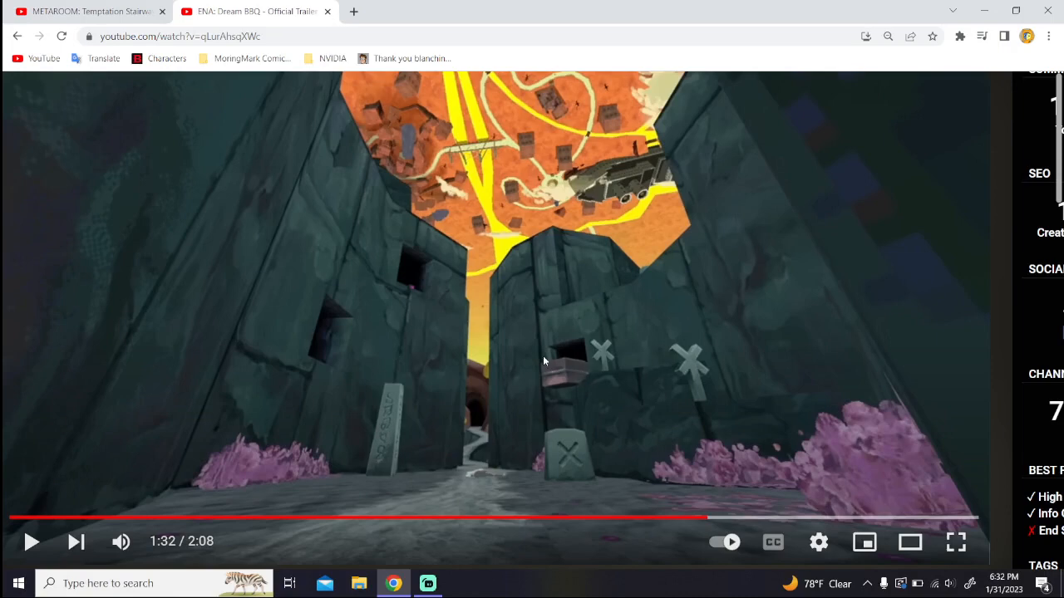
{"action": "mouse_move", "coordinate": [536, 291]}
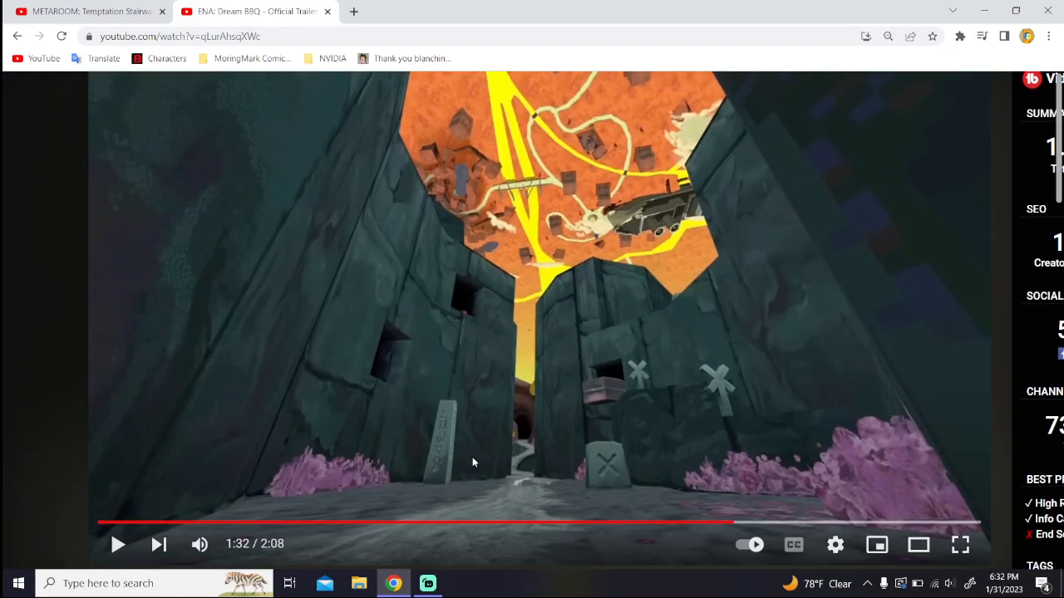
Step: Resume playback and scroll down the page while the trailer reaches the sack doll scene
{"action": "left_click", "coordinate": [118, 544]}
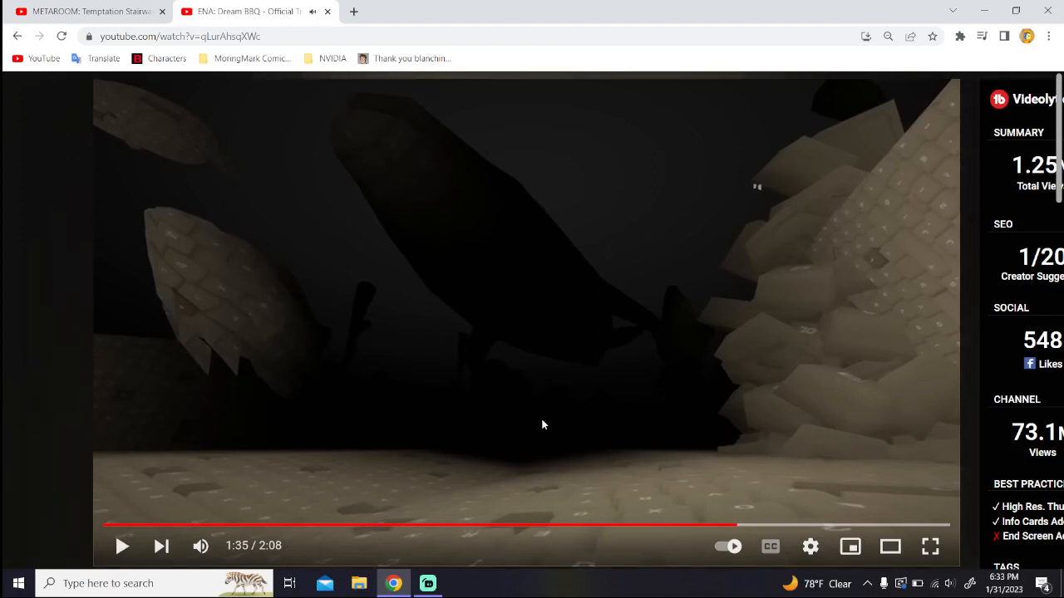
{"action": "mouse_move", "coordinate": [595, 365]}
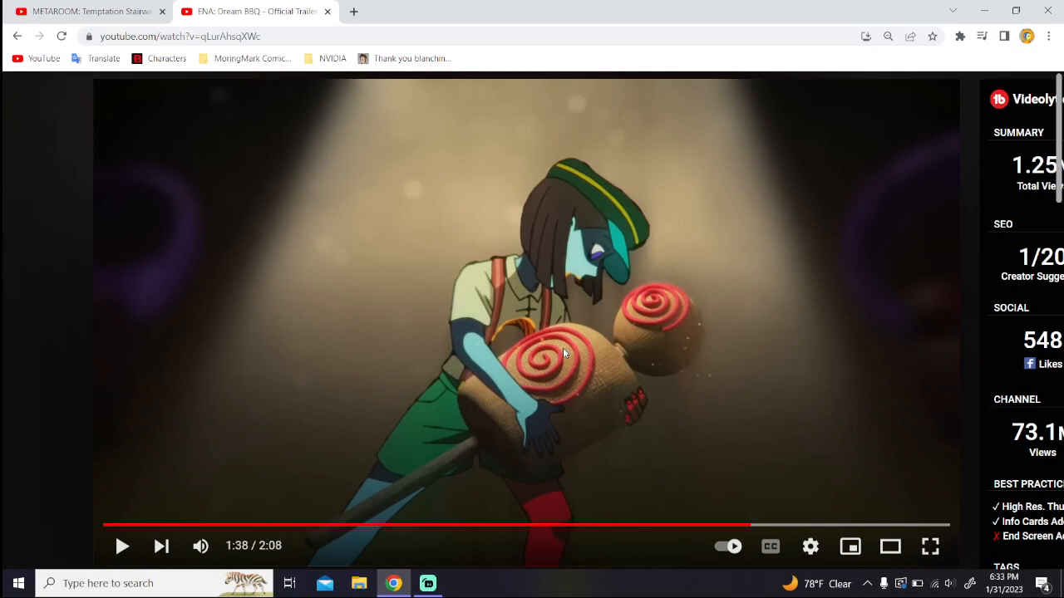
{"action": "mouse_move", "coordinate": [583, 256]}
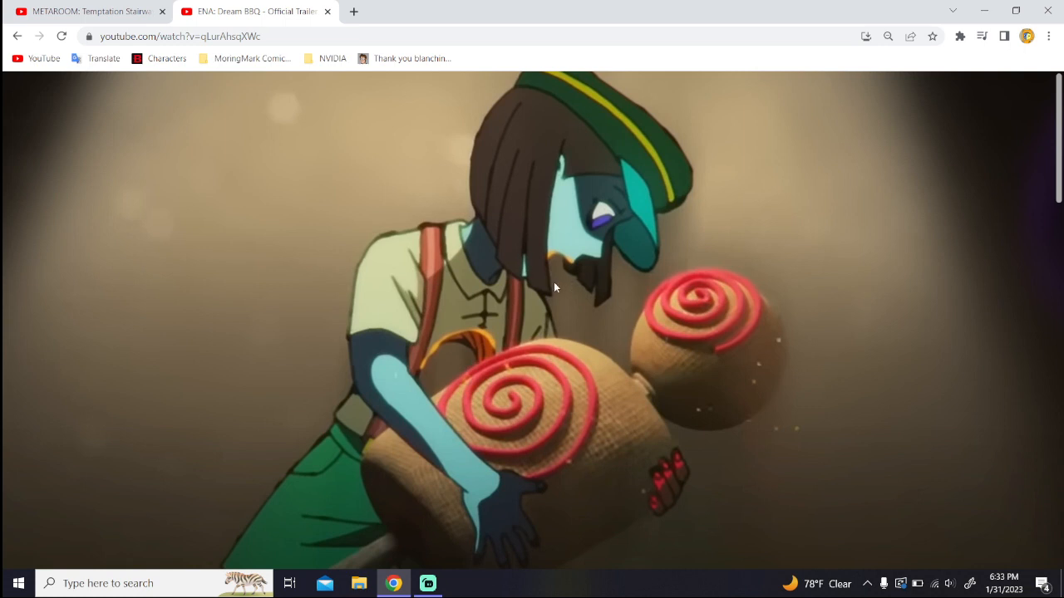
{"action": "mouse_move", "coordinate": [519, 233]}
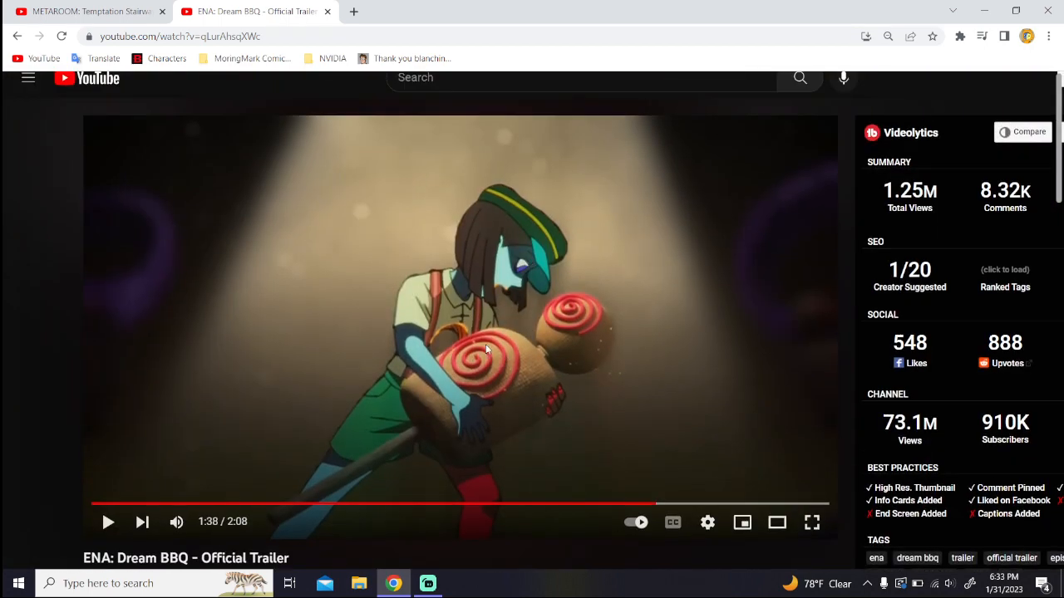
{"action": "scroll", "scroll_direction": "down", "scroll_amount": 3}
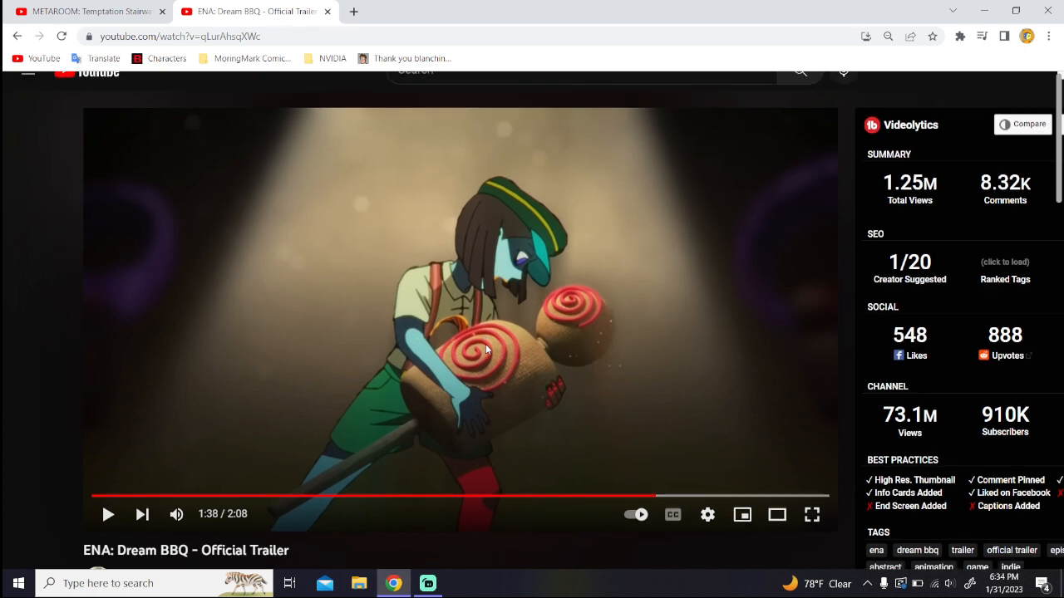
{"action": "mouse_move", "coordinate": [557, 430]}
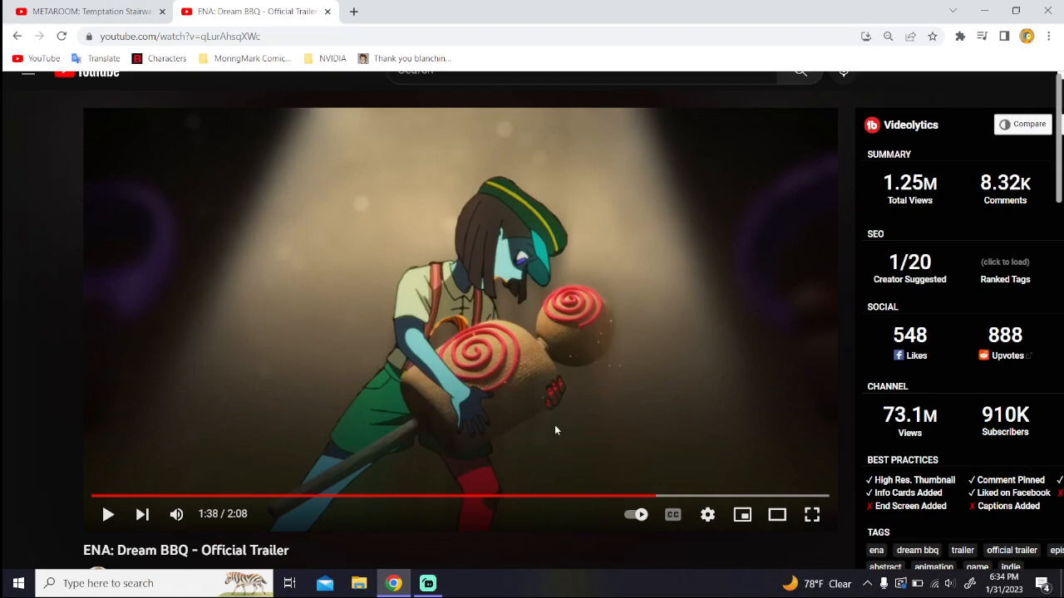
{"action": "mouse_move", "coordinate": [536, 589]}
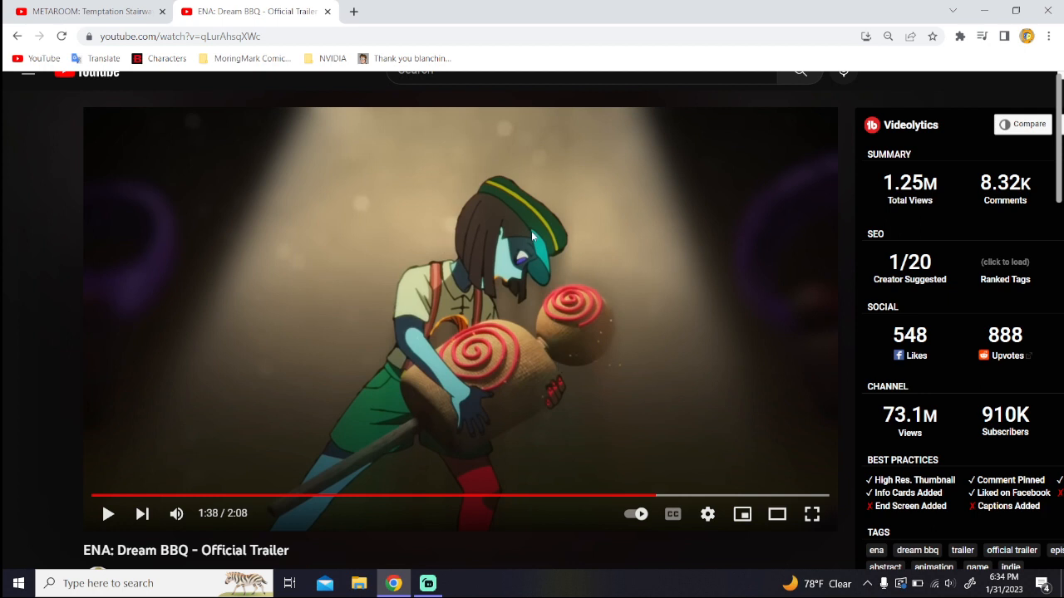
{"action": "mouse_move", "coordinate": [505, 275]}
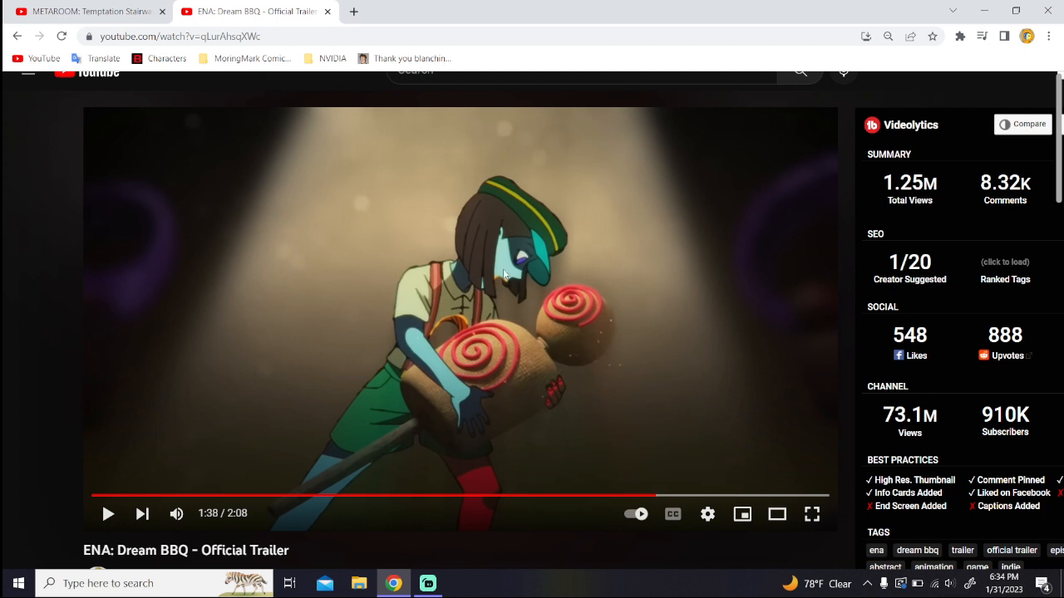
{"action": "mouse_move", "coordinate": [432, 374]}
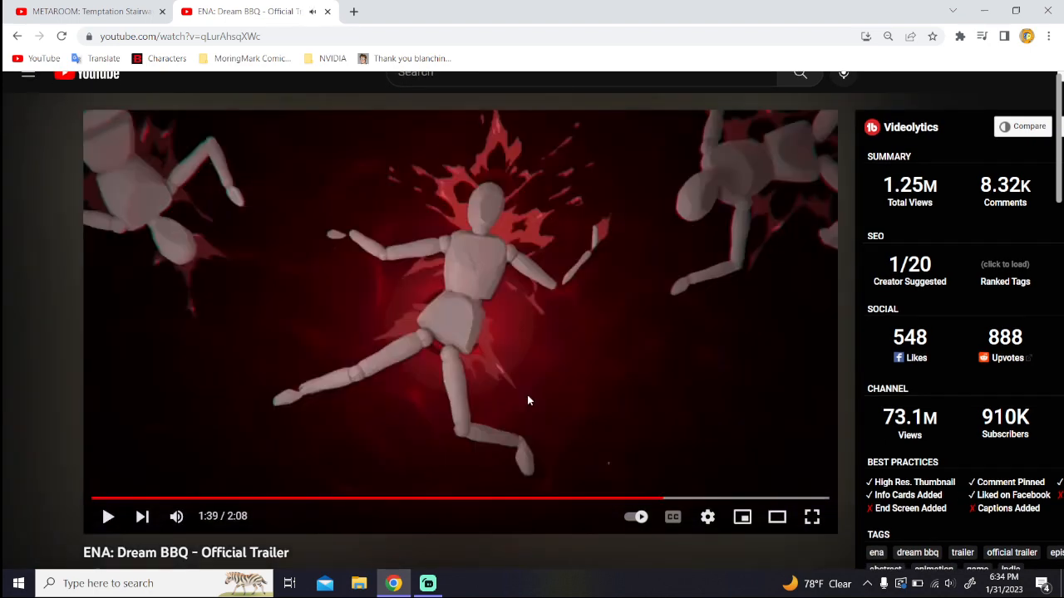
{"action": "mouse_move", "coordinate": [619, 425]}
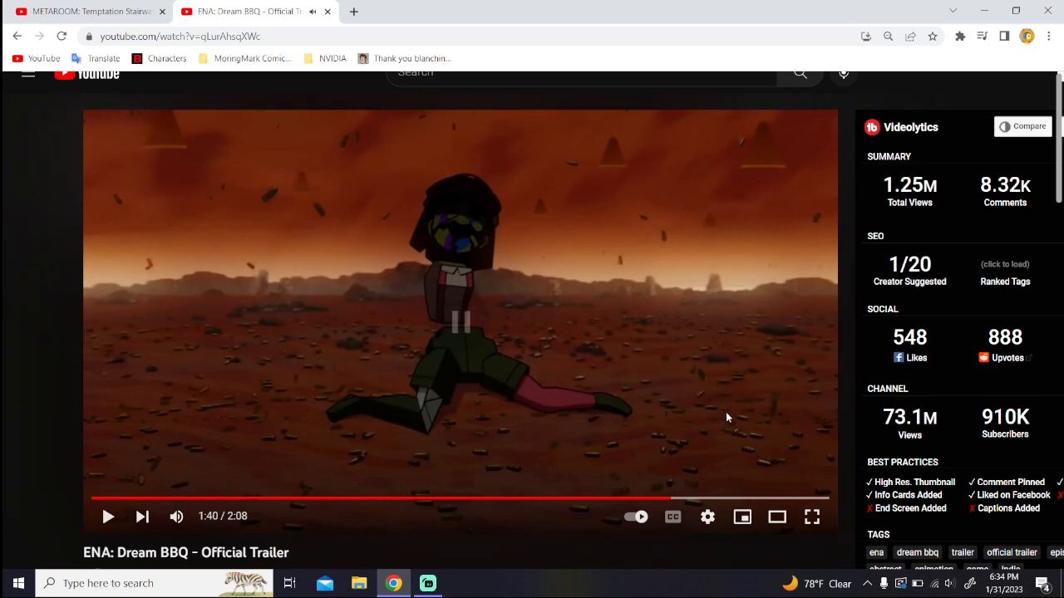
Step: Resume the trailer from the kneeling figure in the red desert at 1:41
{"action": "left_click", "coordinate": [460, 322]}
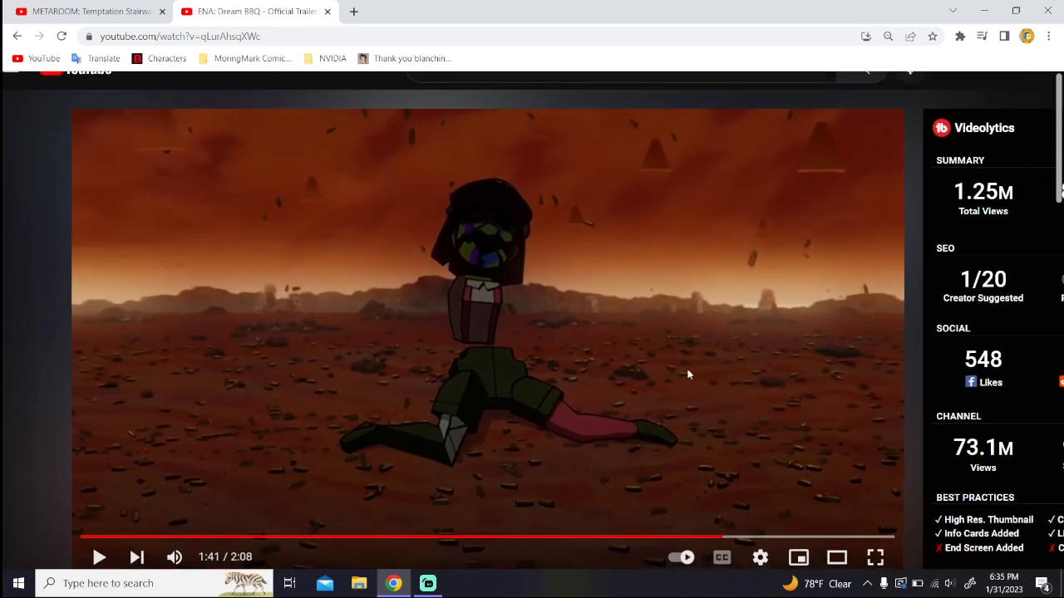
{"action": "mouse_move", "coordinate": [531, 275]}
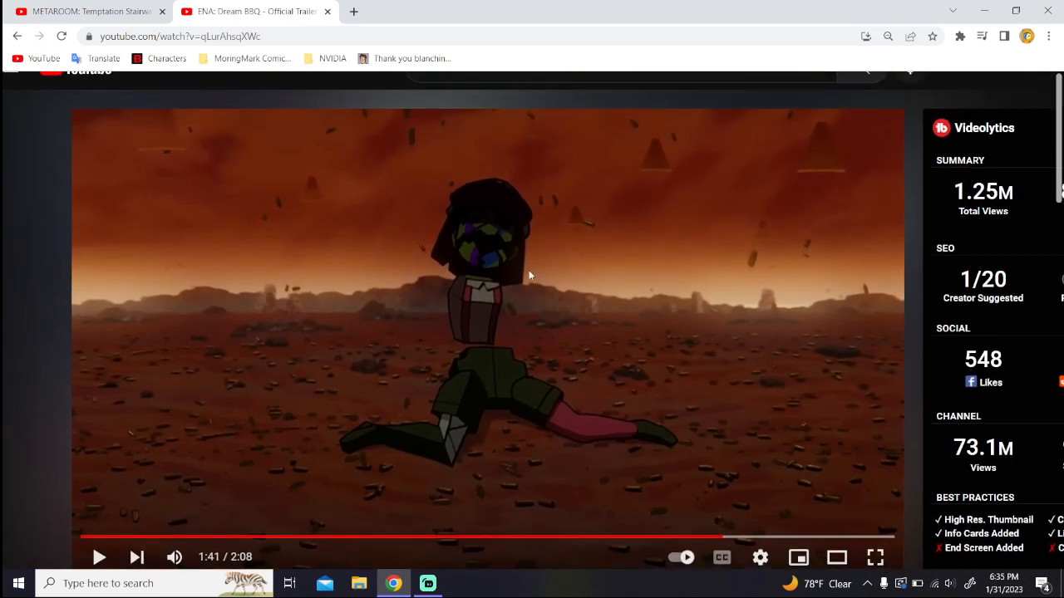
{"action": "mouse_move", "coordinate": [596, 447]}
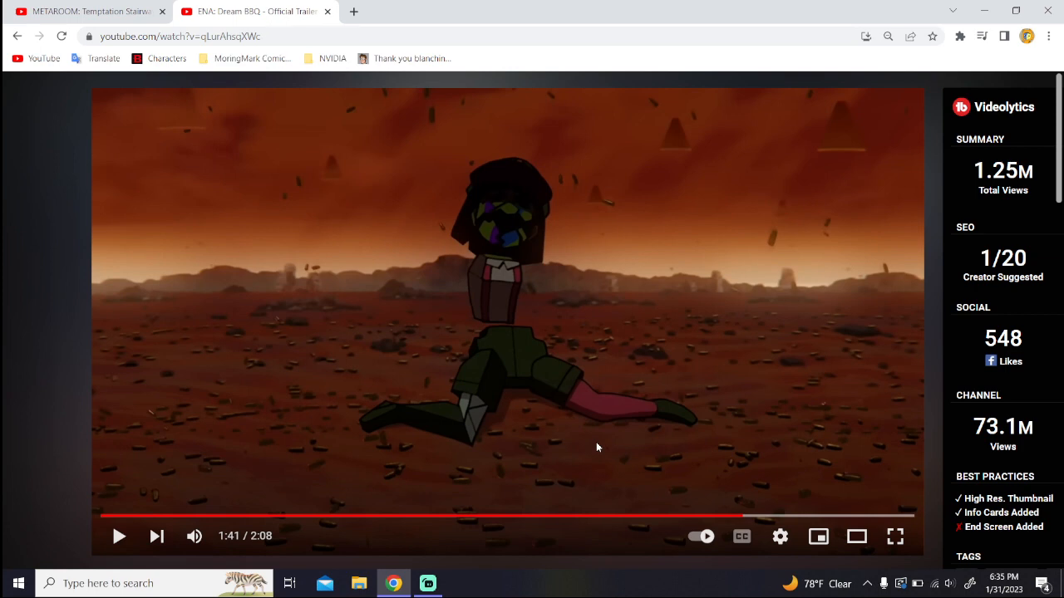
{"action": "mouse_move", "coordinate": [741, 517]}
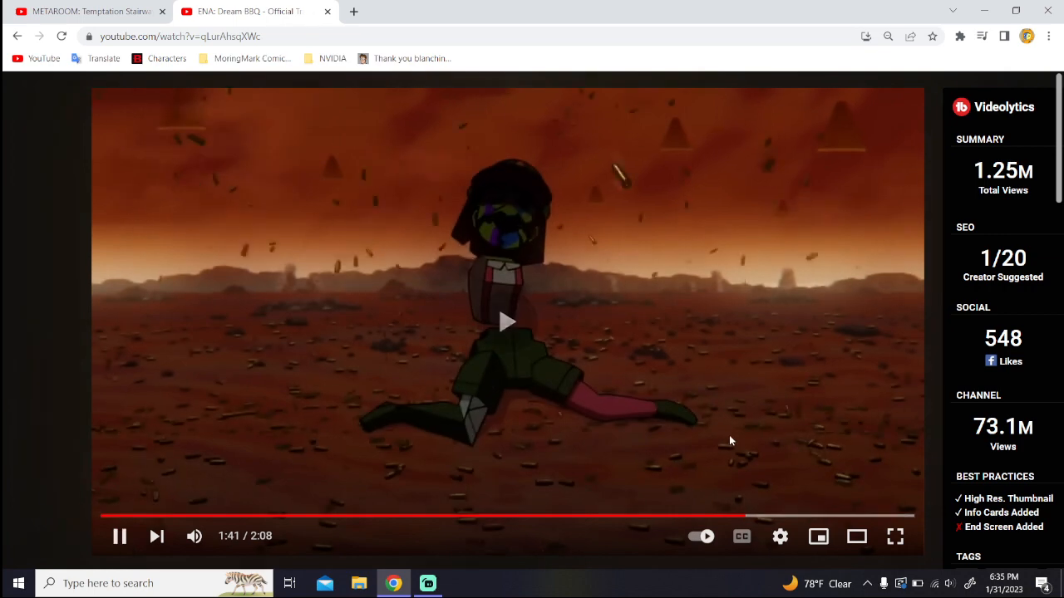
Step: Pause at 1:42 on the green-capped girl under clouds, then resume playback
{"action": "left_click", "coordinate": [119, 536]}
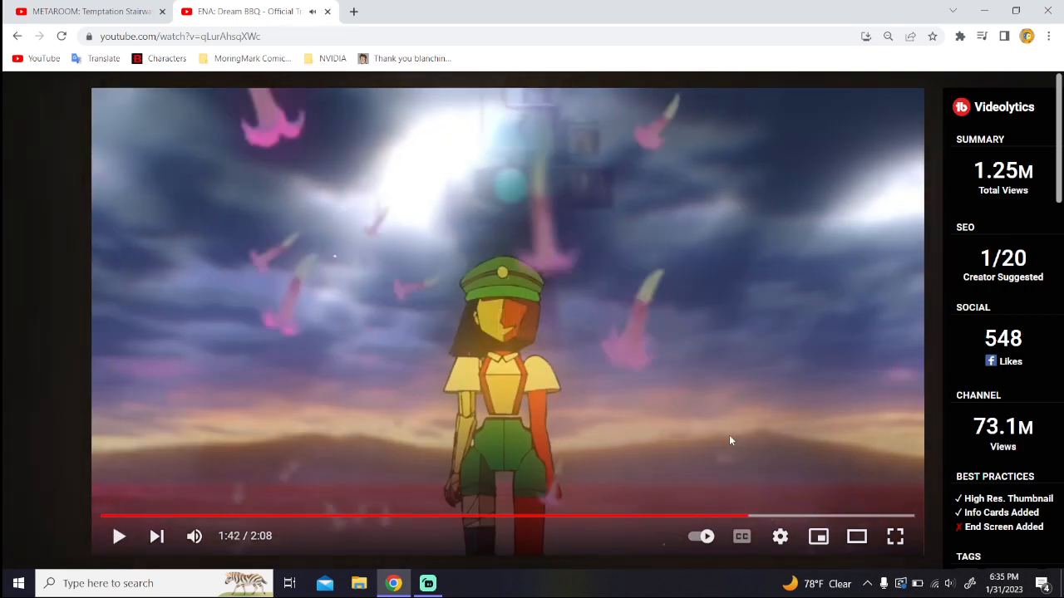
{"action": "mouse_move", "coordinate": [627, 106]}
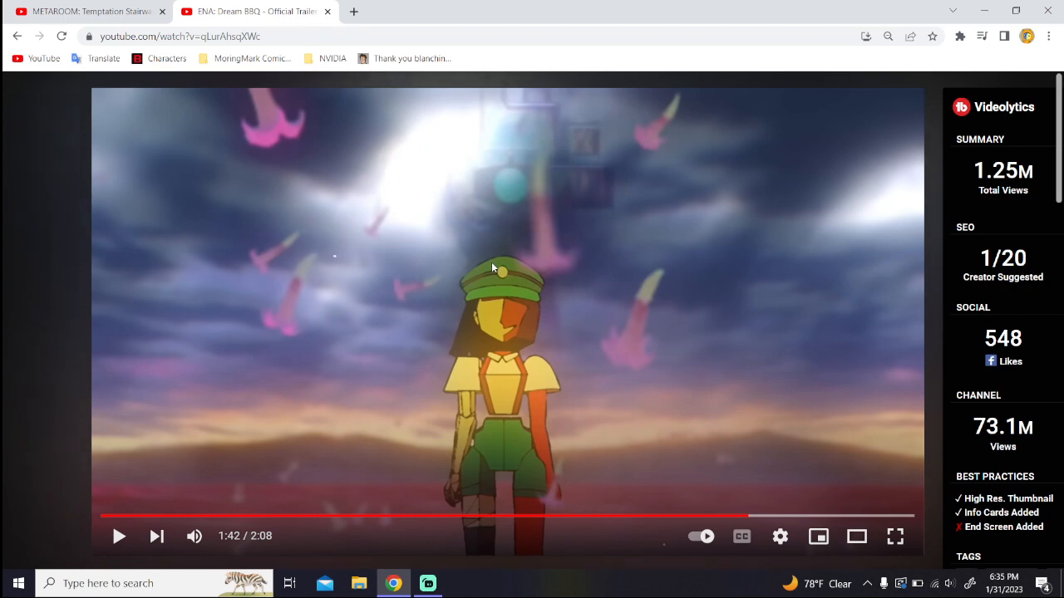
{"action": "mouse_move", "coordinate": [525, 59]}
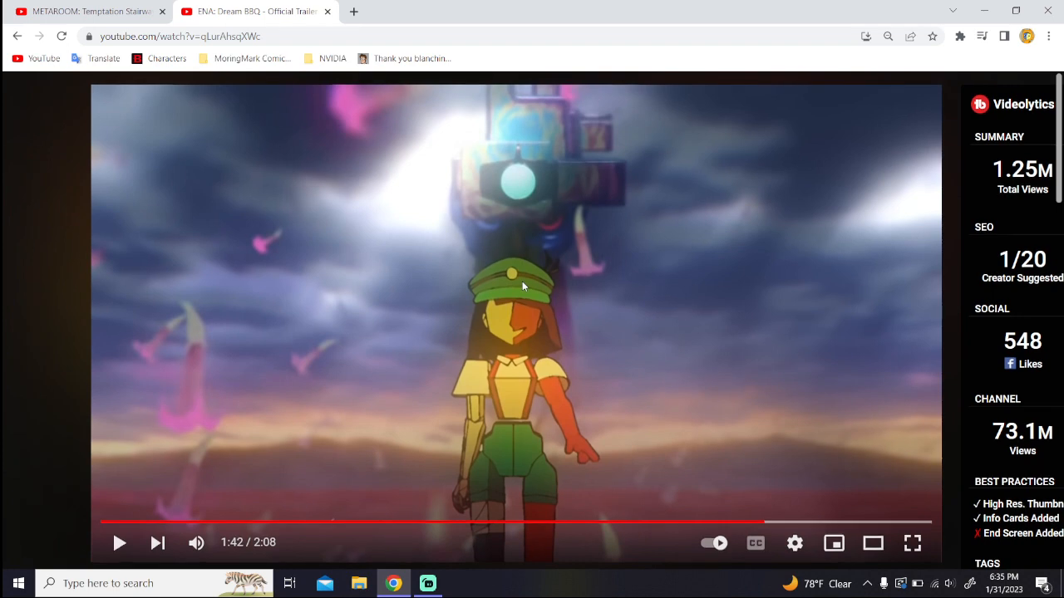
{"action": "left_click", "coordinate": [119, 542]}
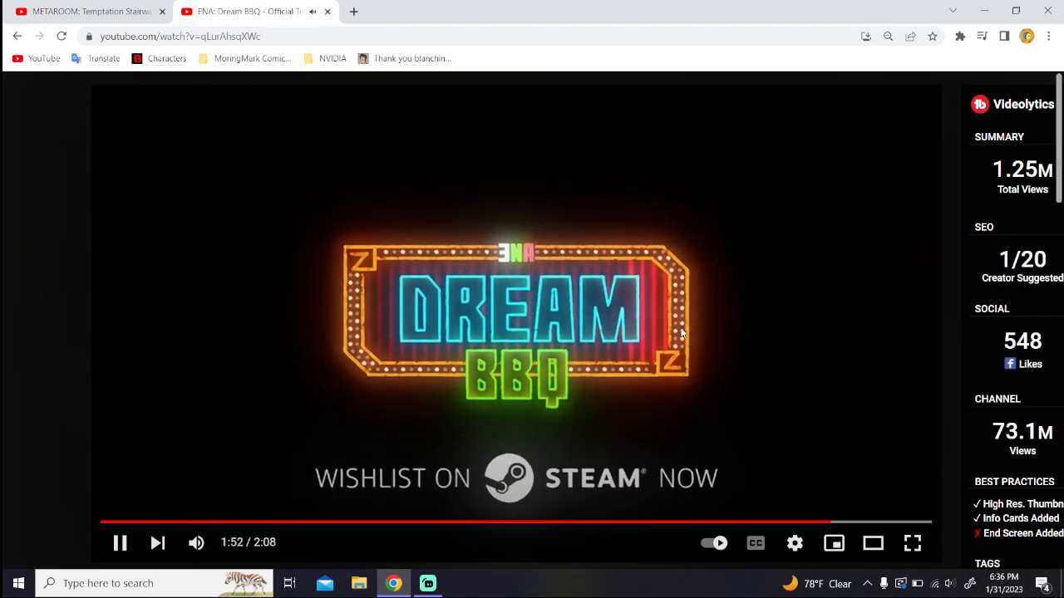
Step: Pause at 1:53 on the neon Dream BBQ title card urging a Steam wishlist
{"action": "left_click", "coordinate": [120, 543]}
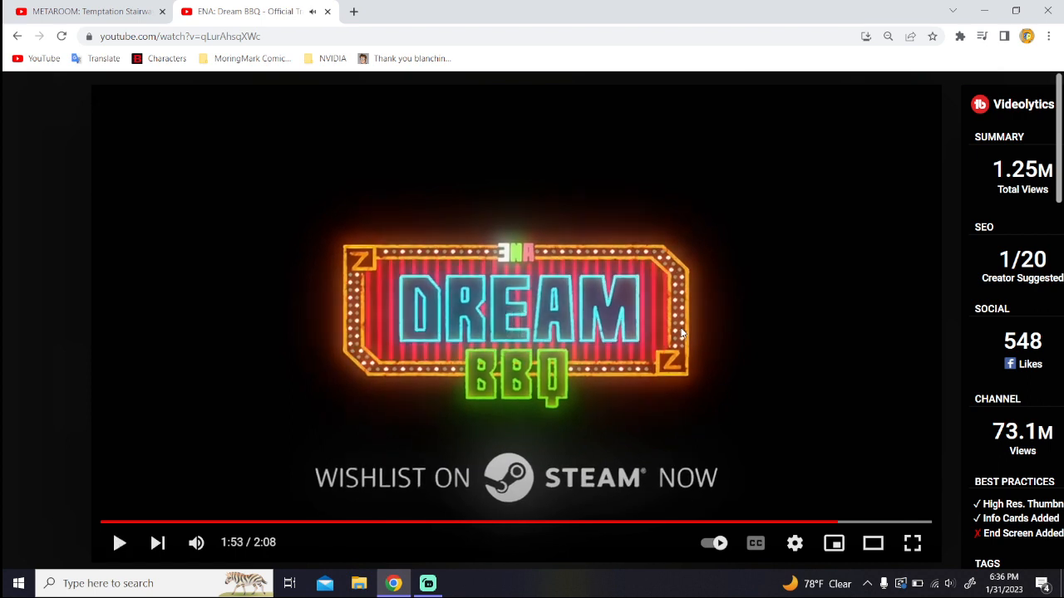
{"action": "mouse_move", "coordinate": [314, 420]}
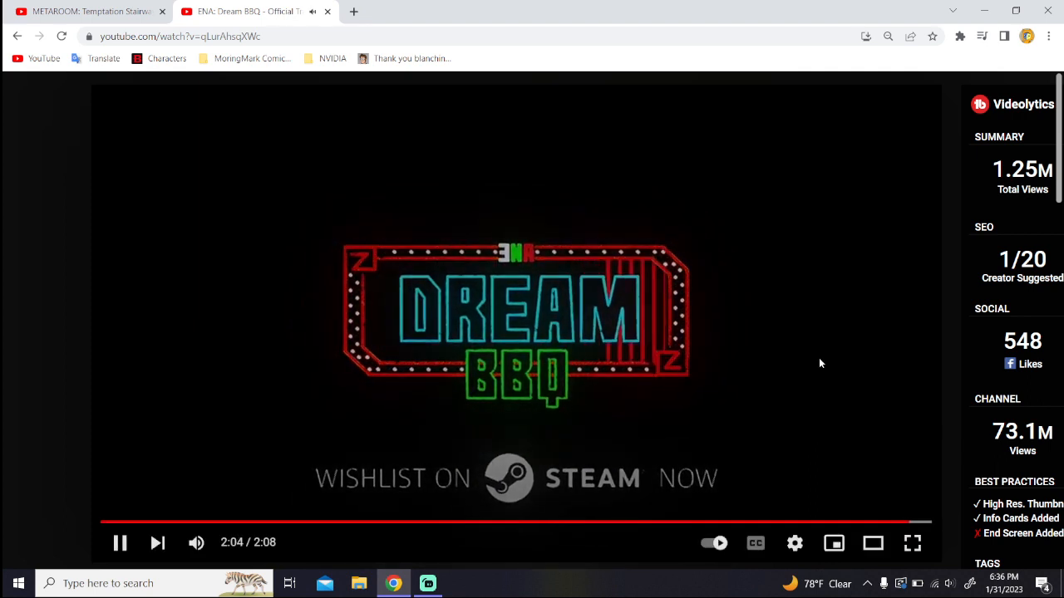
{"action": "mouse_move", "coordinate": [735, 377]}
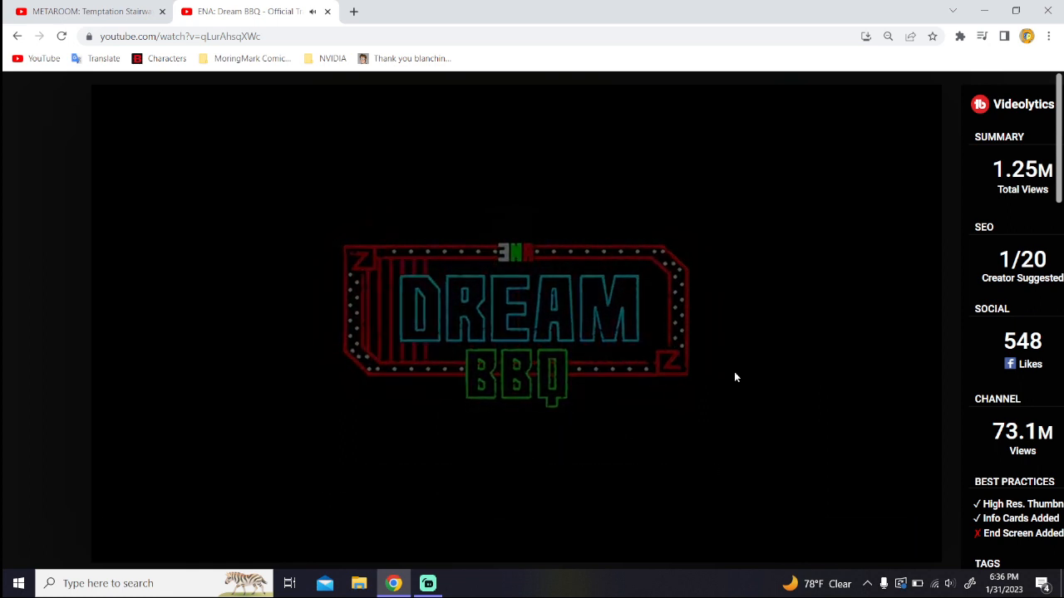